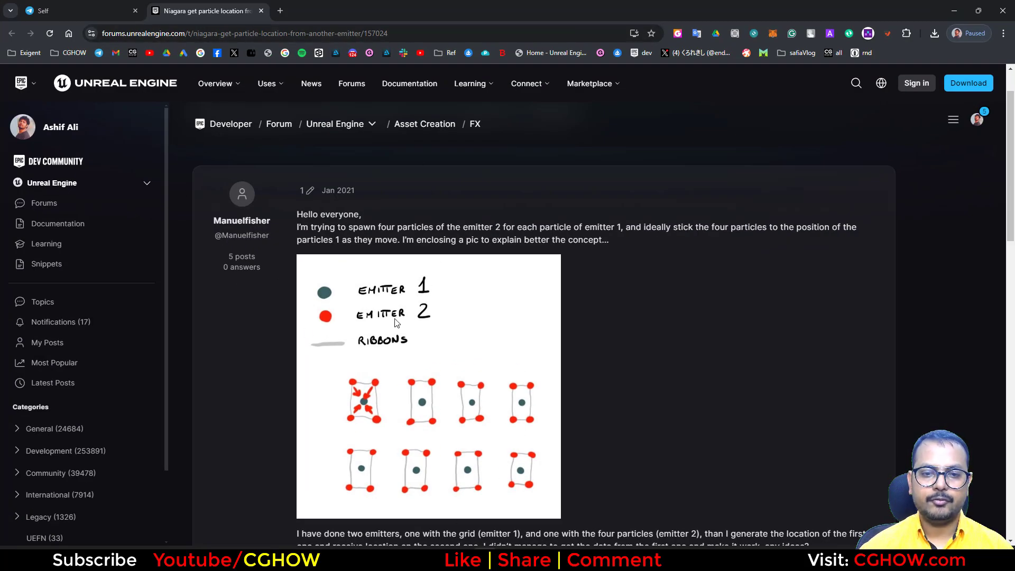
{"action": "mouse_move", "coordinate": [313, 304]}
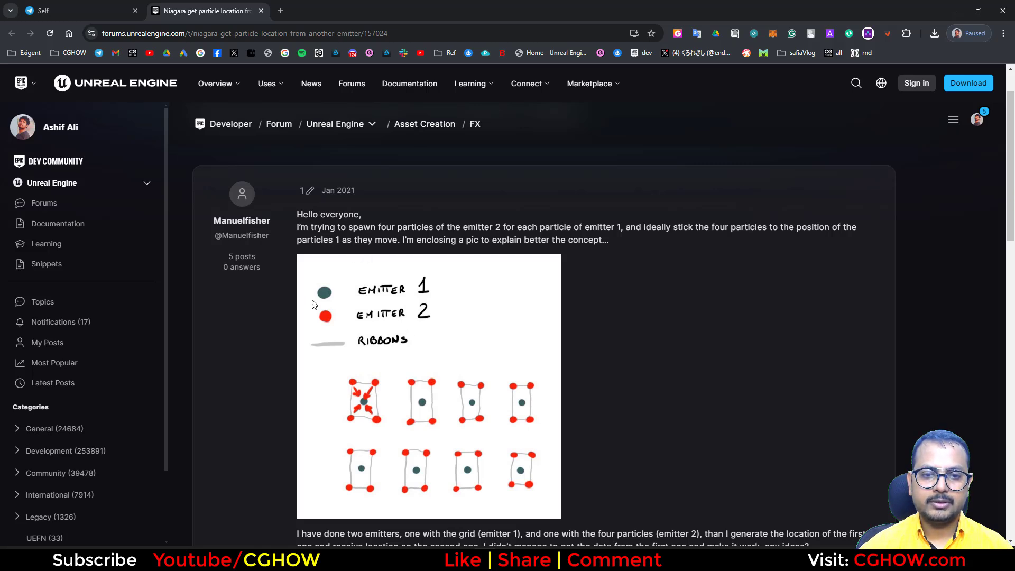
Scroll the Content Browser to the emit_from folder with the FX and test systems.
{"action": "scroll", "scroll_direction": "down", "scroll_amount": 3}
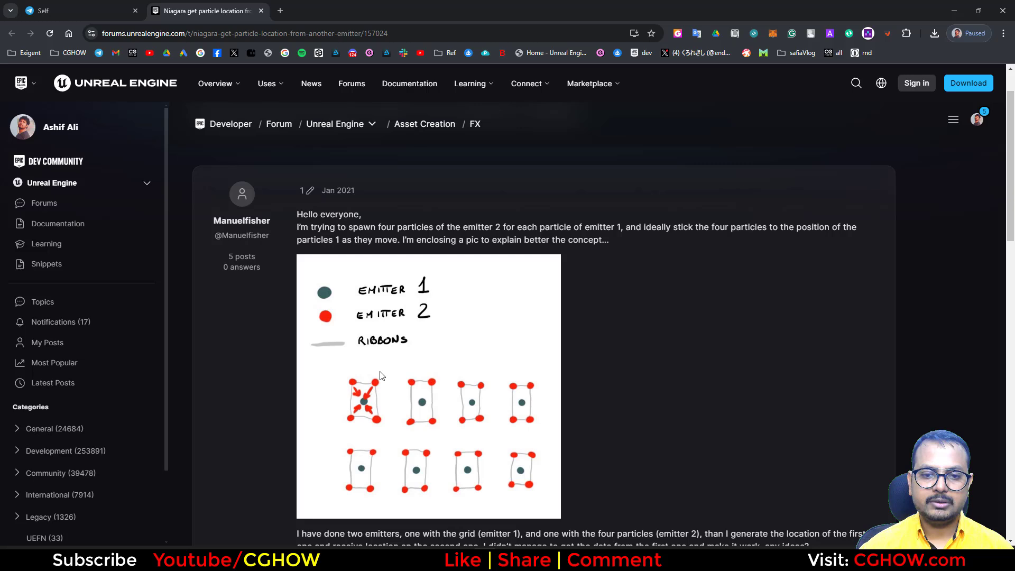
{"action": "mouse_move", "coordinate": [437, 364]}
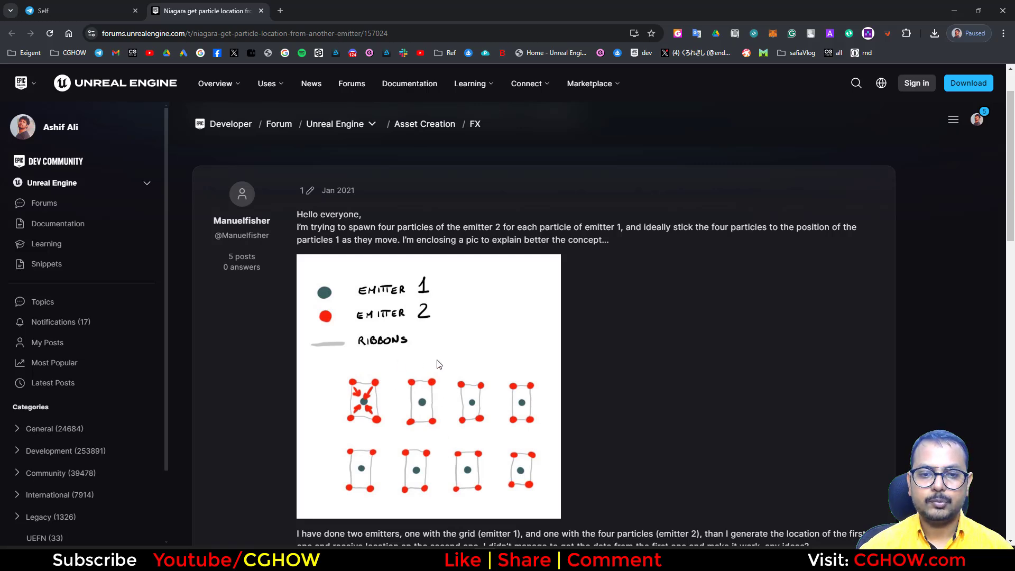
{"action": "mouse_move", "coordinate": [325, 303]}
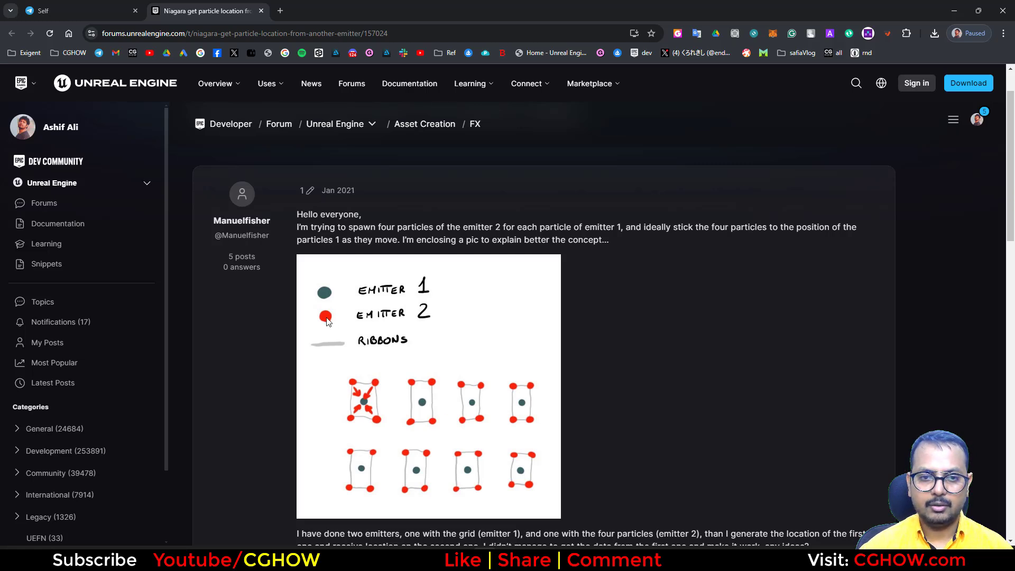
{"action": "mouse_move", "coordinate": [416, 400]}
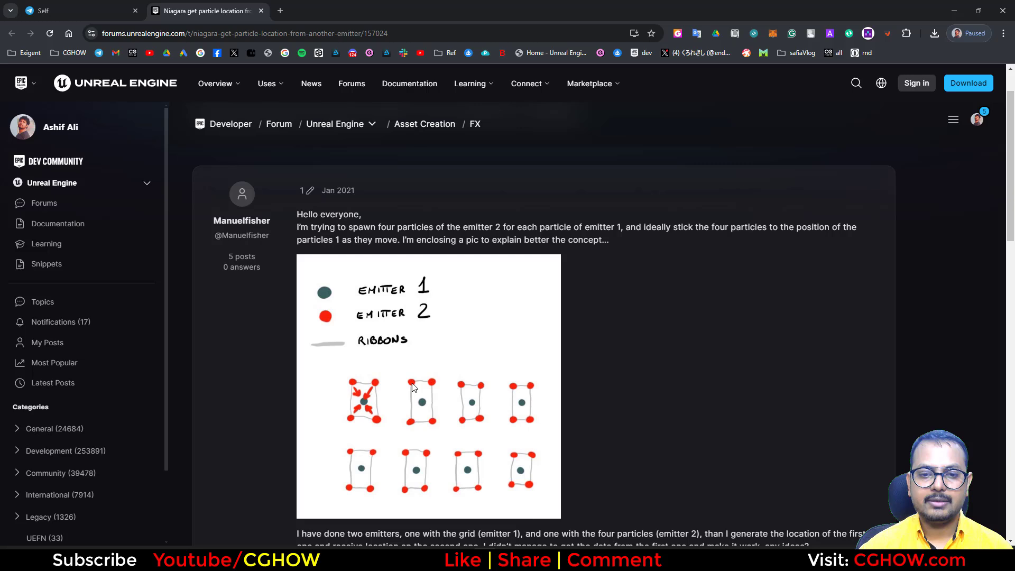
{"action": "mouse_move", "coordinate": [407, 413]}
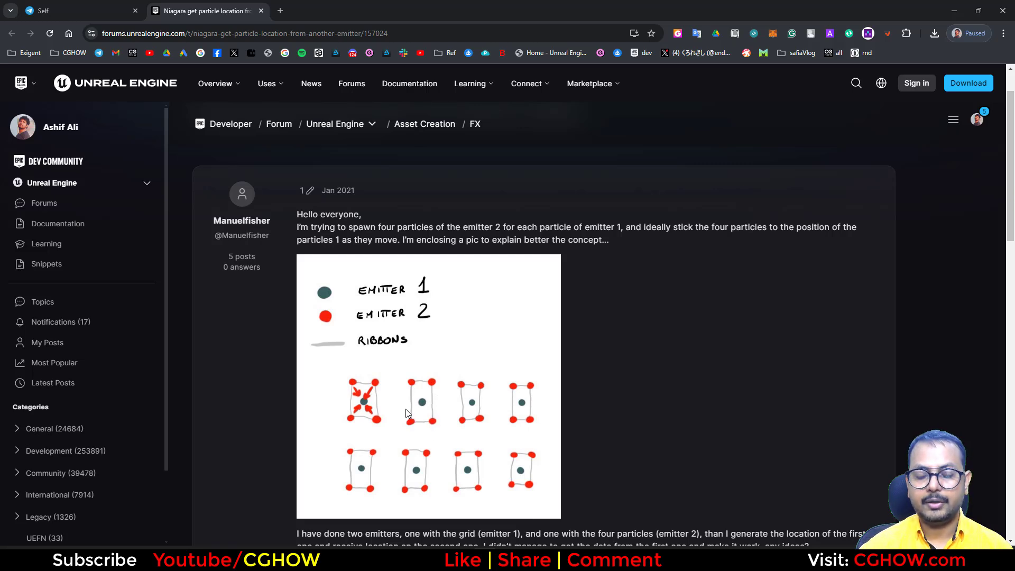
{"action": "mouse_move", "coordinate": [413, 391]}
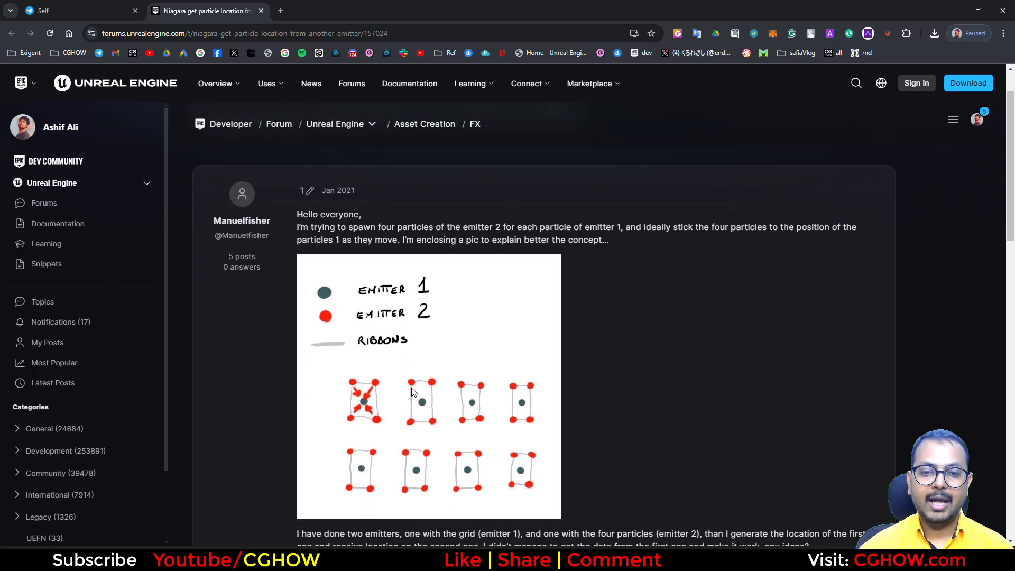
{"action": "mouse_move", "coordinate": [481, 458]}
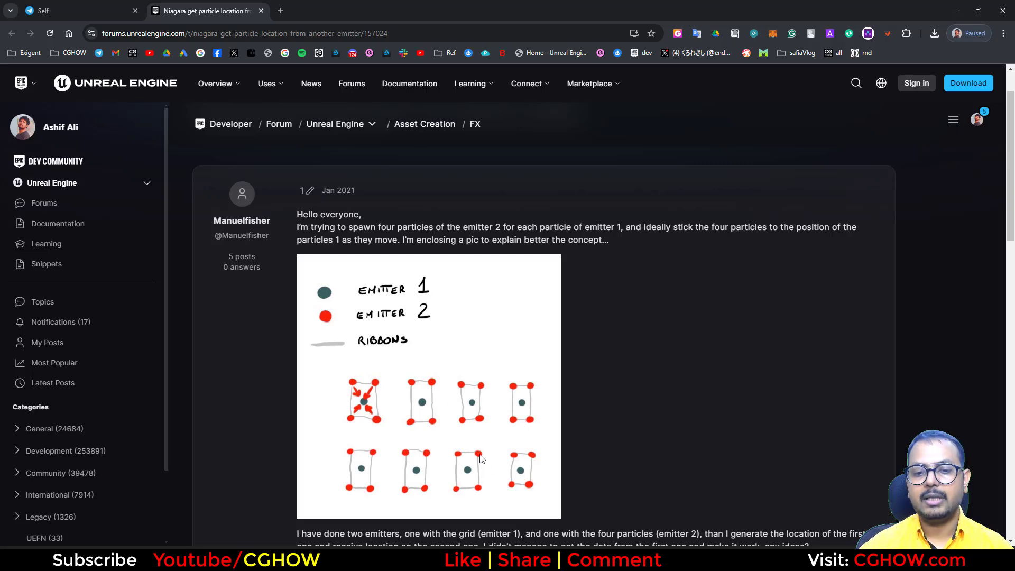
{"action": "mouse_move", "coordinate": [422, 407]}
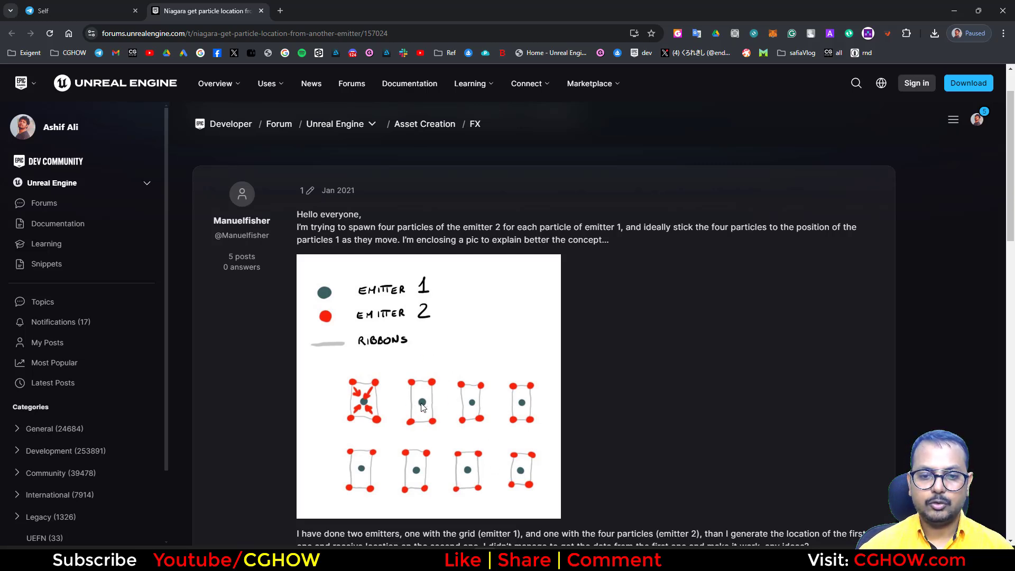
{"action": "mouse_move", "coordinate": [430, 378]}
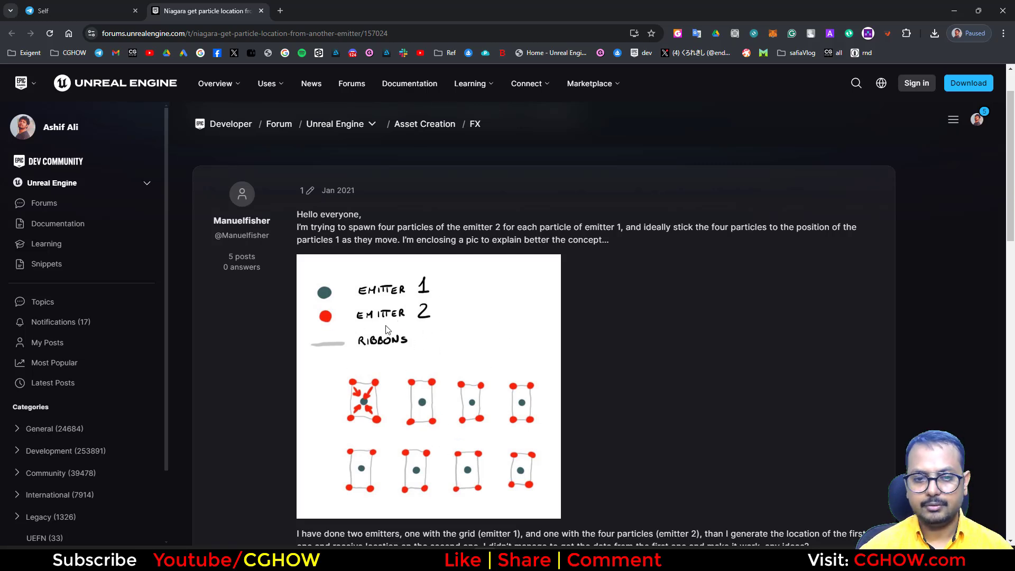
{"action": "mouse_move", "coordinate": [388, 335]}
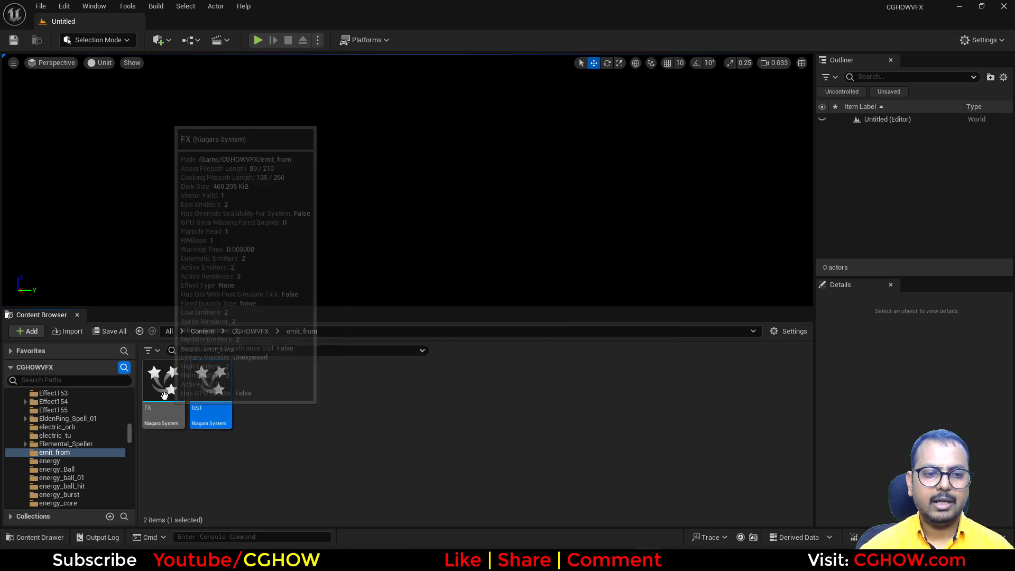
{"action": "mouse_move", "coordinate": [223, 395]}
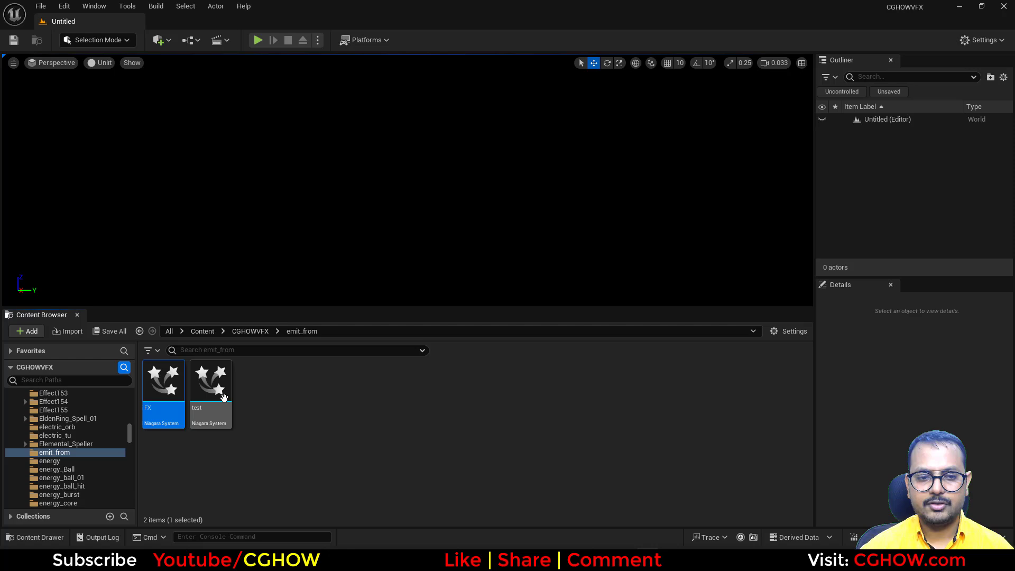
Open the test Niagara system and add a Fountain-template emitter named red.
{"action": "double_click", "coordinate": [210, 381]}
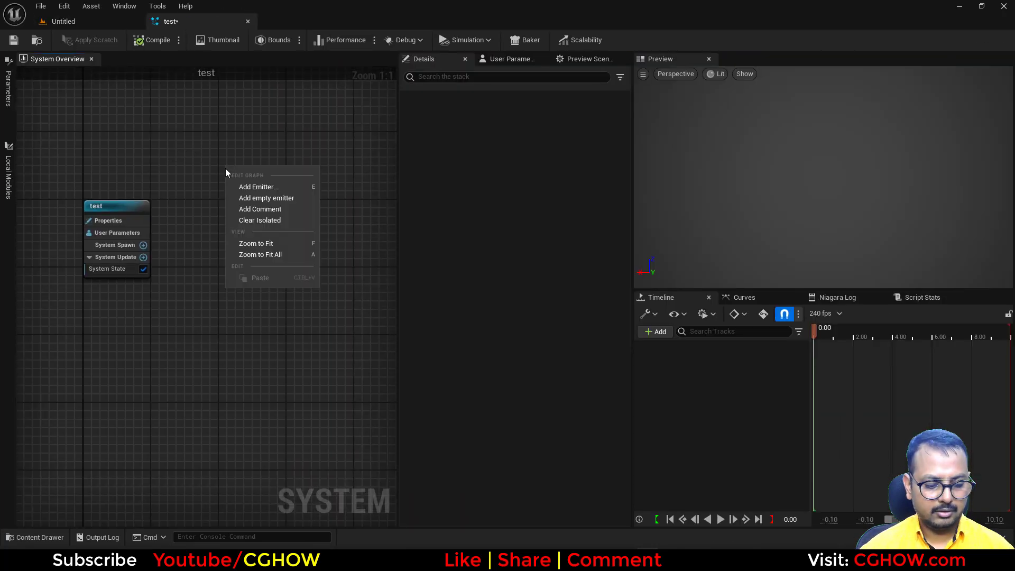
{"action": "left_click", "coordinate": [259, 187]}
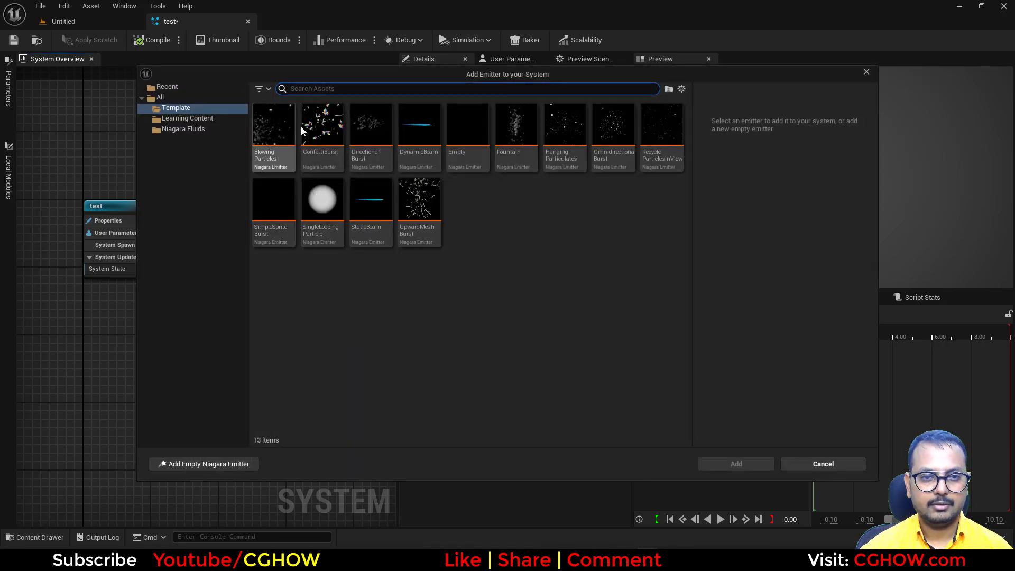
{"action": "type", "text": "fo"}
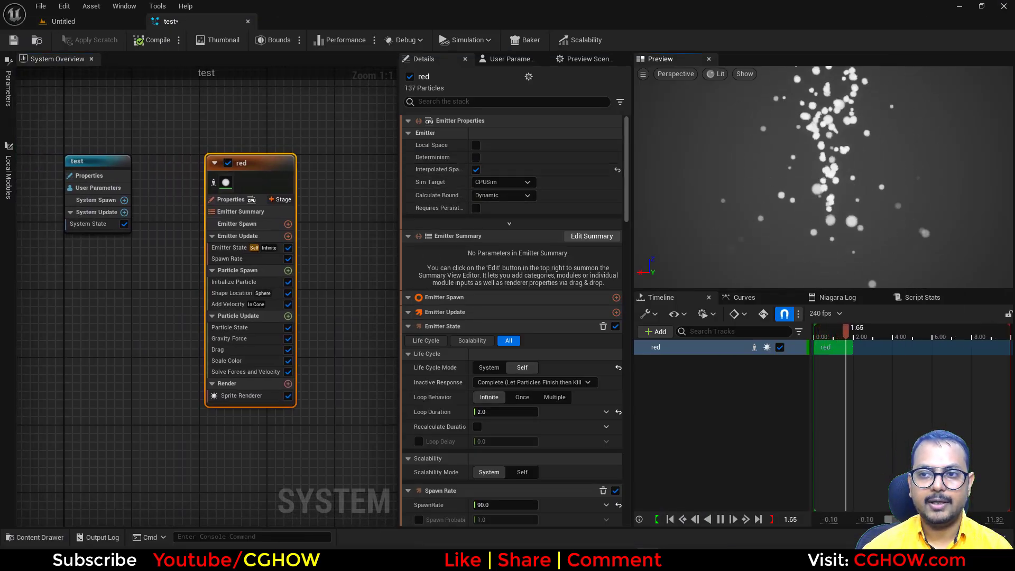
Remove the fountain modules and add Spawn Particles in Grid with its Grid Location dependency.
{"action": "left_click", "coordinate": [156, 40]}
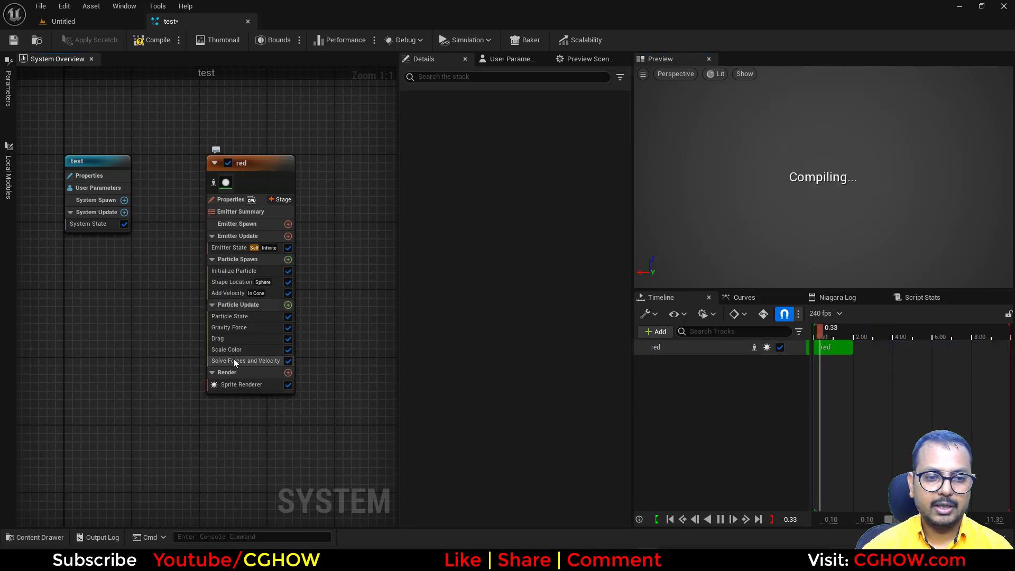
{"action": "left_click", "coordinate": [231, 281]}
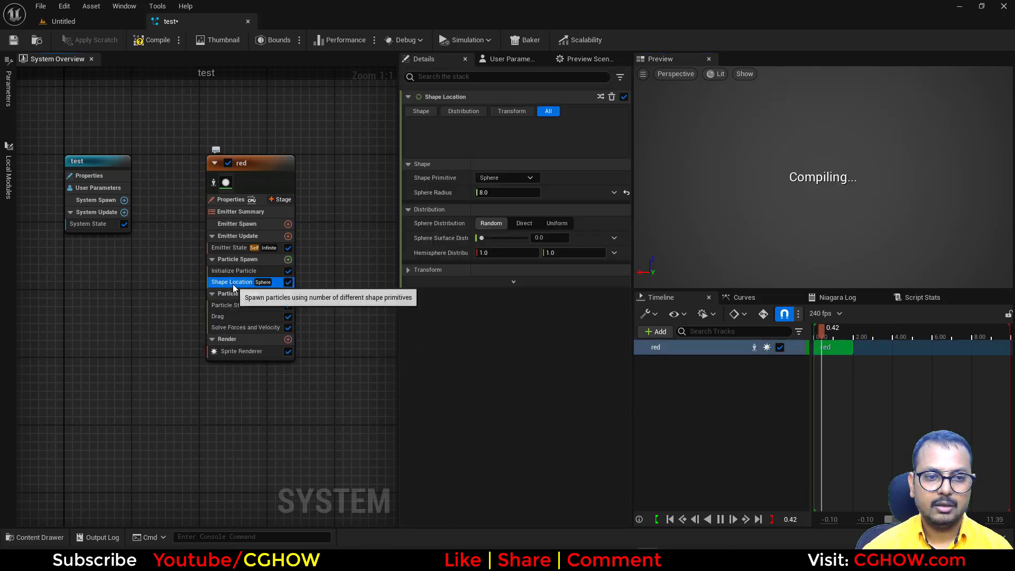
{"action": "left_click", "coordinate": [288, 235]}
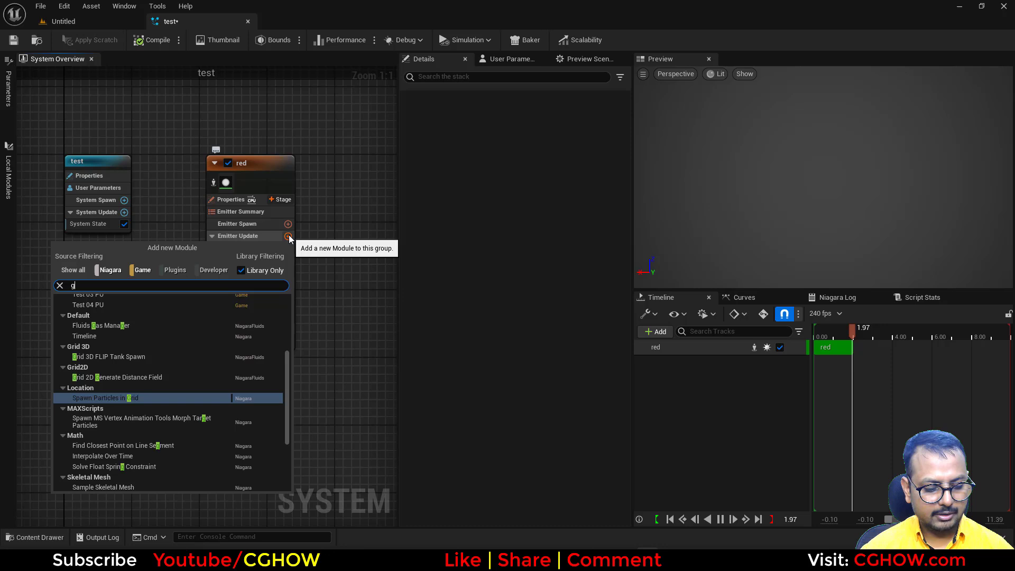
{"action": "left_click", "coordinate": [124, 398]}
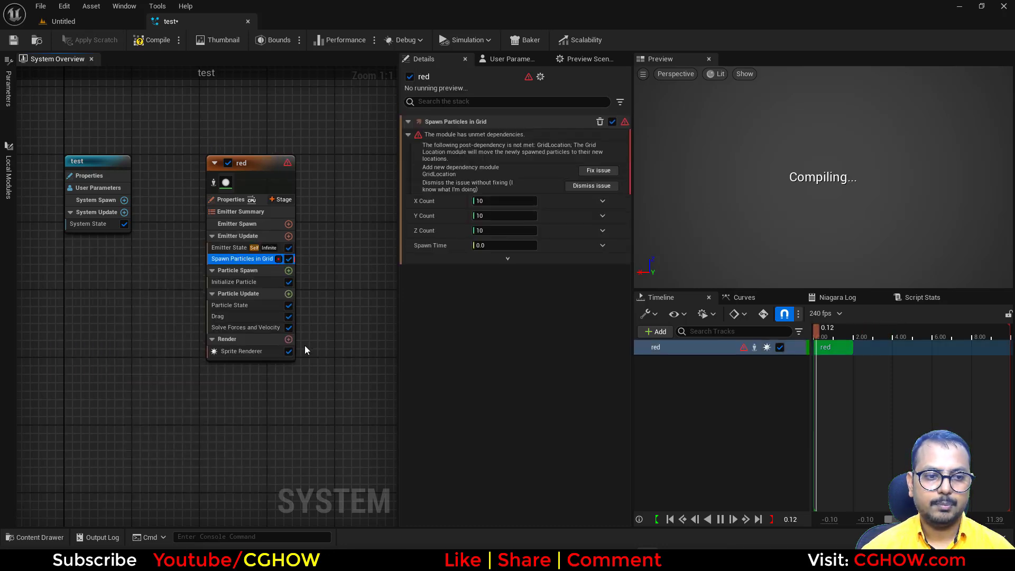
{"action": "left_click", "coordinate": [597, 170]}
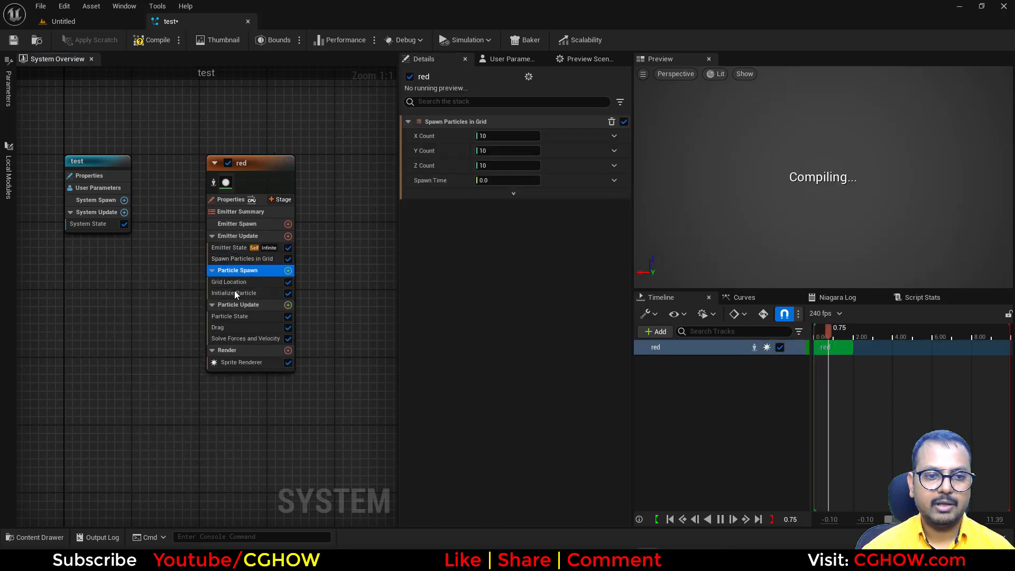
{"action": "left_click", "coordinate": [228, 282]}
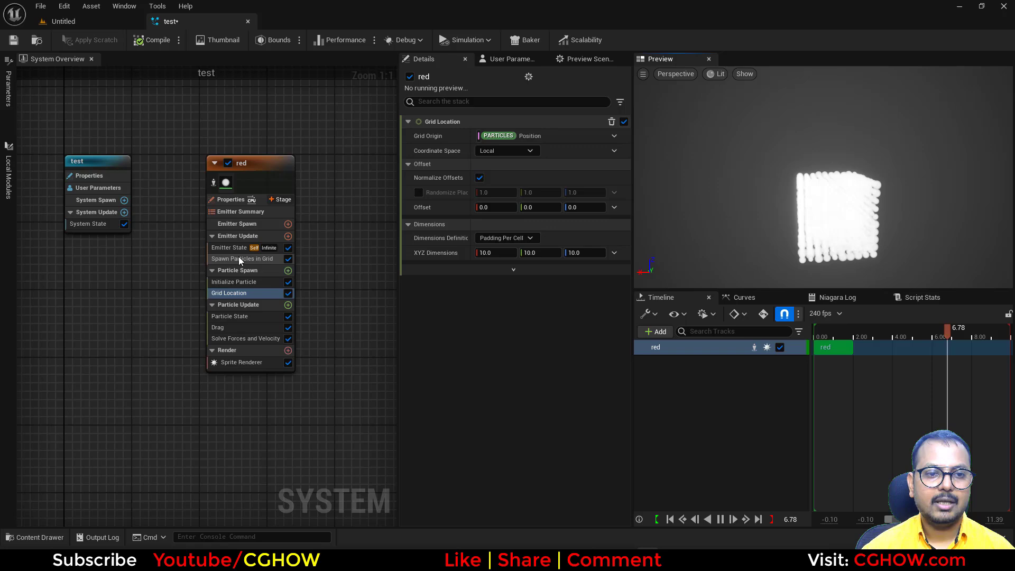
Set Emitter State to play once and reduce the grid to Z Count 0, X Count 2.
{"action": "left_click", "coordinate": [228, 248]}
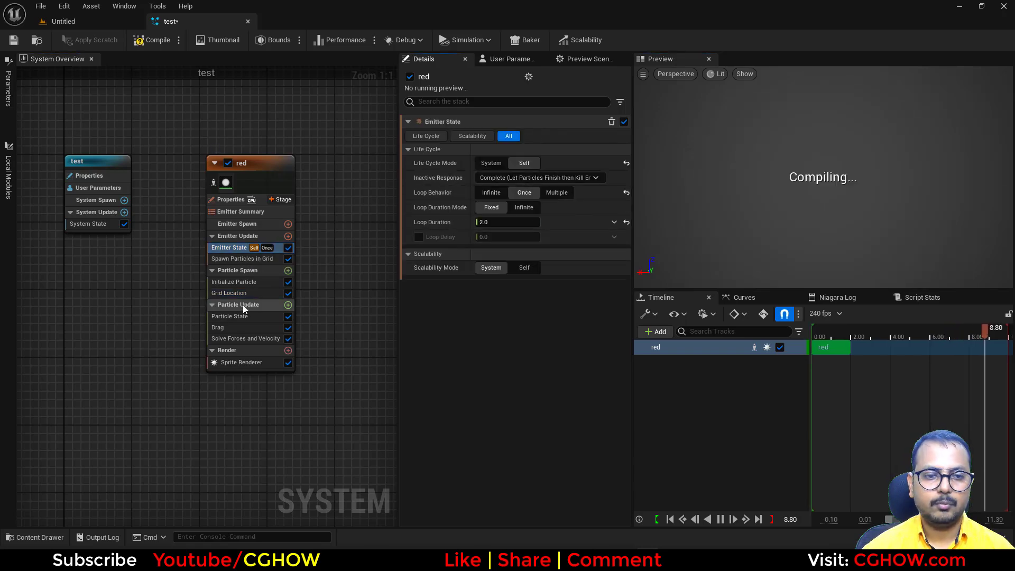
{"action": "left_click", "coordinate": [229, 316]}
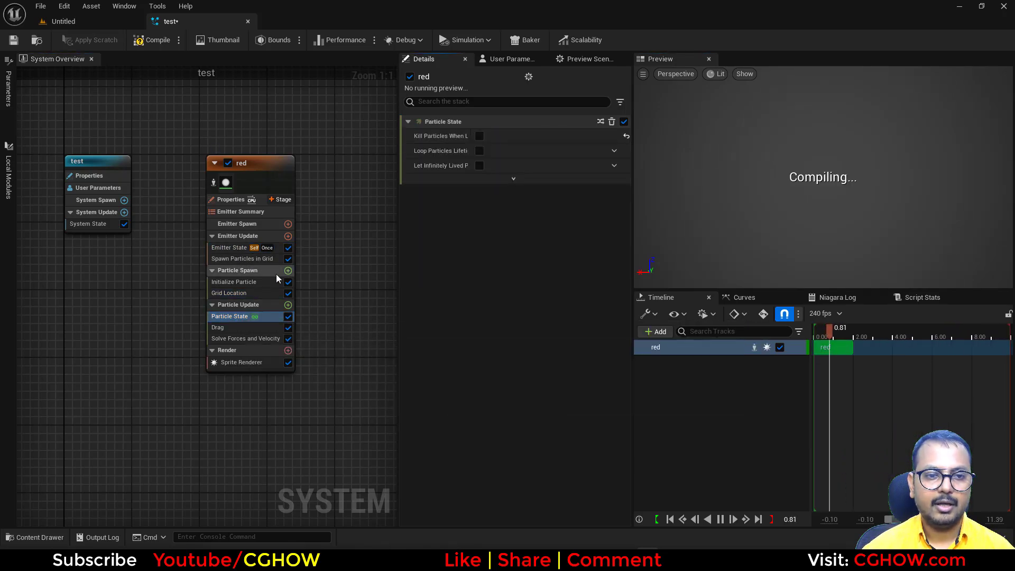
{"action": "left_click", "coordinate": [243, 259]}
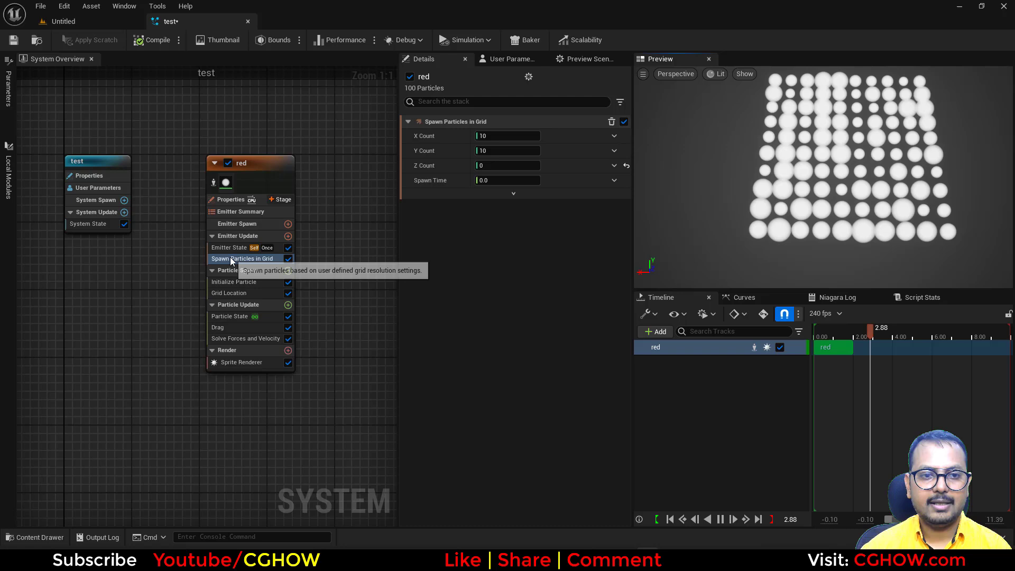
{"action": "left_click", "coordinate": [228, 248]}
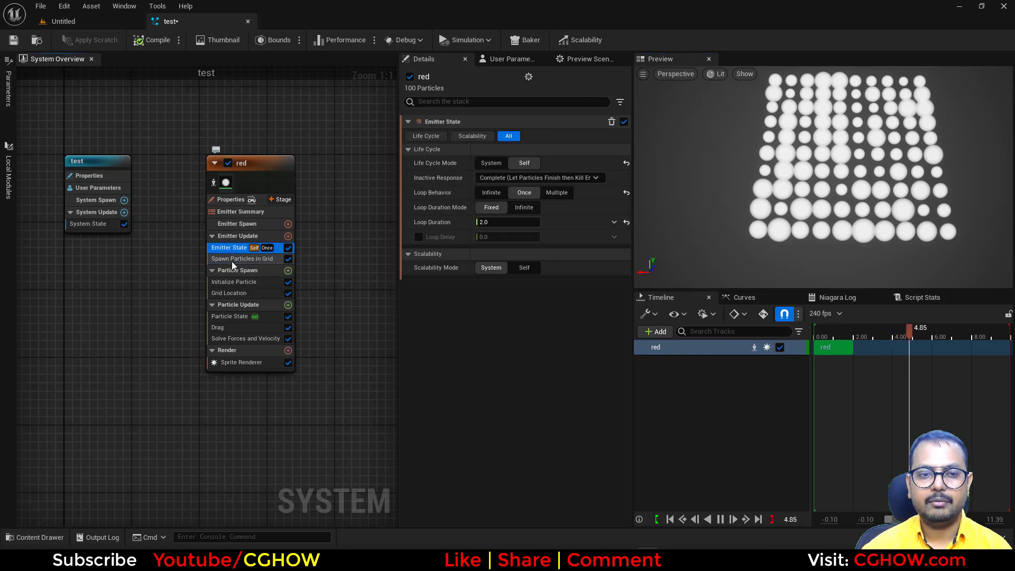
{"action": "left_click", "coordinate": [242, 259]}
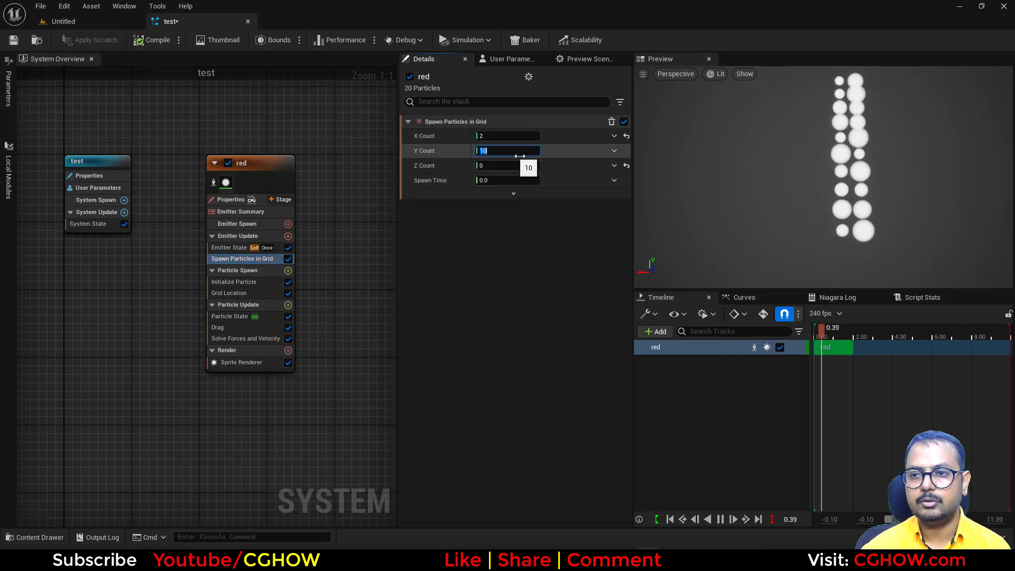
{"action": "left_click", "coordinate": [234, 281]}
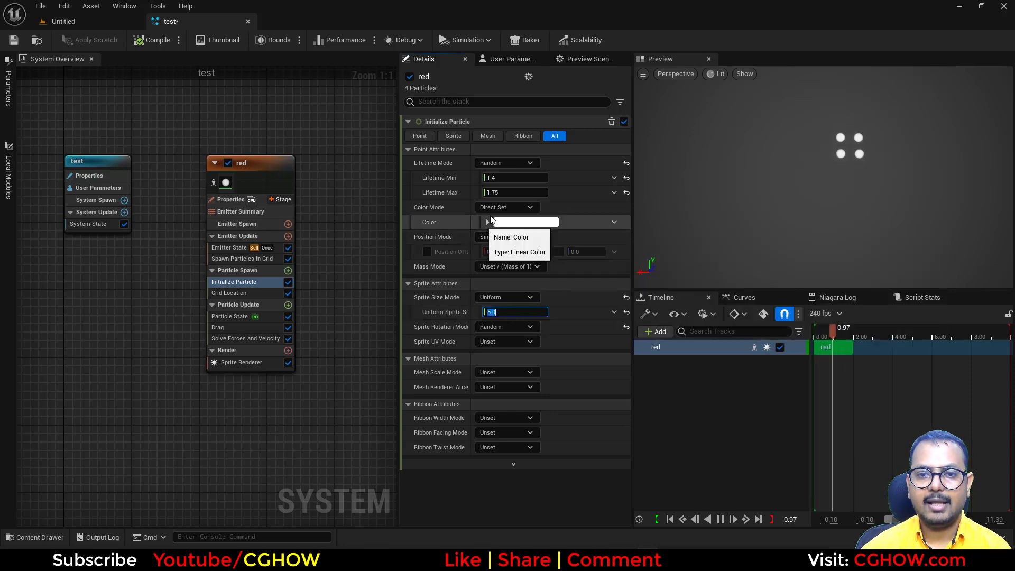
Brighten red's particle colour and duplicate the emitter as green.
{"action": "left_click", "coordinate": [487, 222]}
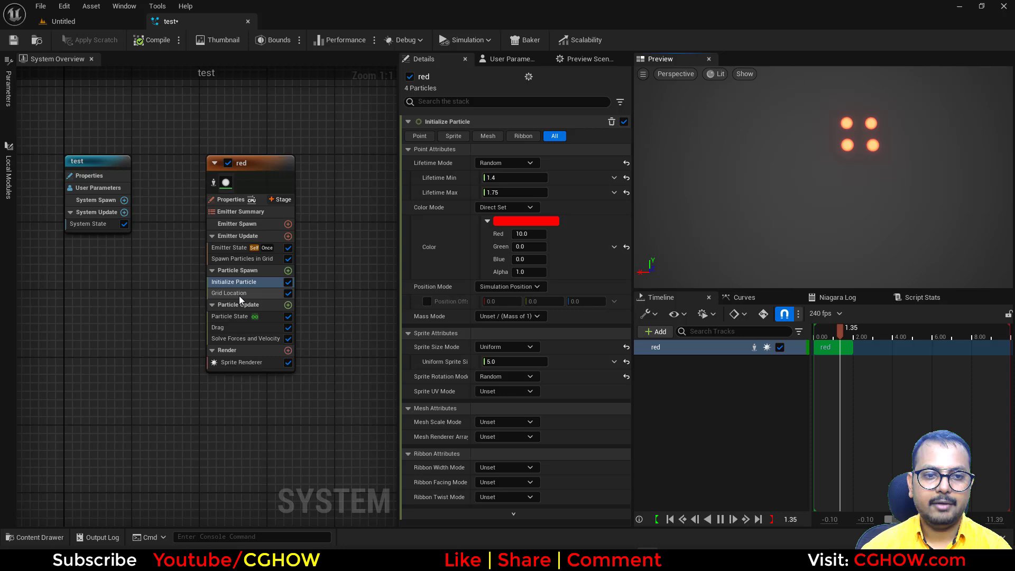
{"action": "left_click", "coordinate": [228, 292]}
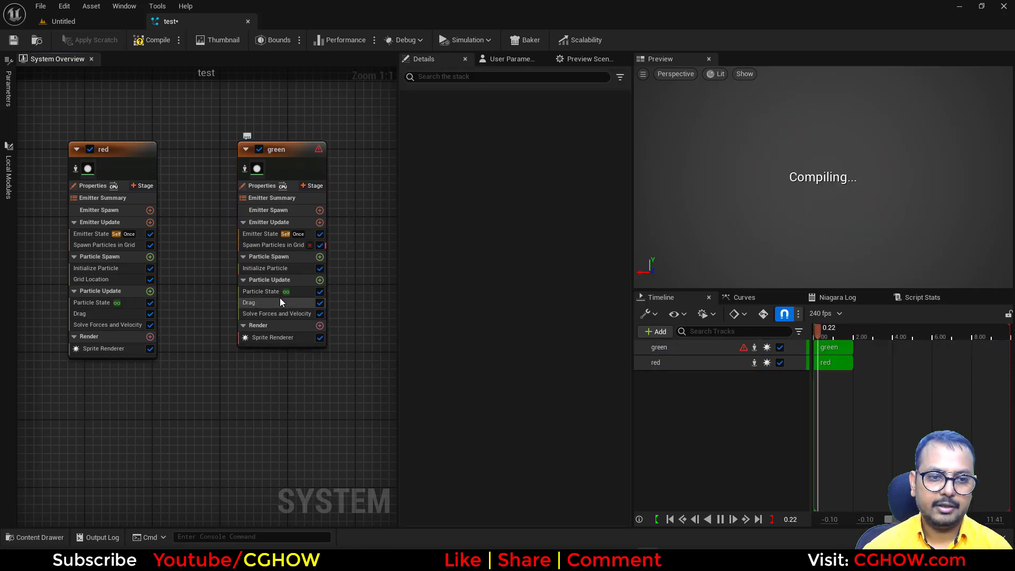
Set green's initial colour to Red 0, Blue 10 and start adding Generate Location Event to red.
{"action": "left_click", "coordinate": [266, 268]}
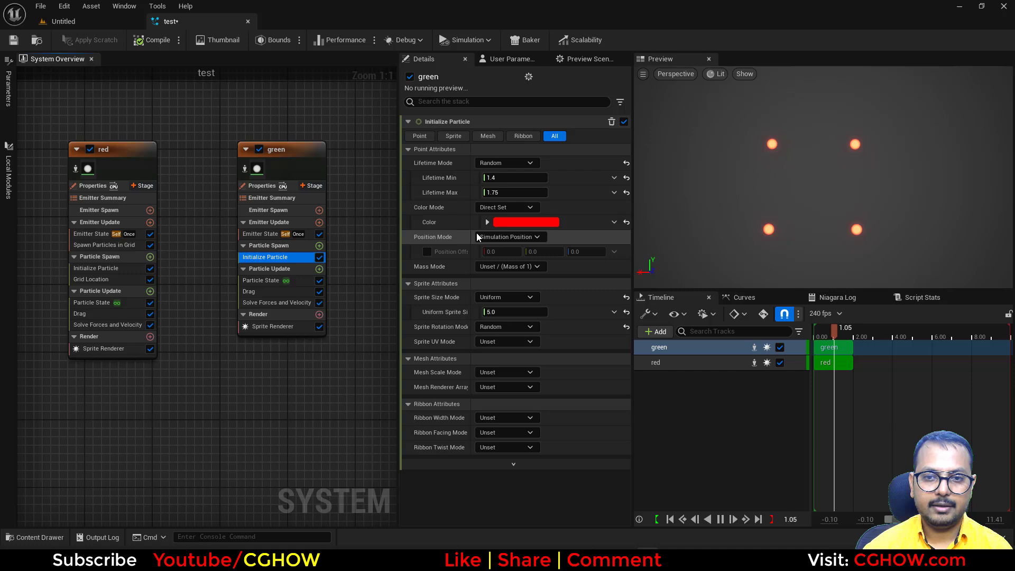
{"action": "left_click", "coordinate": [487, 221]}
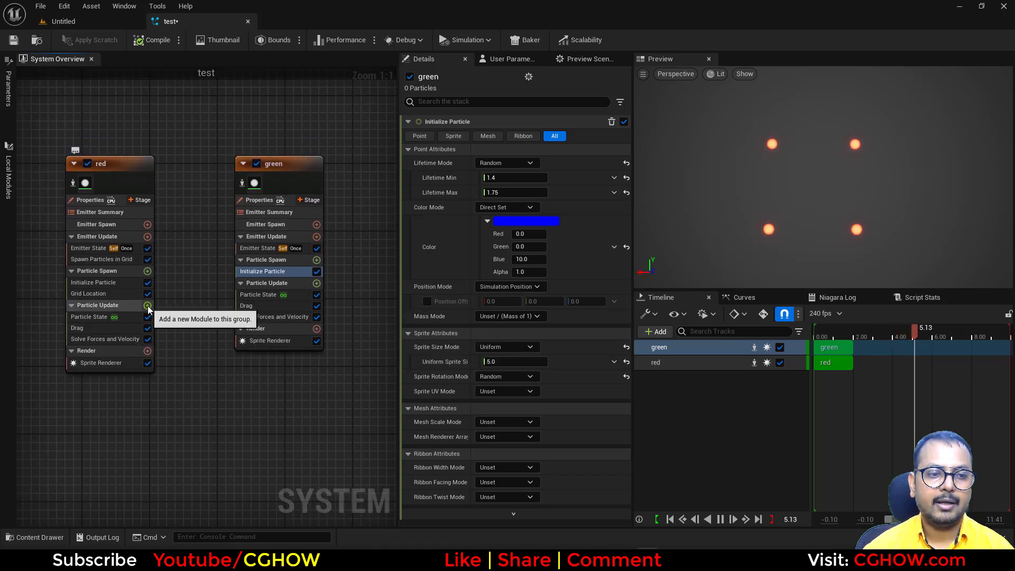
{"action": "type", "text": "ge"}
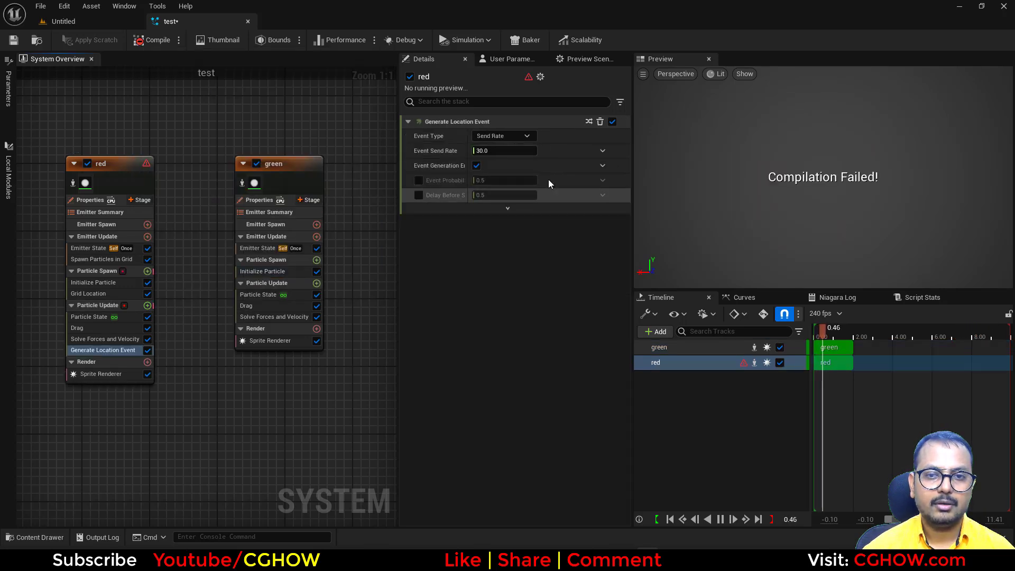
Enable persistent IDs on red and point green's event handler at red's LocationEvent.
{"action": "left_click", "coordinate": [91, 199]}
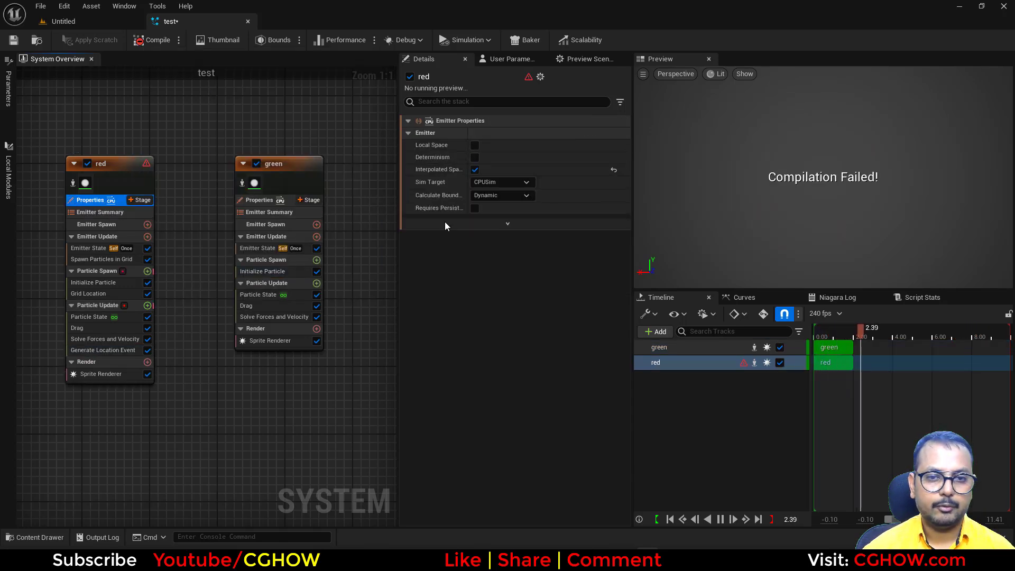
{"action": "left_click", "coordinate": [273, 164]}
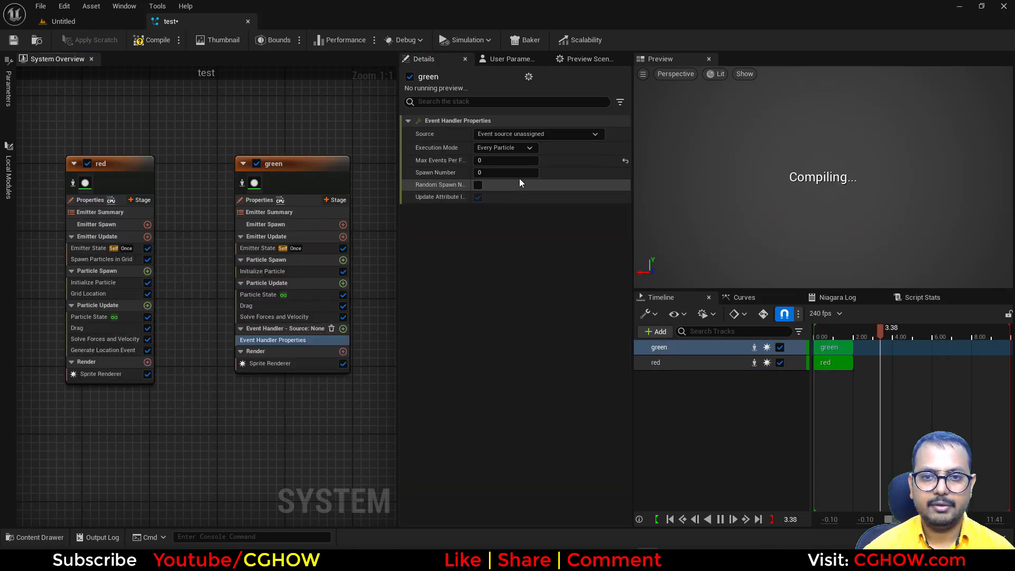
{"action": "left_click", "coordinate": [537, 134]}
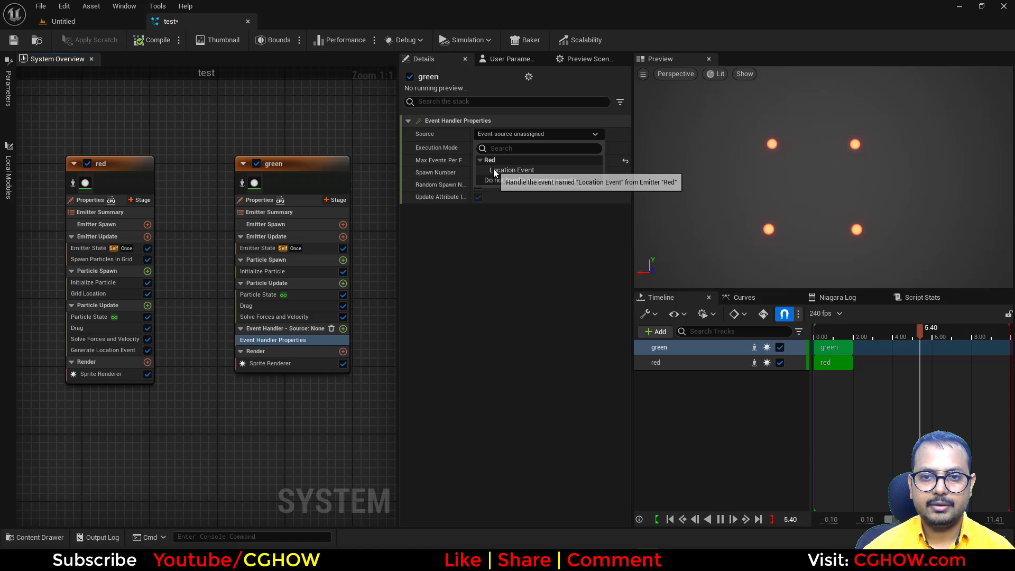
{"action": "left_click", "coordinate": [511, 169]}
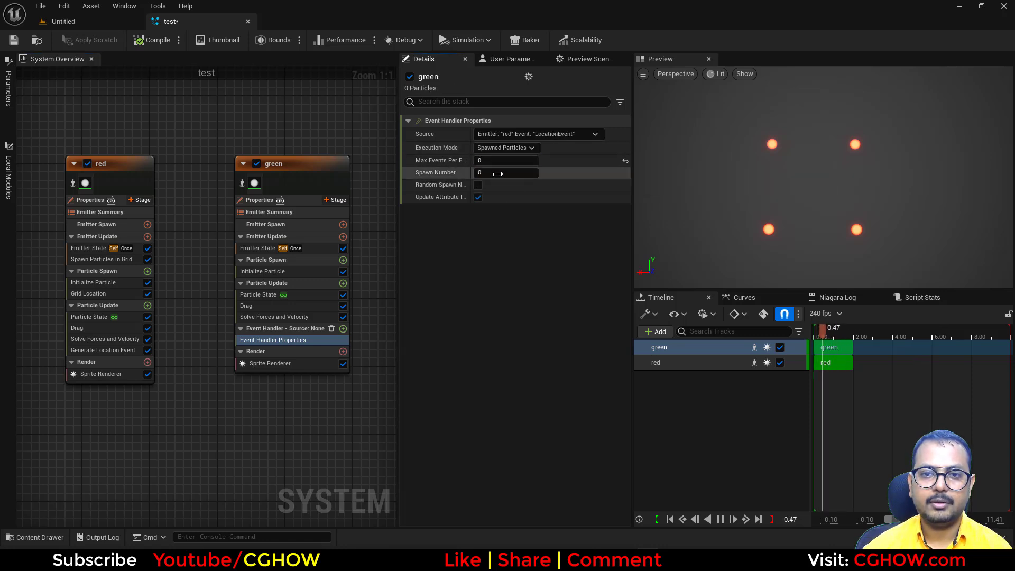
Add a Receive Location Event module to green's event handler group.
{"action": "left_click", "coordinate": [343, 328]}
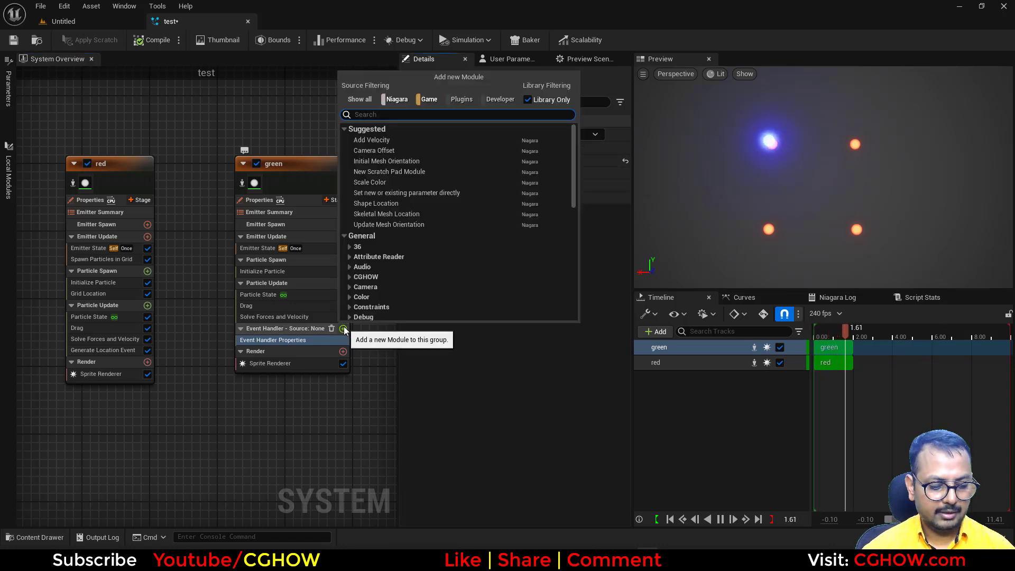
{"action": "type", "text": "rec"}
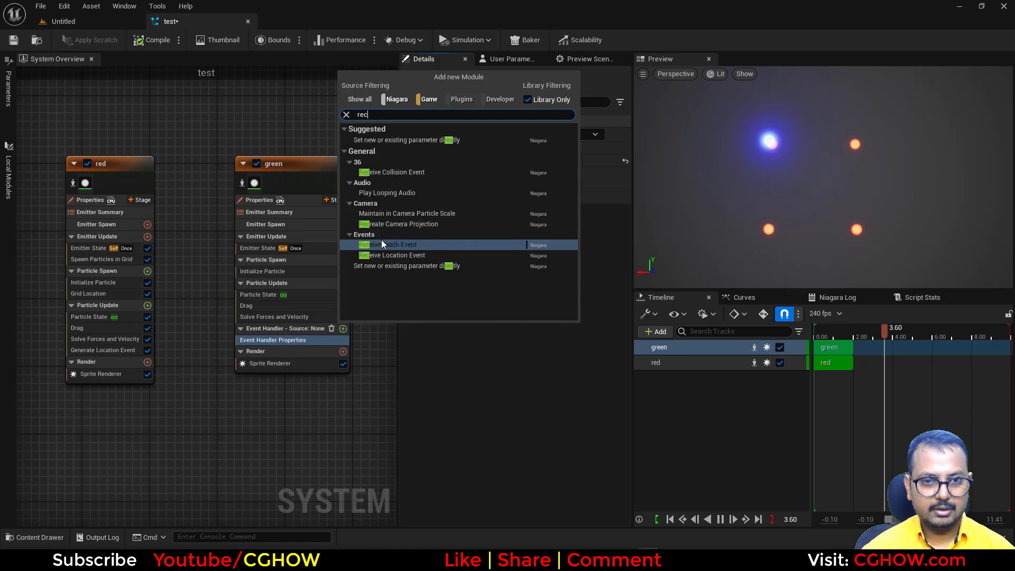
{"action": "left_click", "coordinate": [392, 255]}
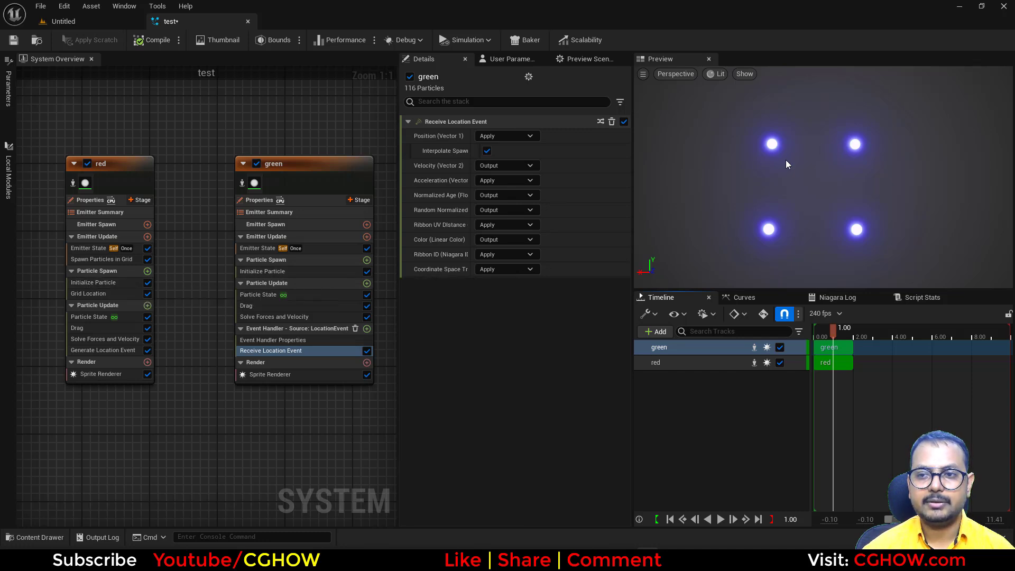
{"action": "mouse_move", "coordinate": [229, 350]}
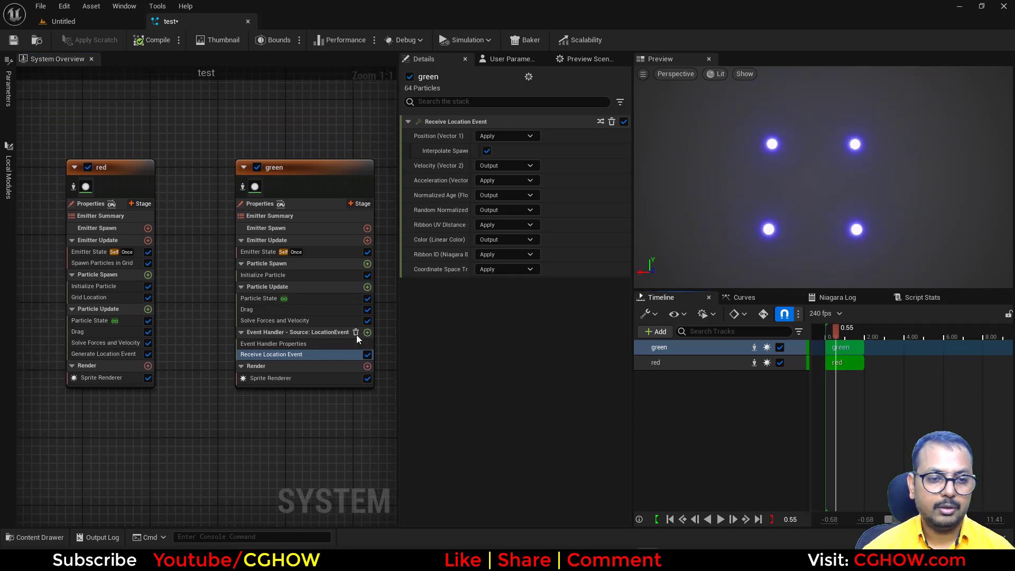
Set green's colour to Green 10, adjust spawn per event, and add a torus Shape Location.
{"action": "left_click", "coordinate": [263, 275]}
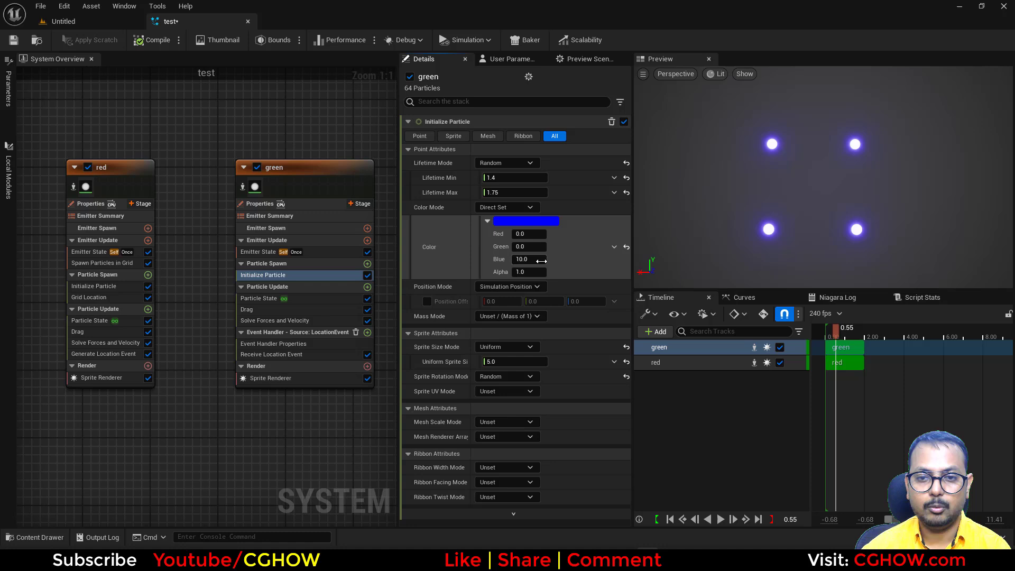
{"action": "type", "text": "10"}
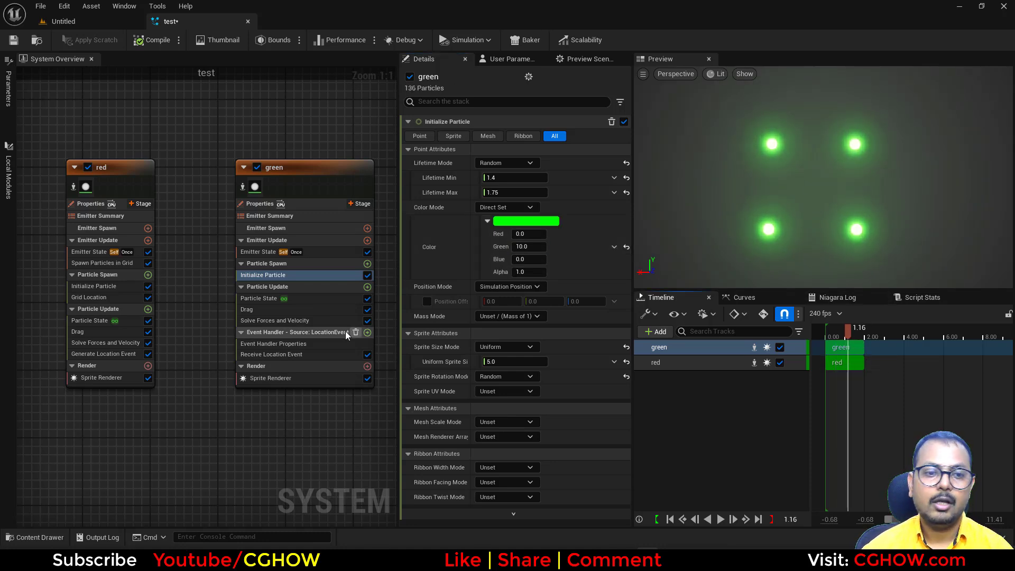
{"action": "mouse_move", "coordinate": [367, 332]}
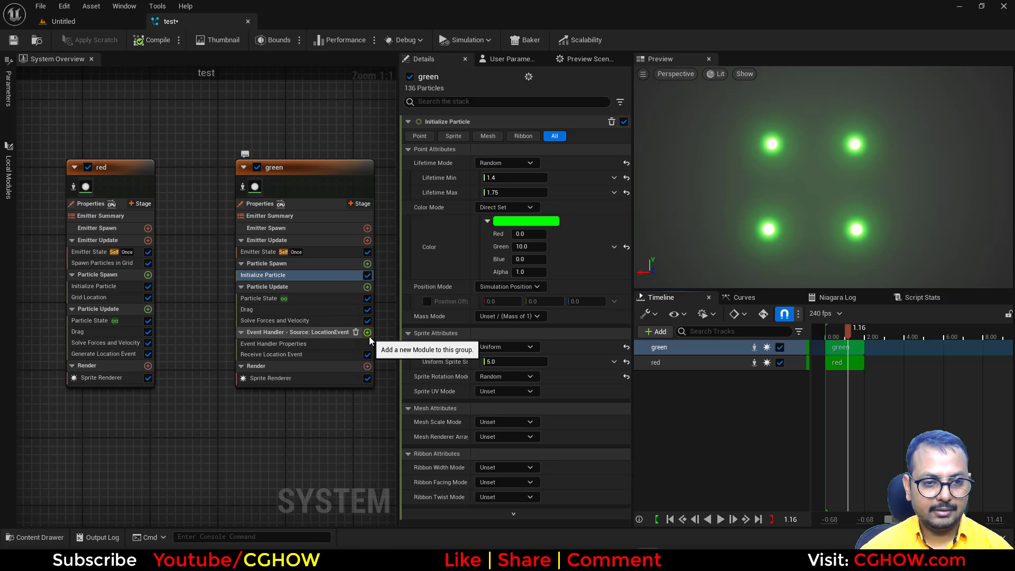
{"action": "left_click", "coordinate": [272, 344]}
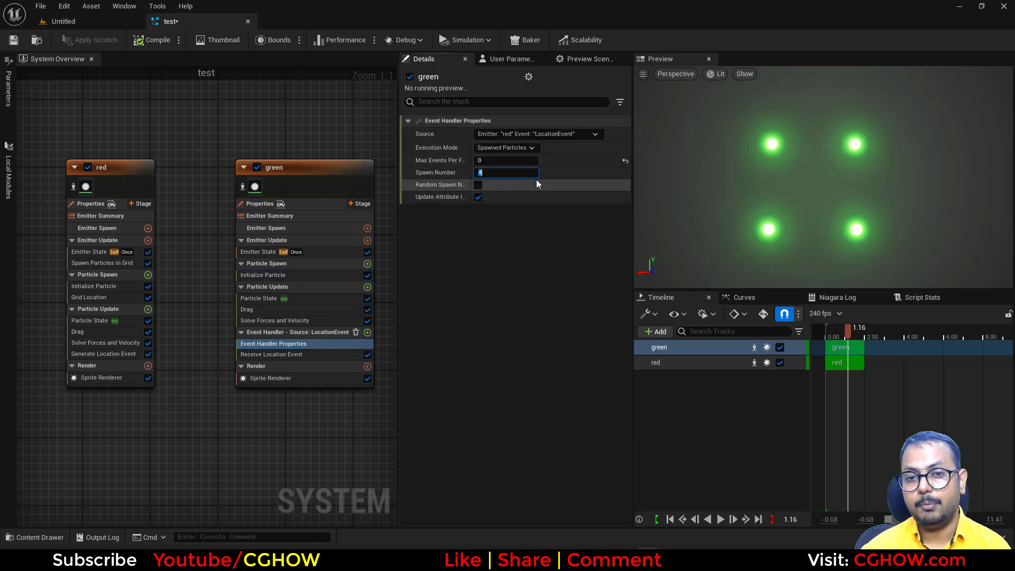
{"action": "left_click", "coordinate": [367, 332]}
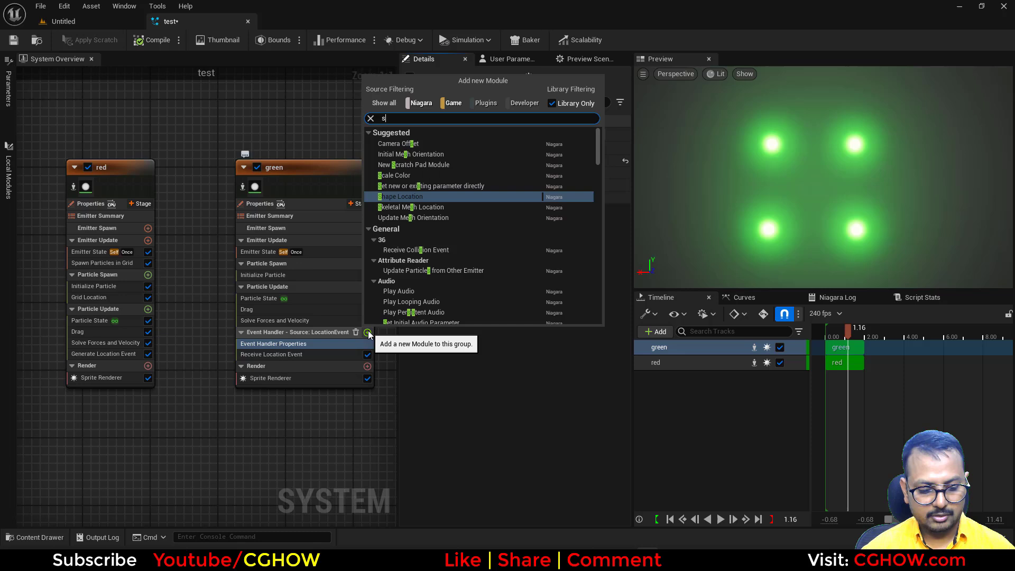
{"action": "type", "text": "ph"}
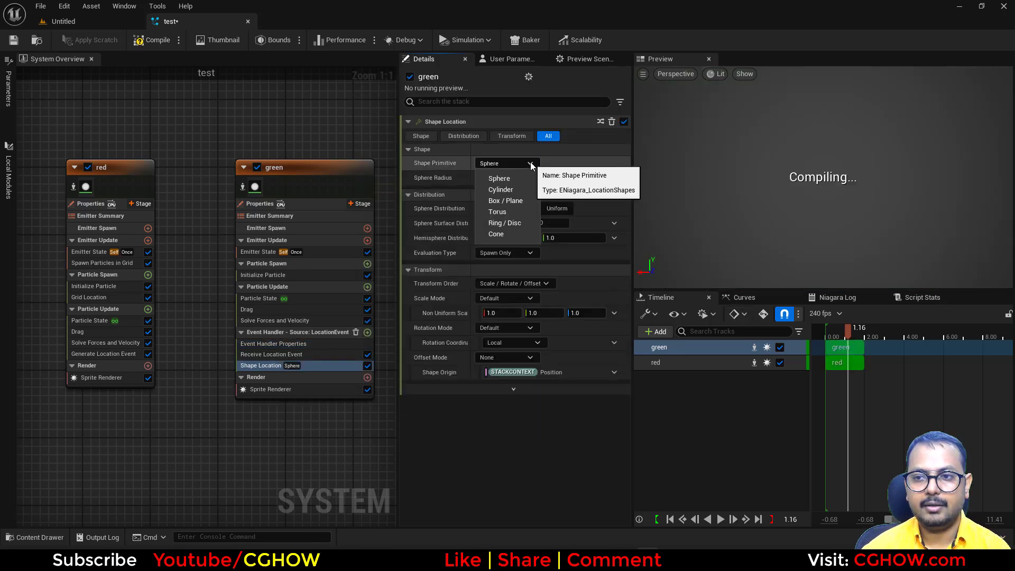
{"action": "left_click", "coordinate": [496, 212]}
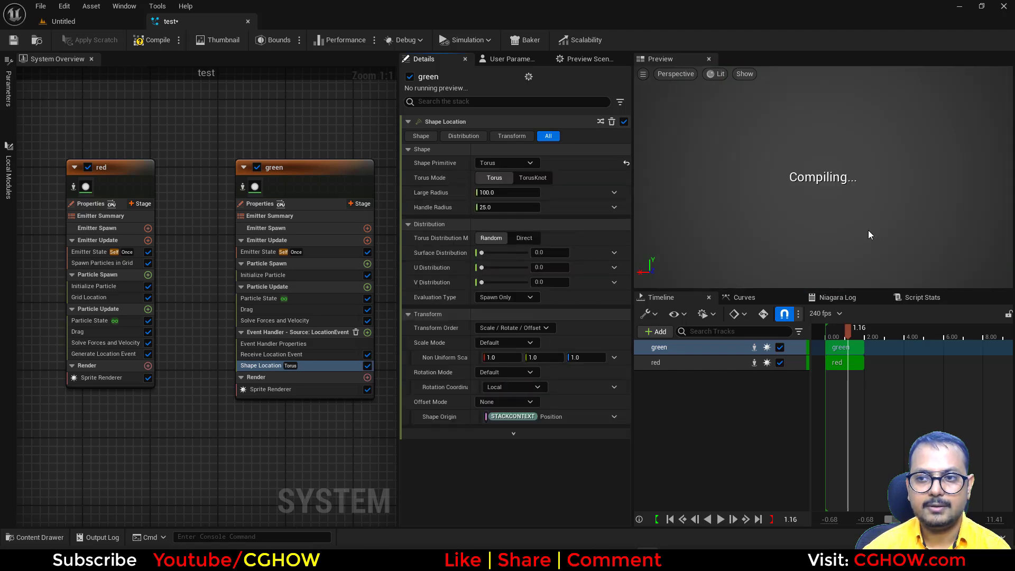
Set the torus Handle Radius 0 and Large Radius 32.33, and lower red's Event Send Rate to about 1.59.
{"action": "left_click", "coordinate": [507, 207]}
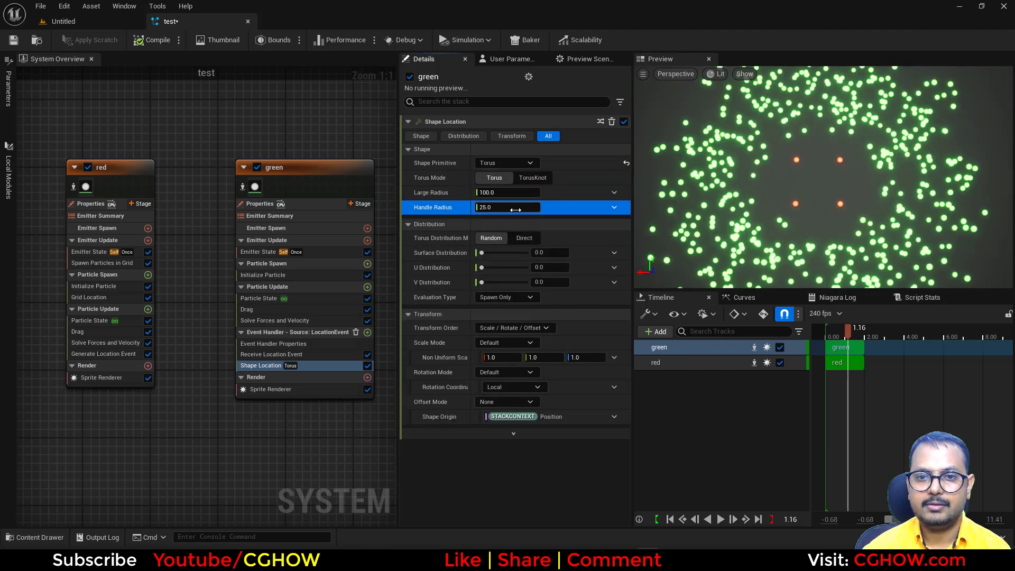
{"action": "type", "text": "0.0"}
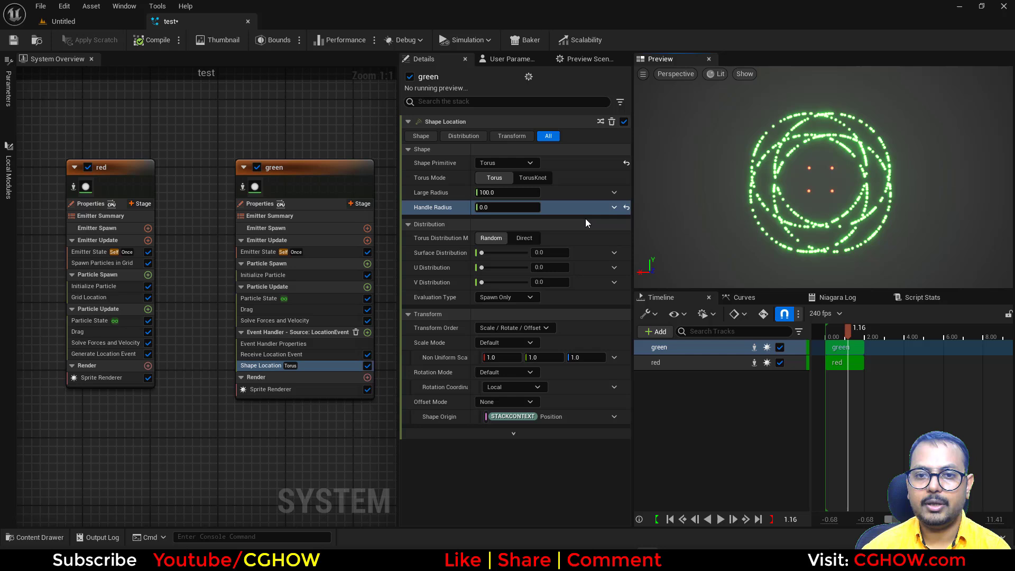
{"action": "mouse_move", "coordinate": [537, 202]}
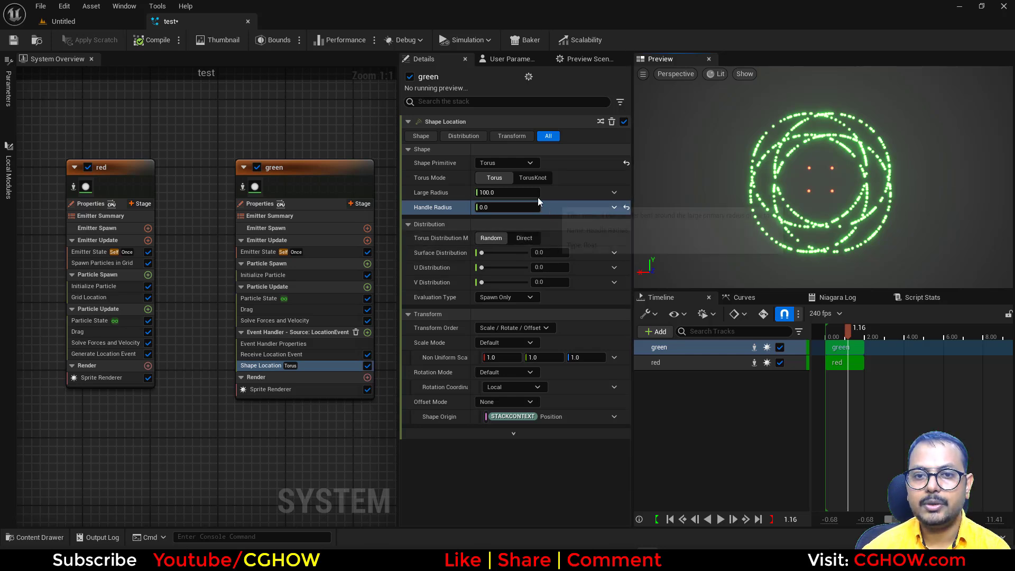
{"action": "type", "text": "32.326534"}
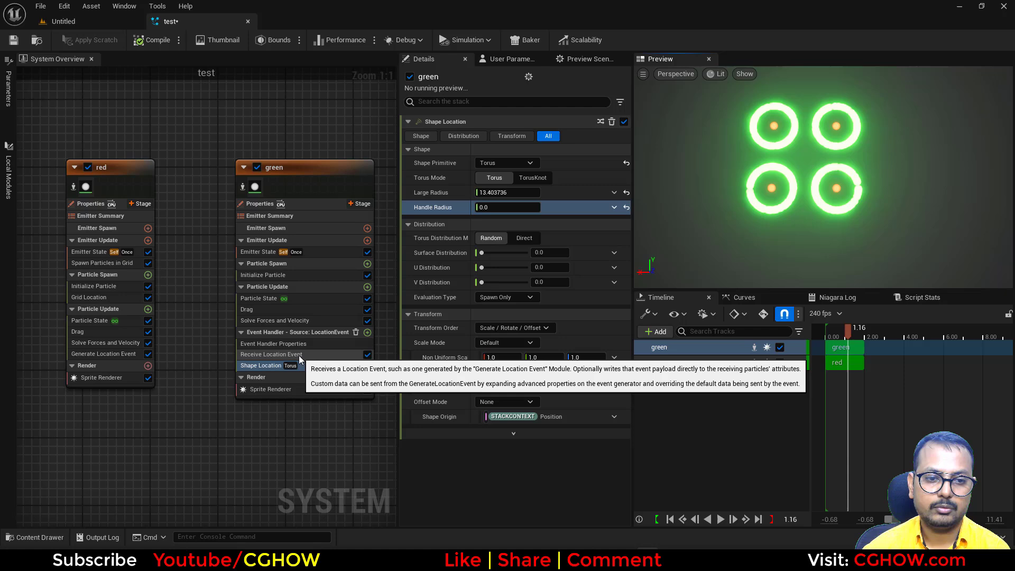
{"action": "left_click", "coordinate": [274, 343]}
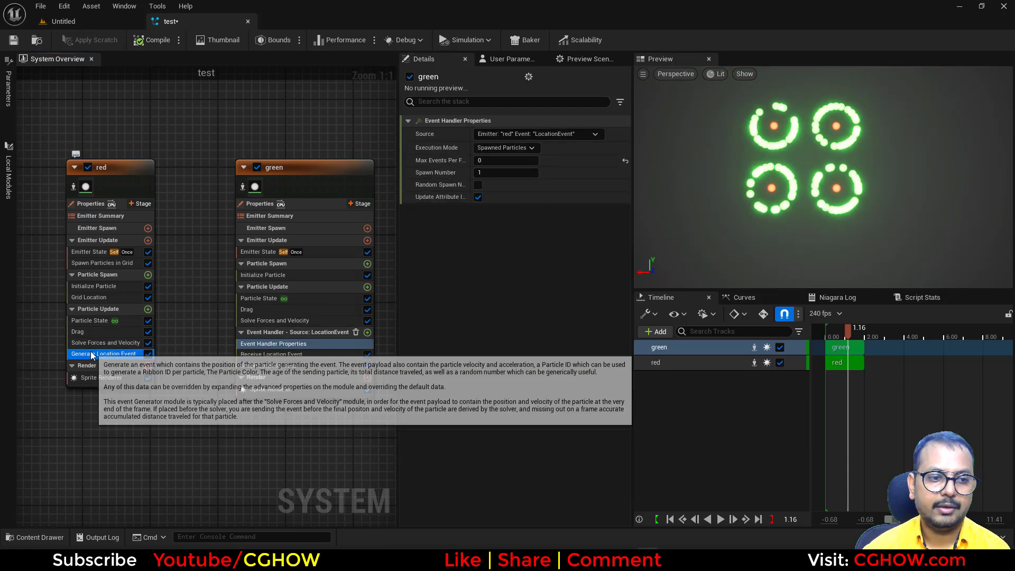
{"action": "left_click", "coordinate": [104, 353]}
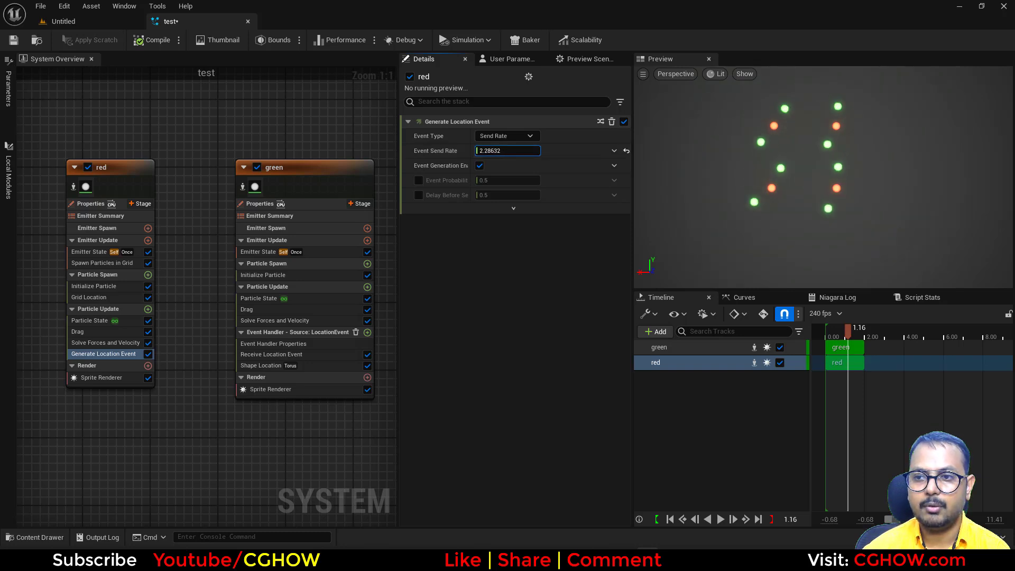
{"action": "type", "text": "1.588638"}
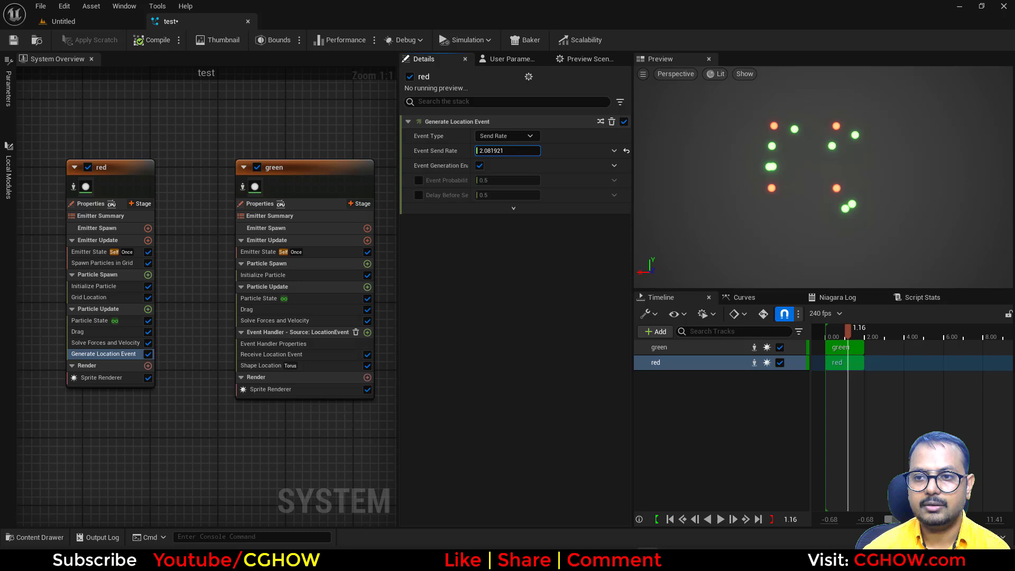
{"action": "left_click", "coordinate": [262, 365]}
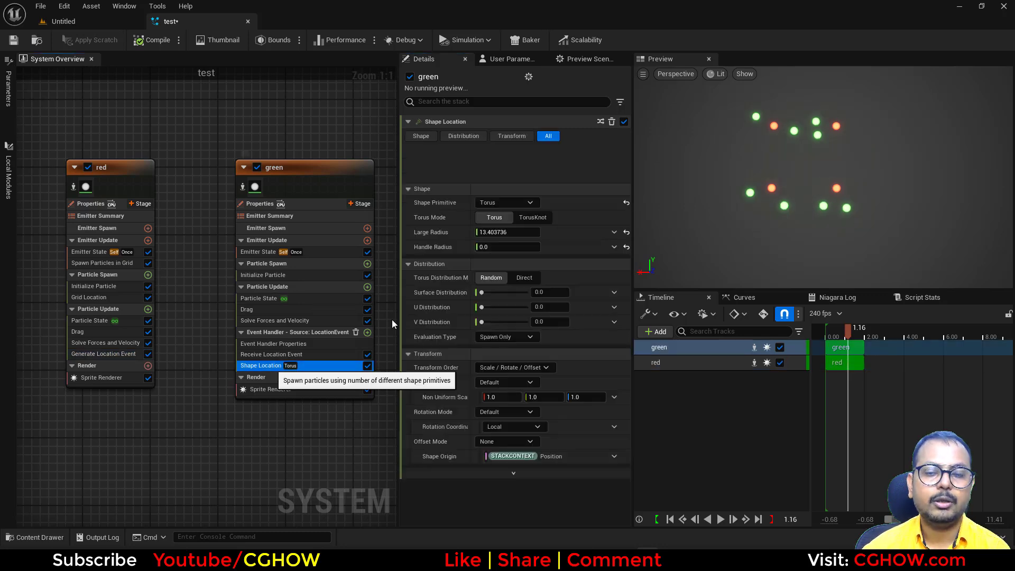
Drive the torus U Position by Return Normalized Exec Index and raise red's Send Rate to 28.787483.
{"action": "left_click", "coordinate": [522, 277]}
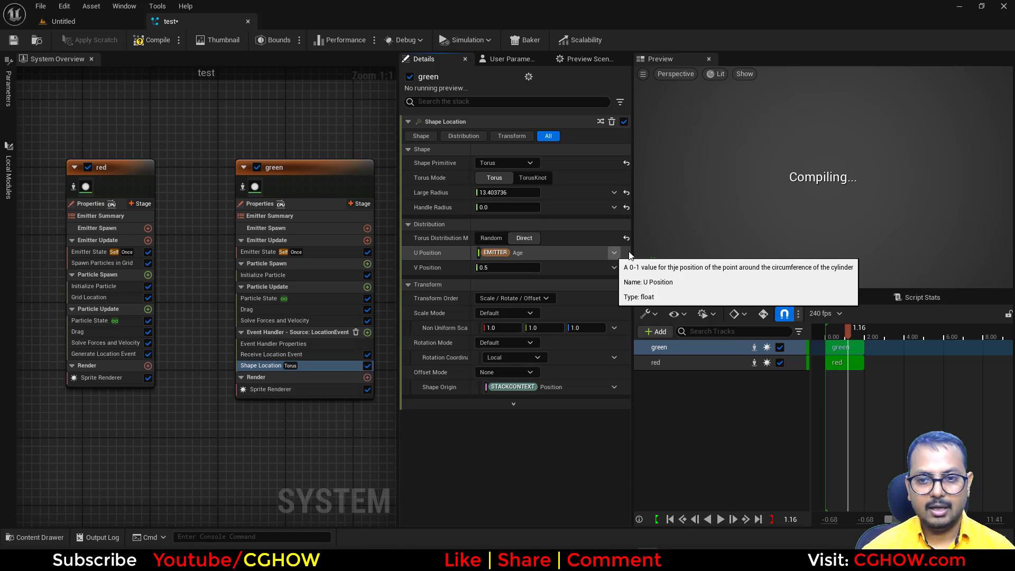
{"action": "left_click", "coordinate": [614, 253]}
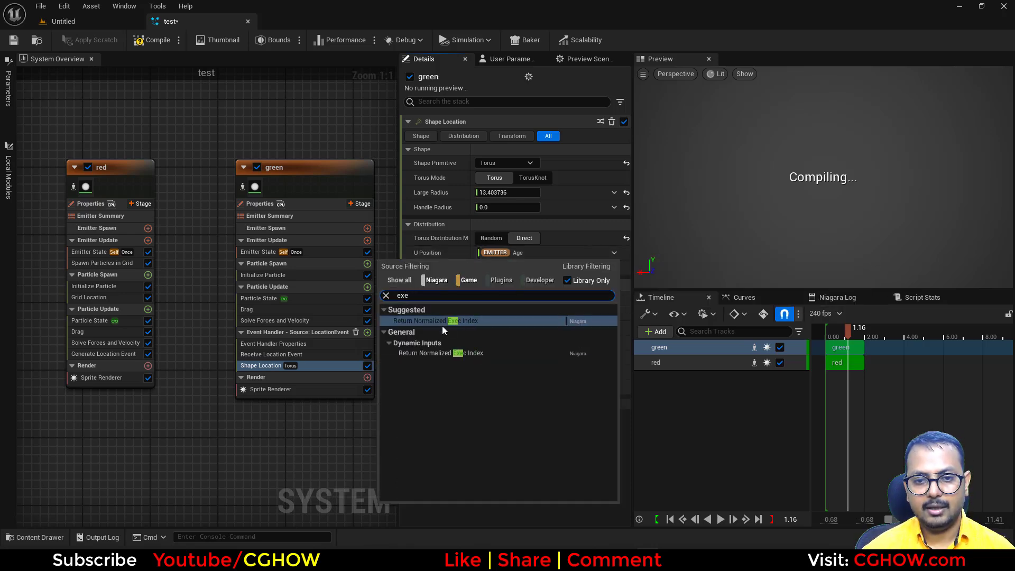
{"action": "left_click", "coordinate": [436, 320]}
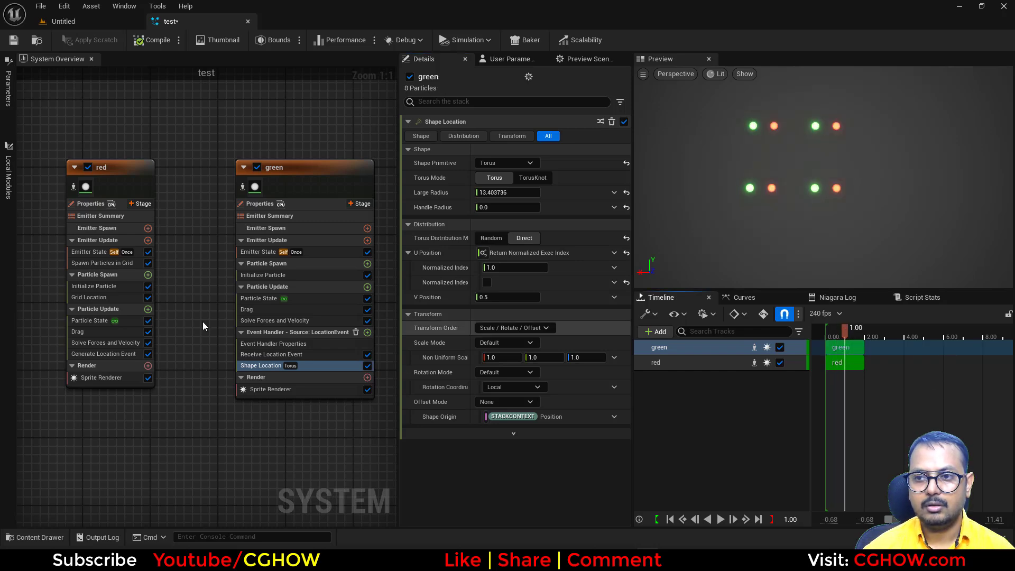
{"action": "left_click", "coordinate": [103, 354]}
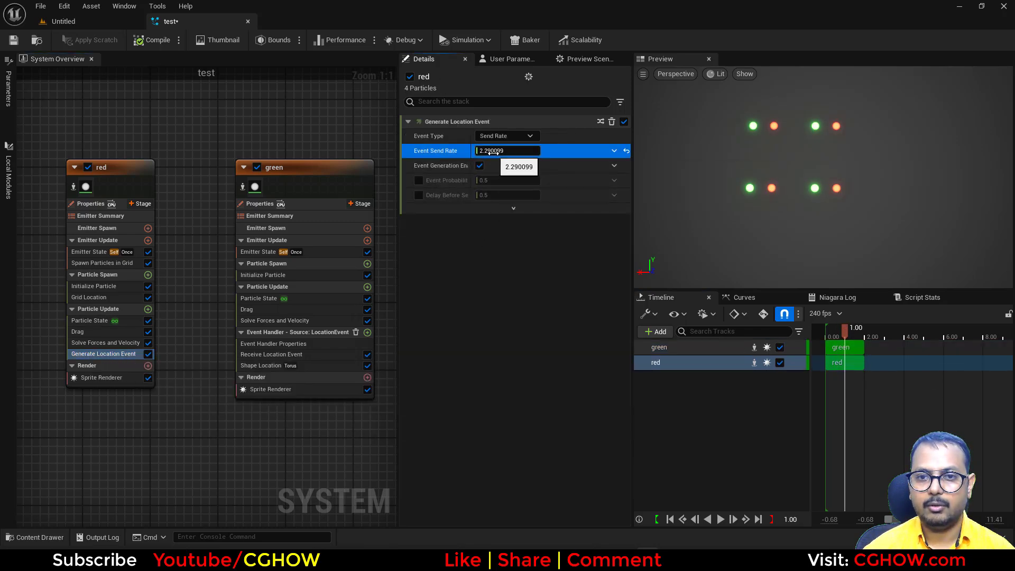
{"action": "type", "text": "28.787483"}
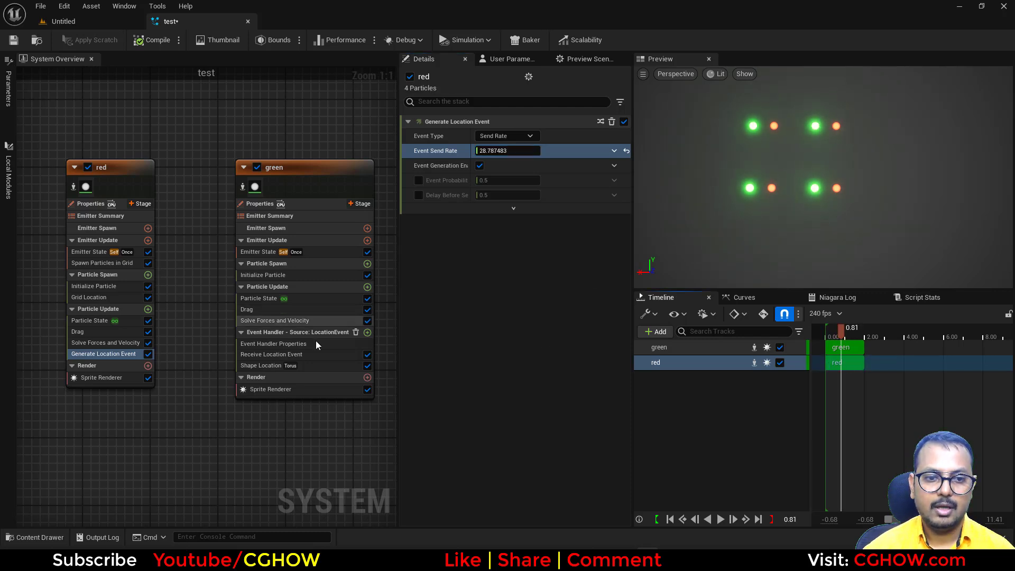
{"action": "mouse_move", "coordinate": [330, 179]}
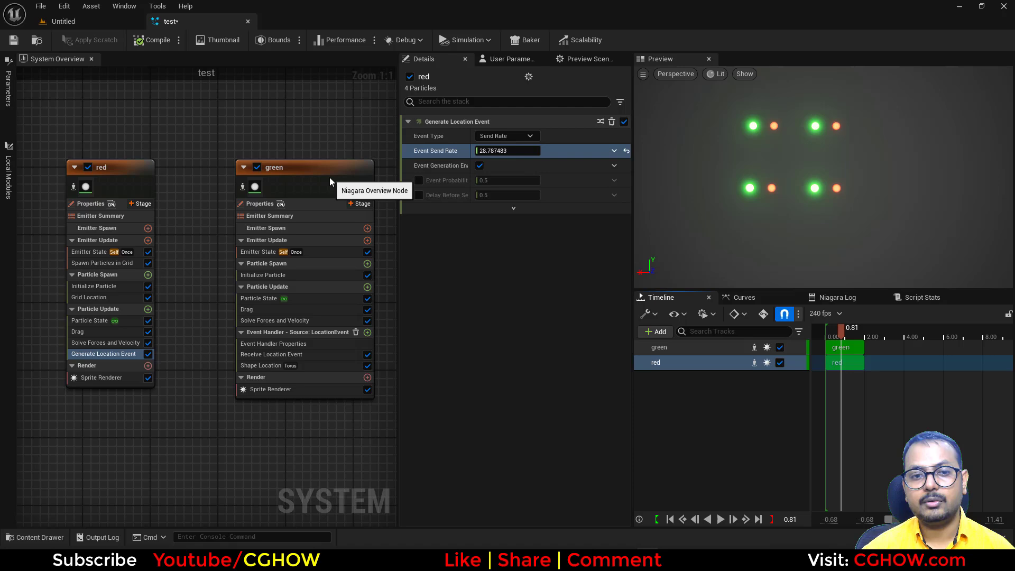
Review green's Shape Location and Receive Location Event settings.
{"action": "left_click", "coordinate": [279, 175]}
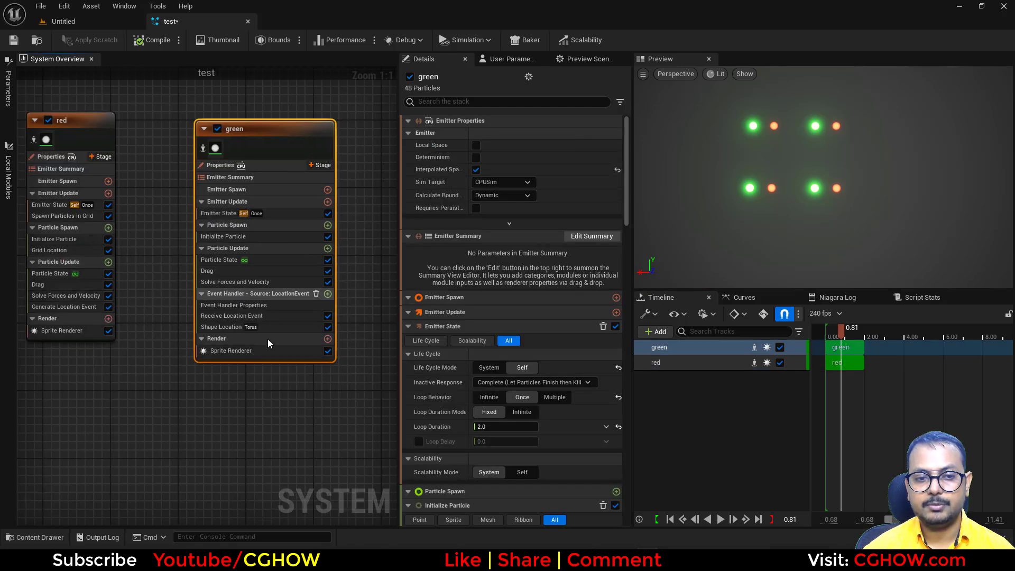
{"action": "left_click", "coordinate": [221, 327]}
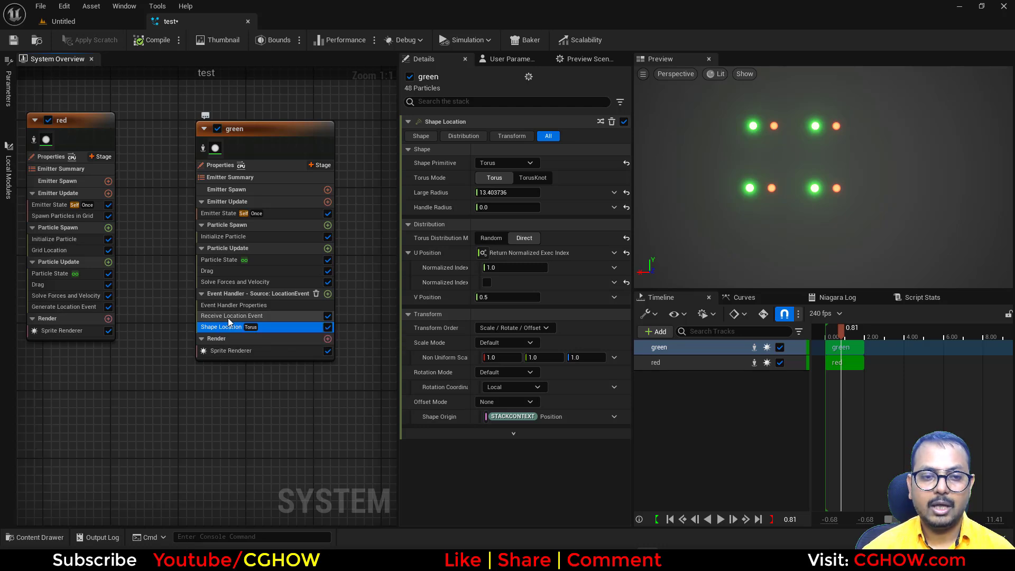
{"action": "left_click", "coordinate": [231, 315]}
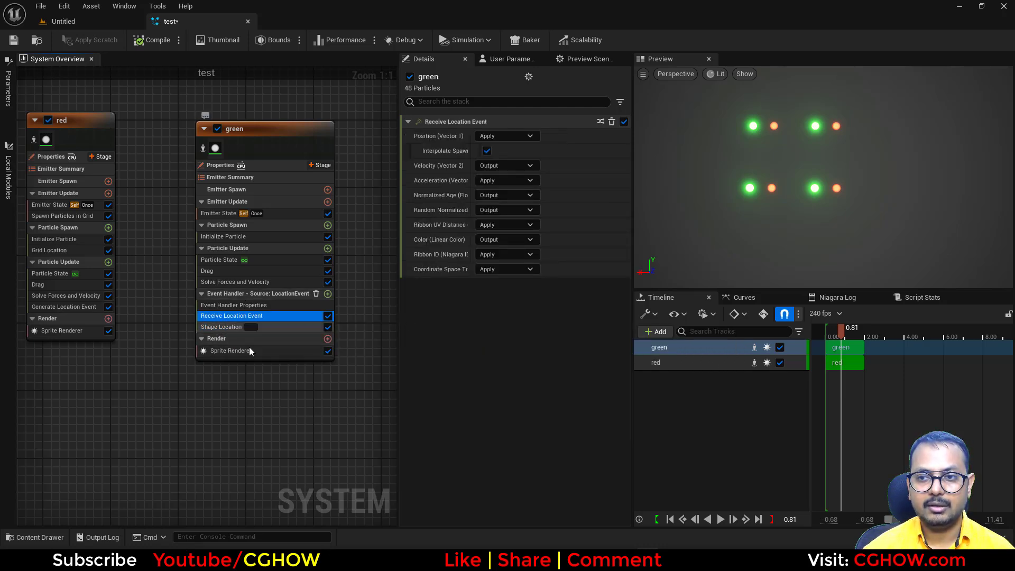
{"action": "left_click", "coordinate": [222, 326]}
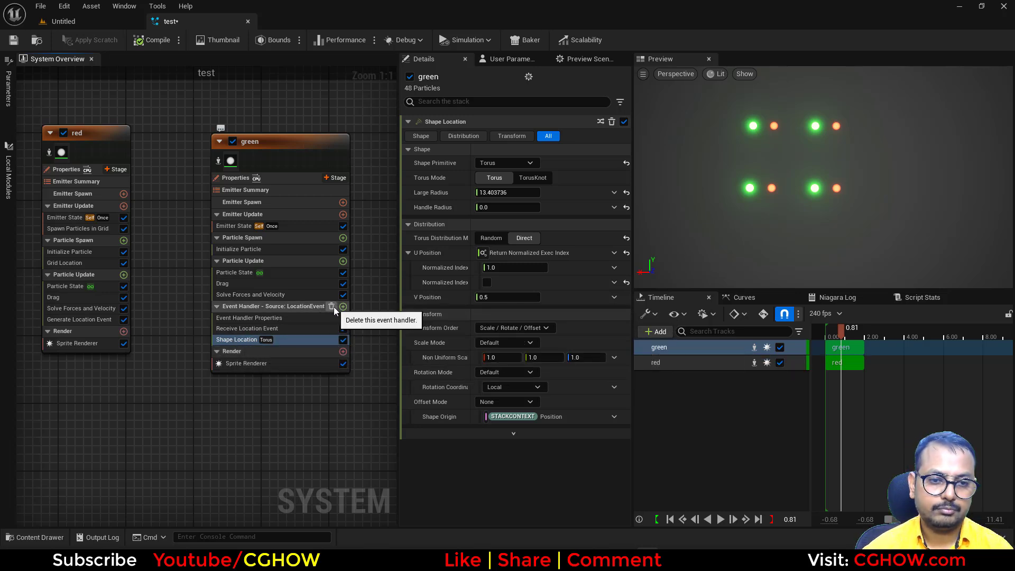
Delete green's event handler and add Spawn and Sample Particles from Other Emitter bound to red.
{"action": "left_click", "coordinate": [330, 307]}
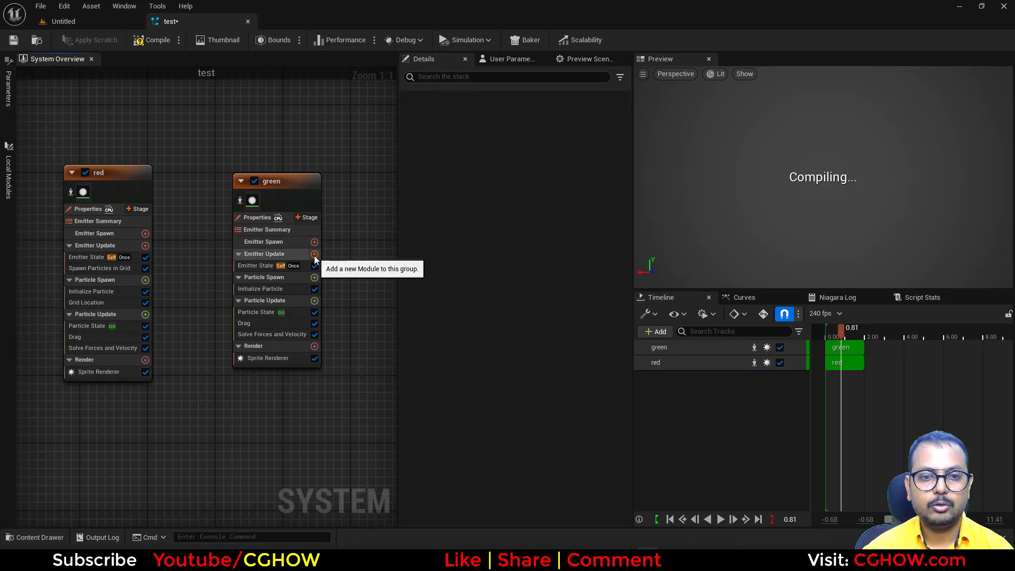
{"action": "type", "text": "from"}
{"action": "type", "text": "red"}
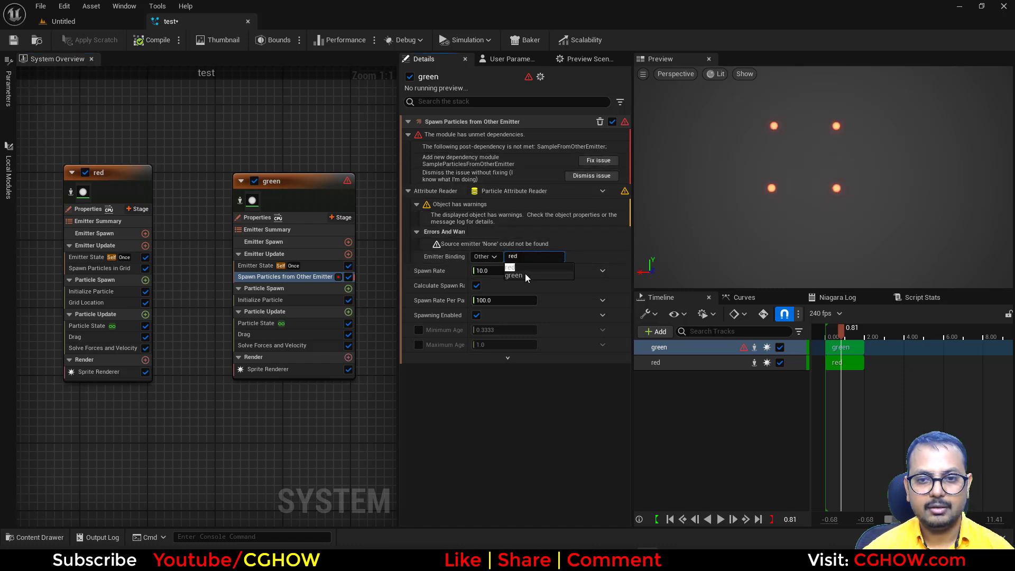
{"action": "left_click", "coordinate": [513, 256]}
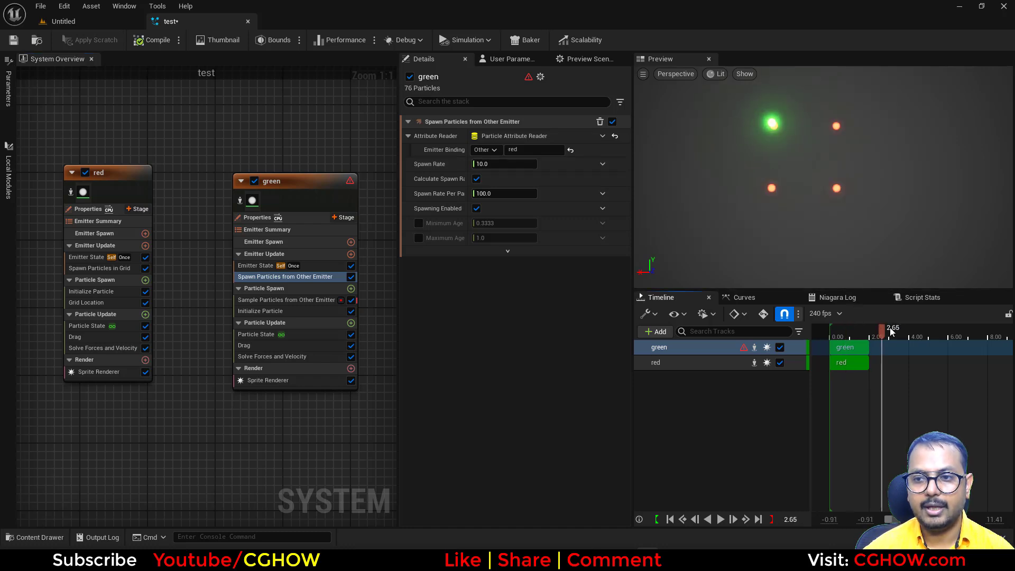
{"action": "left_click", "coordinate": [285, 300]}
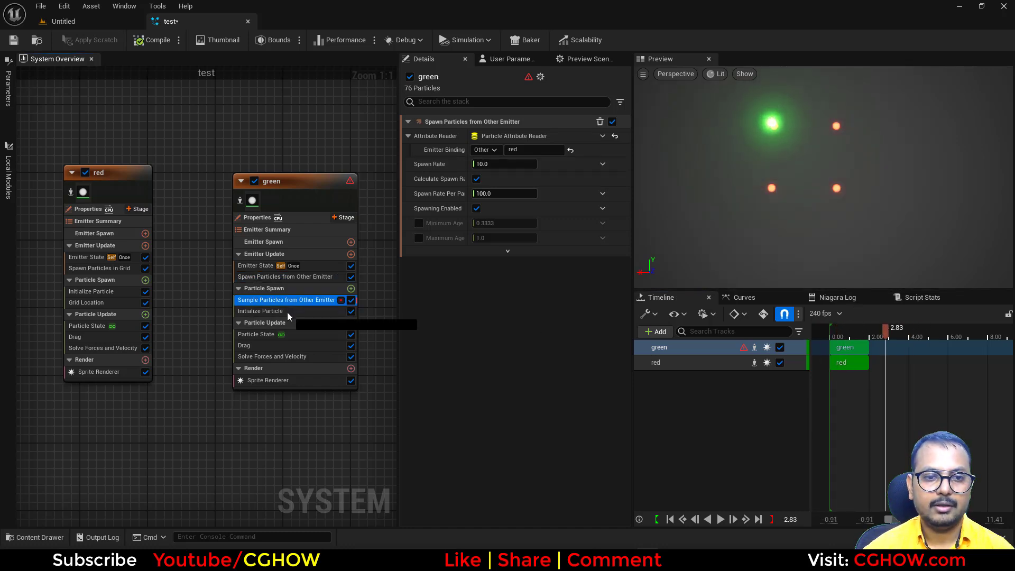
{"action": "left_click", "coordinate": [286, 300]}
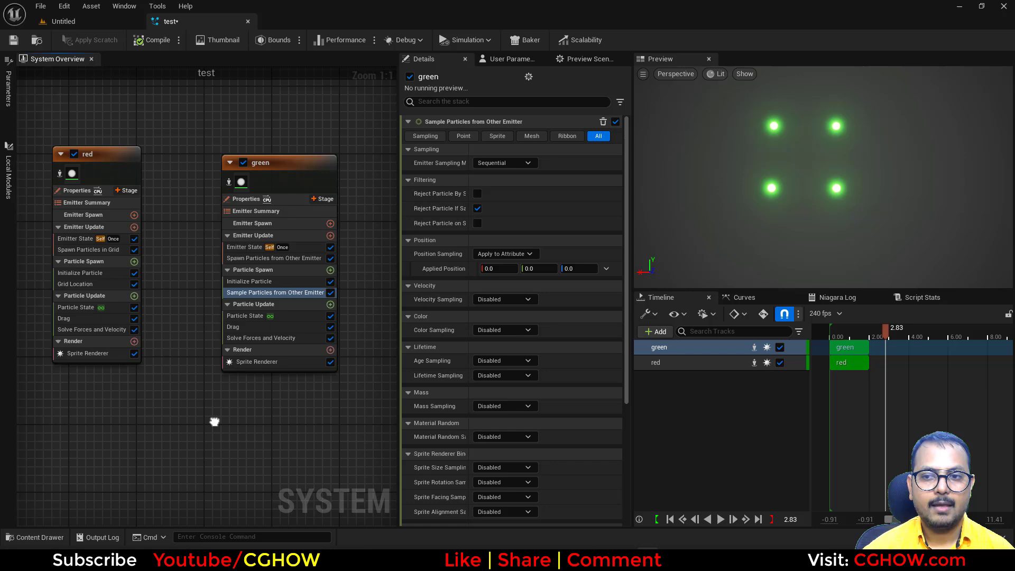
{"action": "mouse_move", "coordinate": [329, 264]}
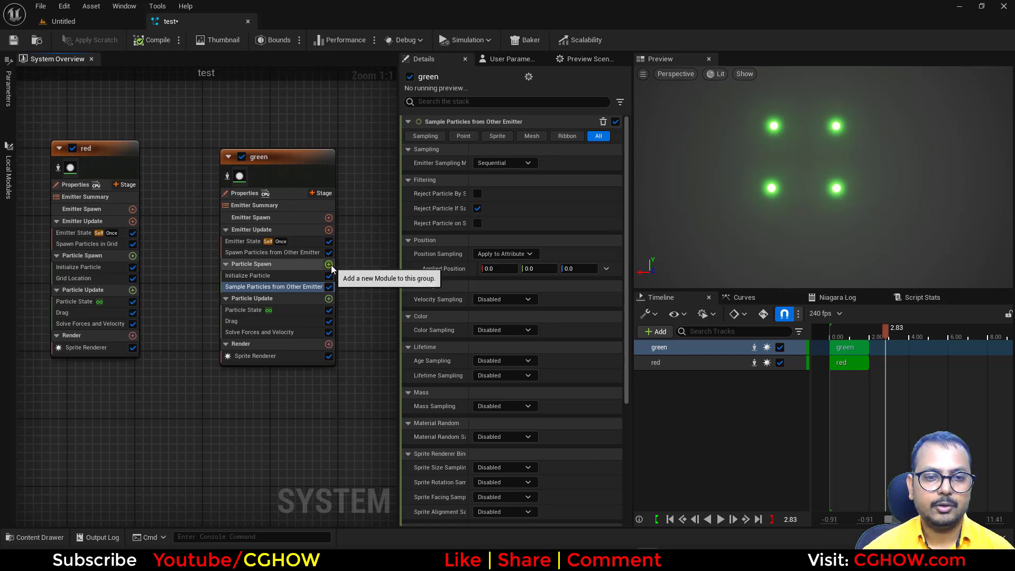
Add a torus Shape Location to green's Particle Spawn with U Position from normalized exec index.
{"action": "type", "text": "shap"}
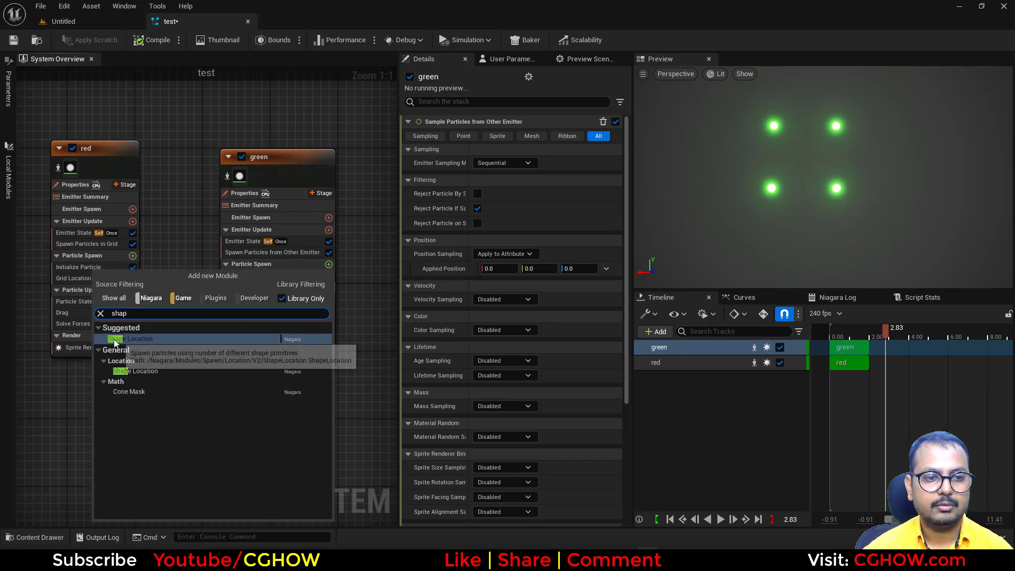
{"action": "left_click", "coordinate": [132, 338]}
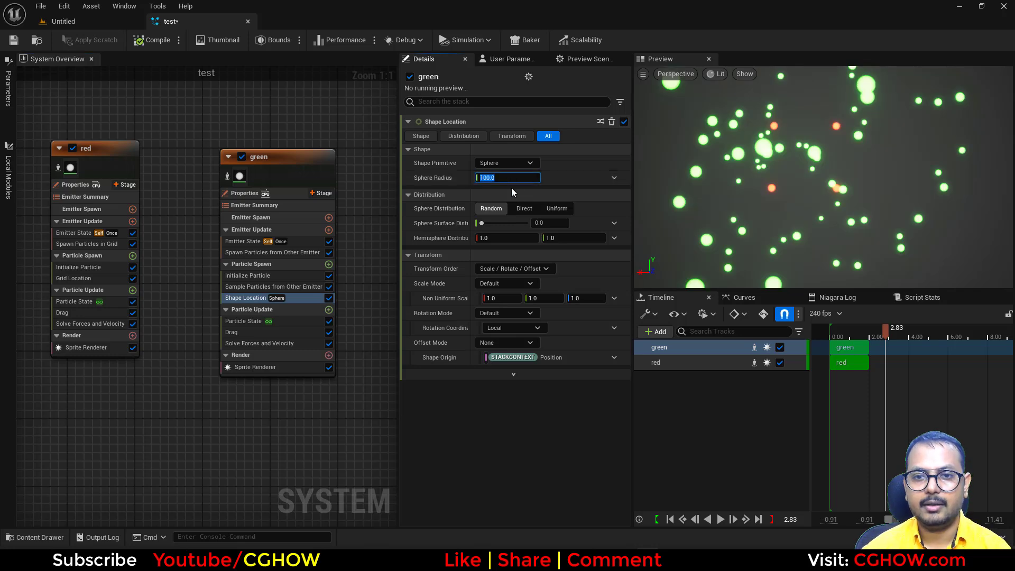
{"action": "left_click", "coordinate": [507, 162]}
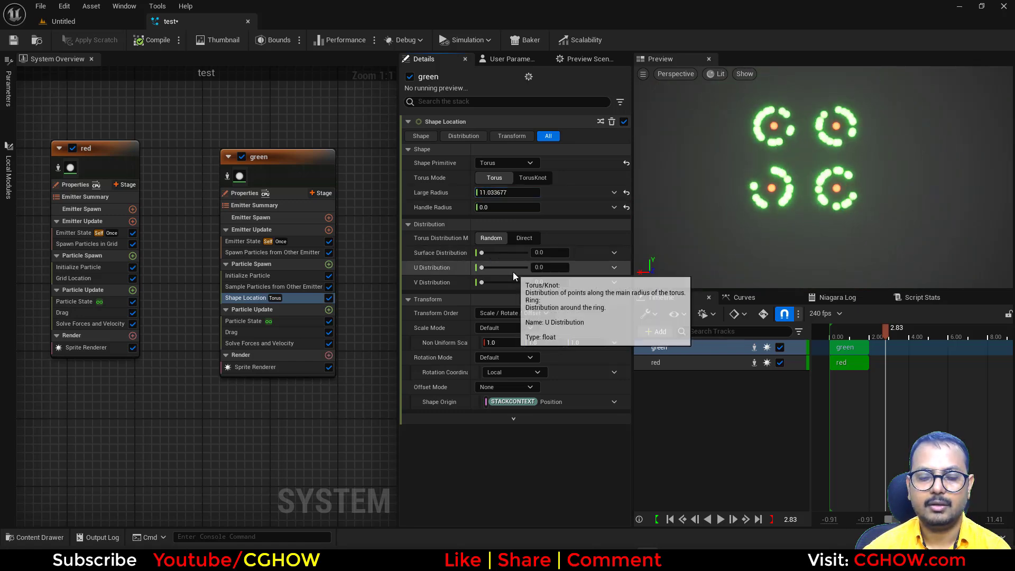
{"action": "left_click", "coordinate": [613, 267]}
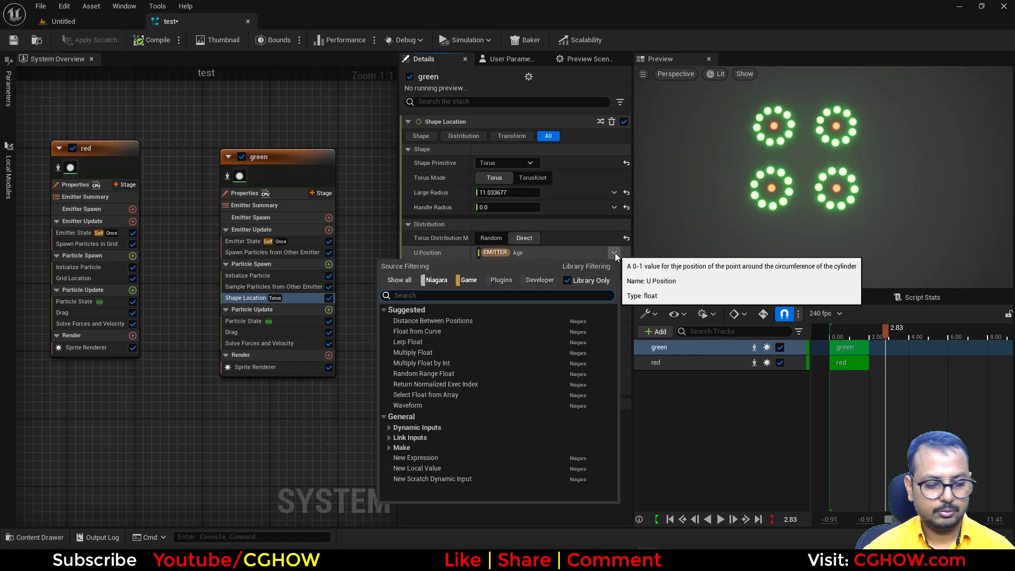
{"action": "left_click", "coordinate": [436, 384]}
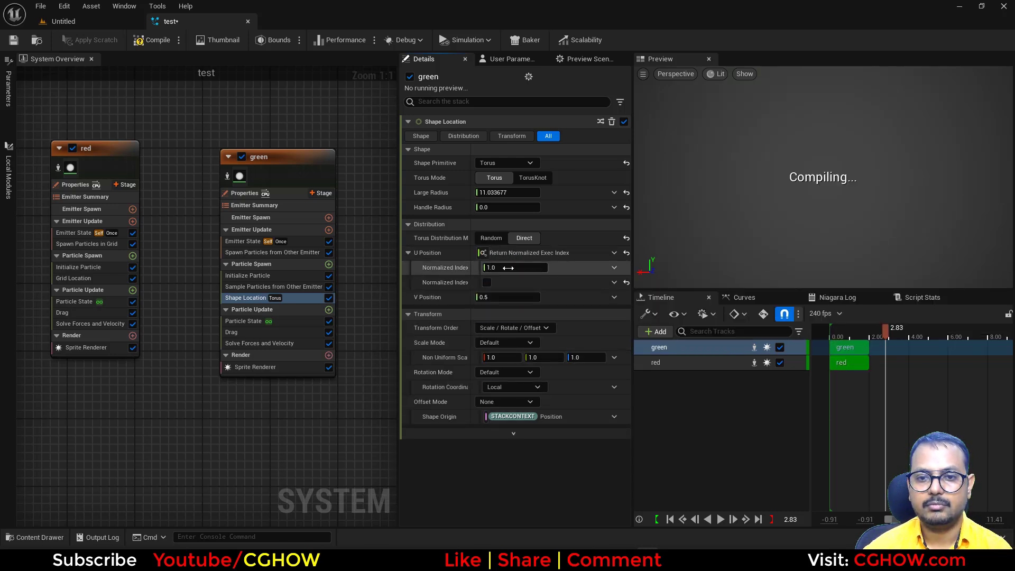
{"action": "mouse_move", "coordinate": [272, 251]}
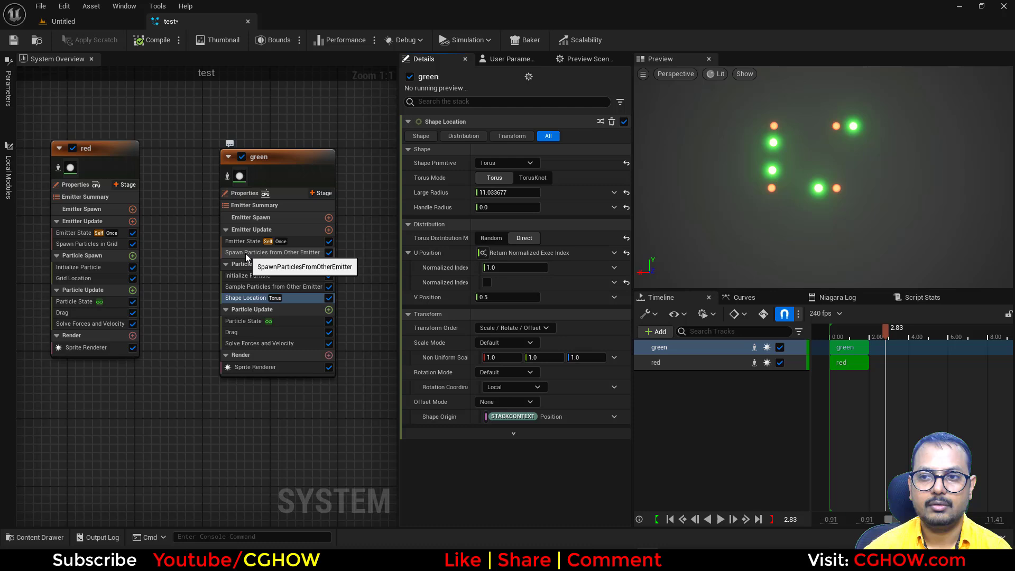
Remove green's Spawn and Sample Particles from Other Emitter modules.
{"action": "left_click", "coordinate": [272, 251]}
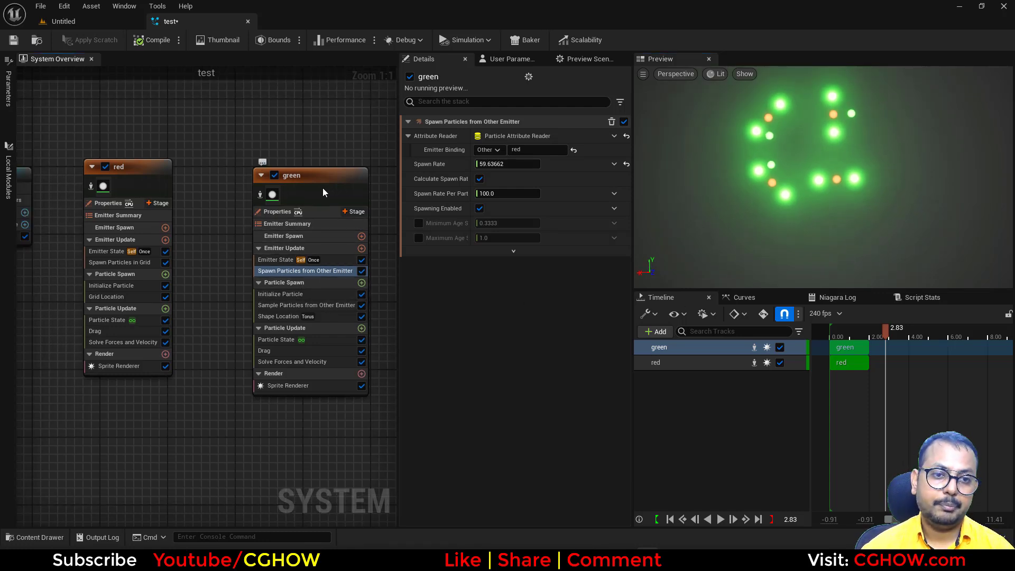
{"action": "left_click", "coordinate": [288, 175]}
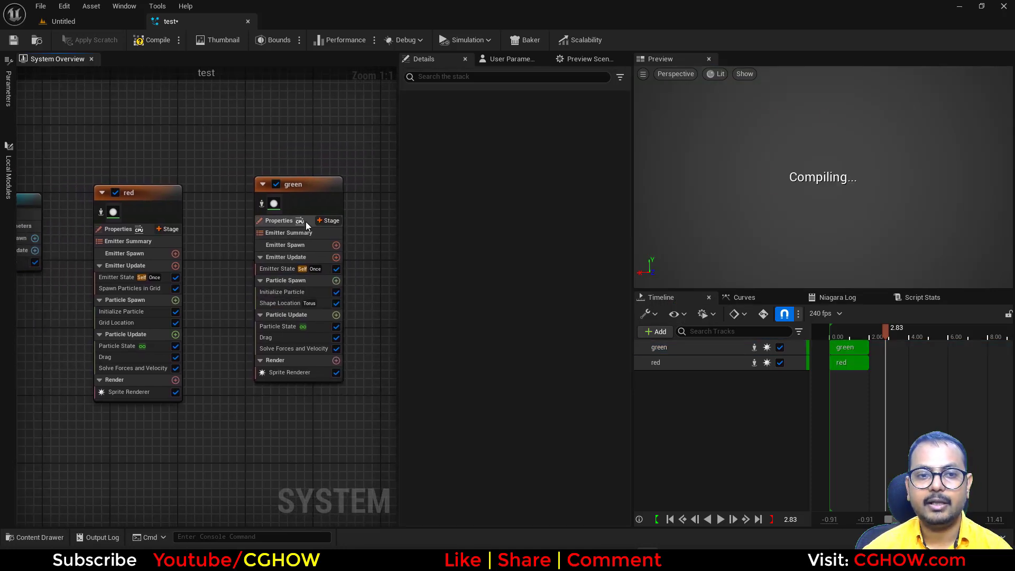
Add a Spawn Burst Instantaneous module to the green emitter with Spawn Count 16.
{"action": "left_click", "coordinate": [292, 184]}
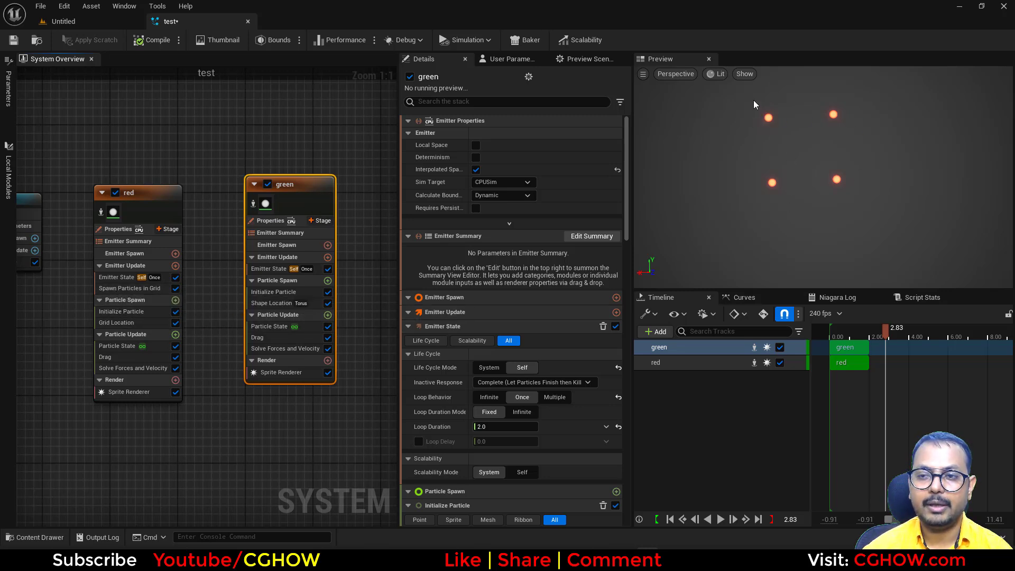
{"action": "mouse_move", "coordinate": [740, 108]}
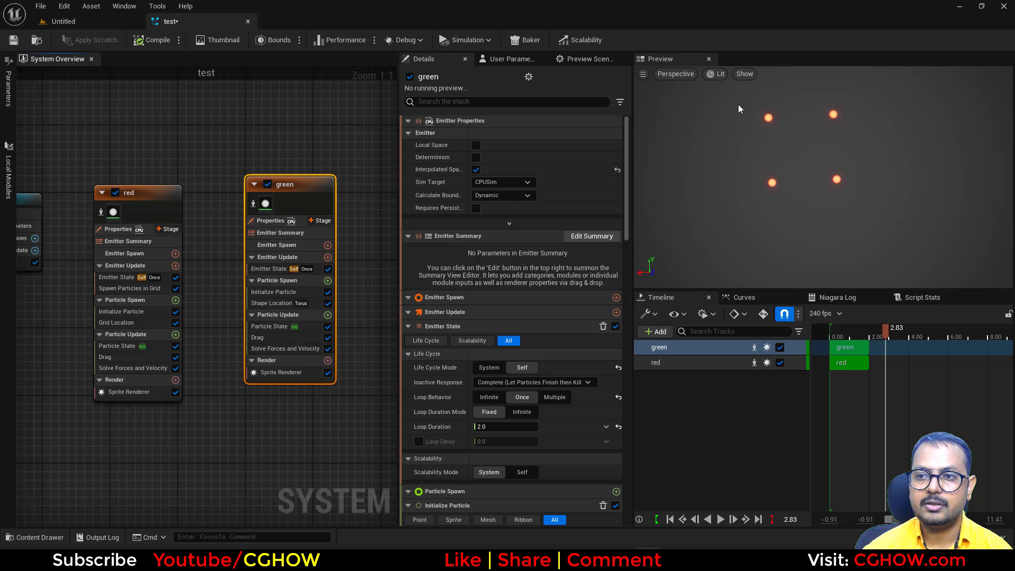
{"action": "mouse_move", "coordinate": [763, 202]}
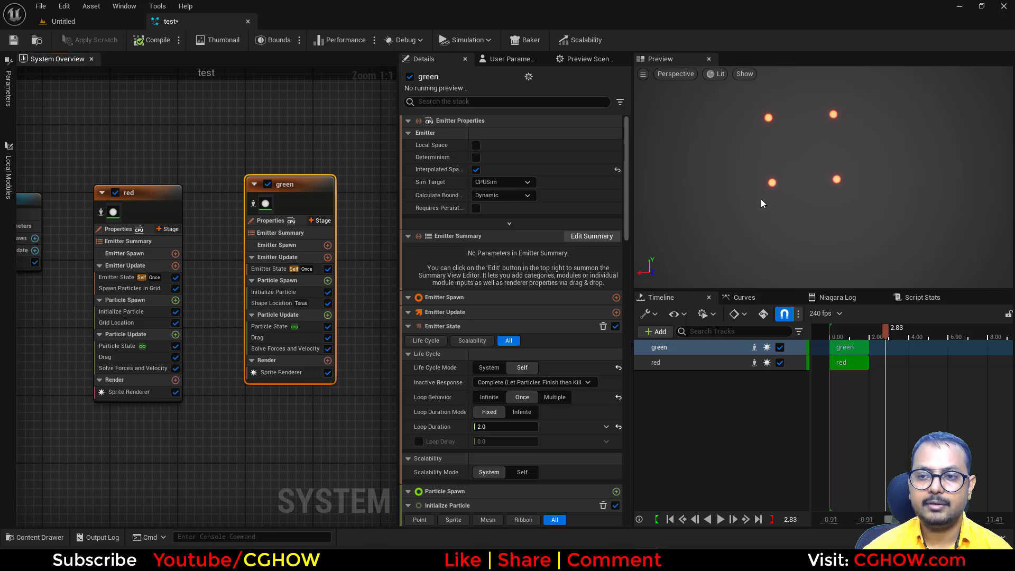
{"action": "left_click", "coordinate": [326, 245]}
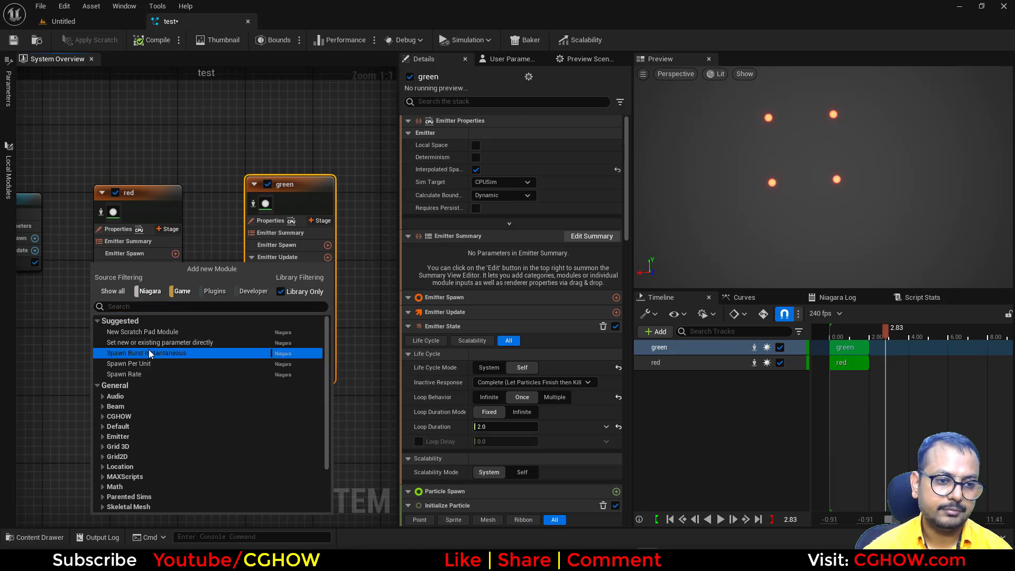
{"action": "left_click", "coordinate": [149, 353]}
{"action": "type", "text": "4"}
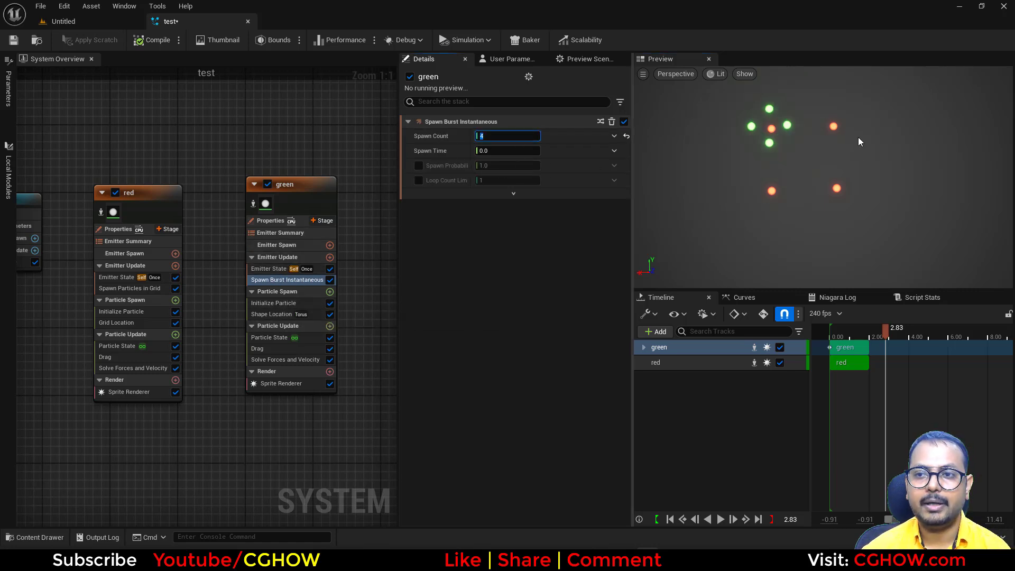
{"action": "mouse_move", "coordinate": [343, 261]}
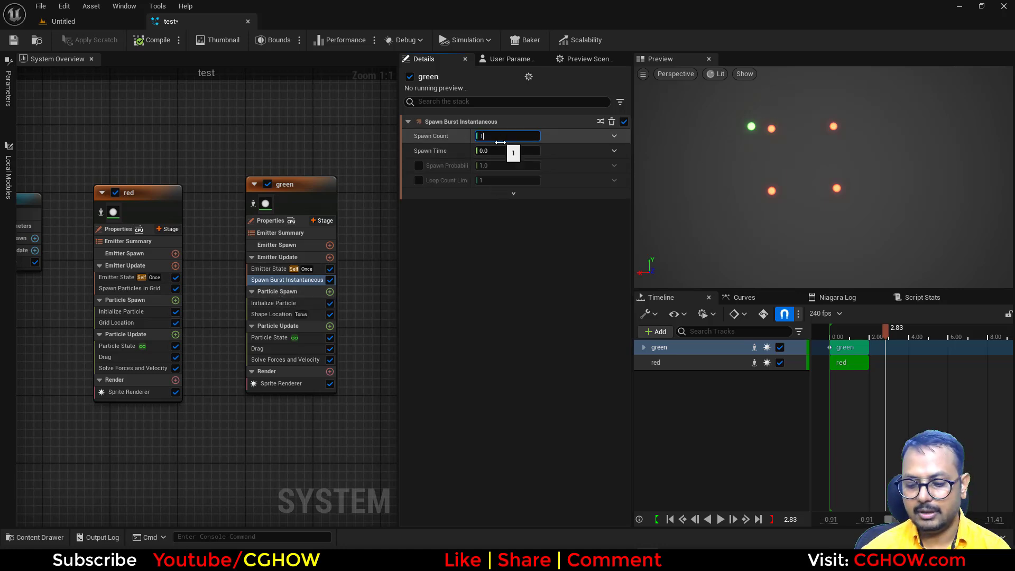
{"action": "type", "text": "16"}
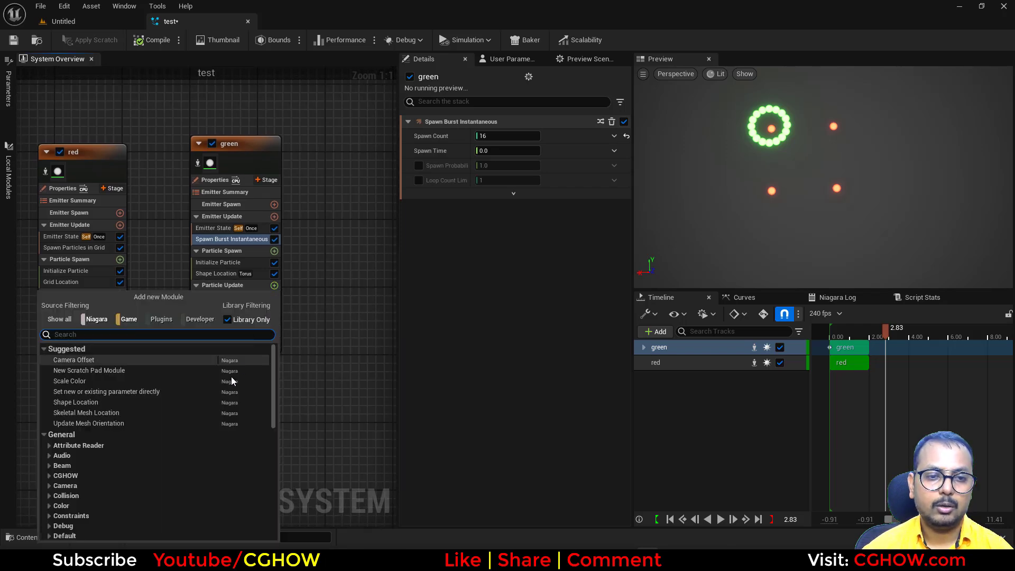
Add a New Scratch Pad Module to Particle Update with a particle attribute reader input feeding Get Position by Index.
{"action": "scroll", "scroll_direction": "down", "scroll_amount": 3}
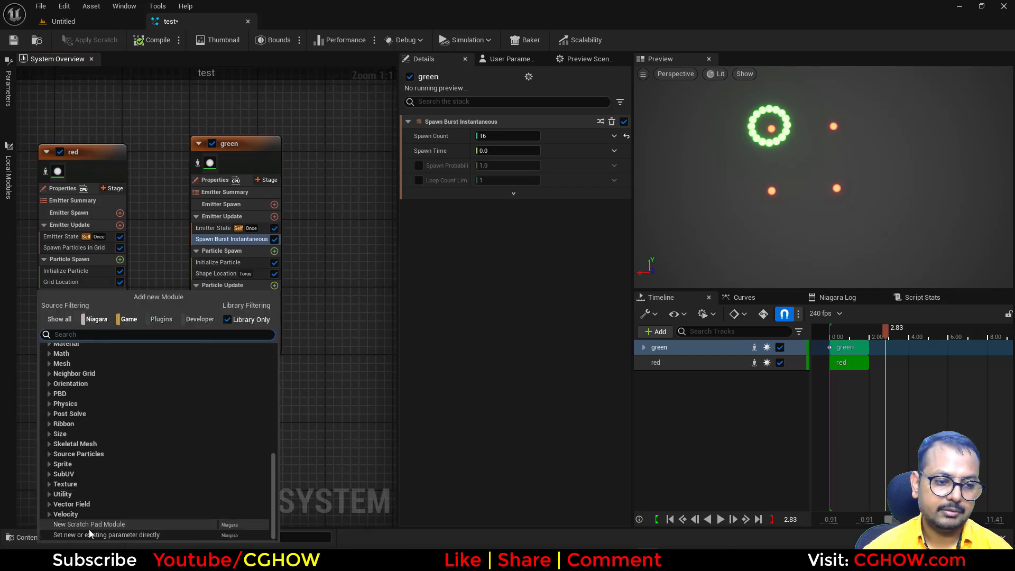
{"action": "left_click", "coordinate": [89, 524]}
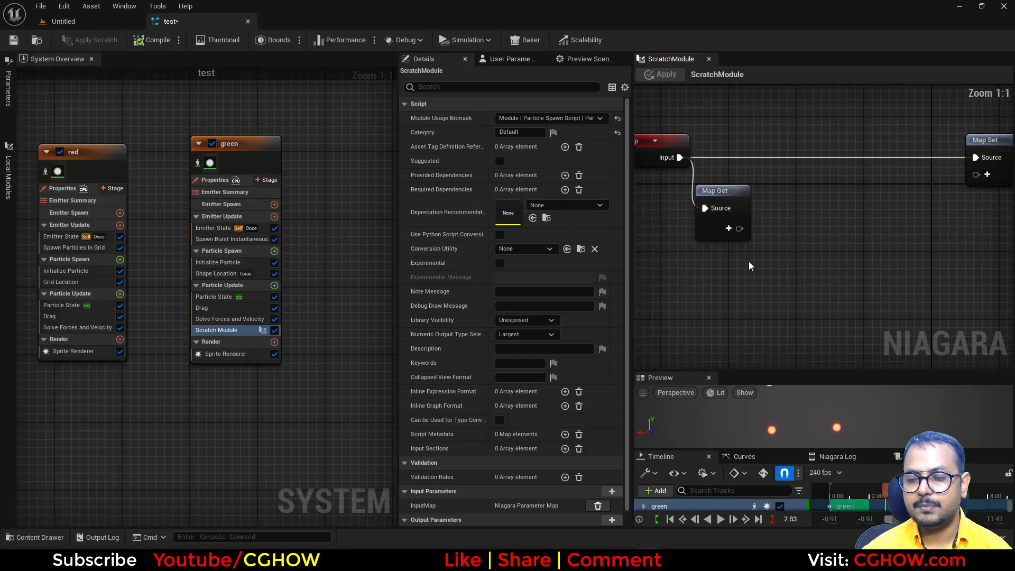
{"action": "left_click", "coordinate": [727, 228]}
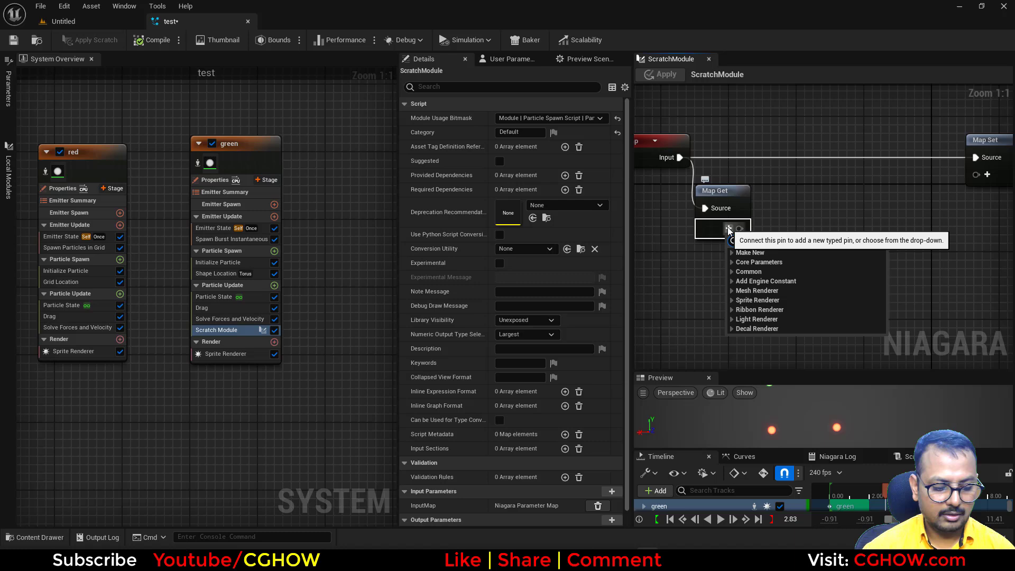
{"action": "type", "text": "parti"}
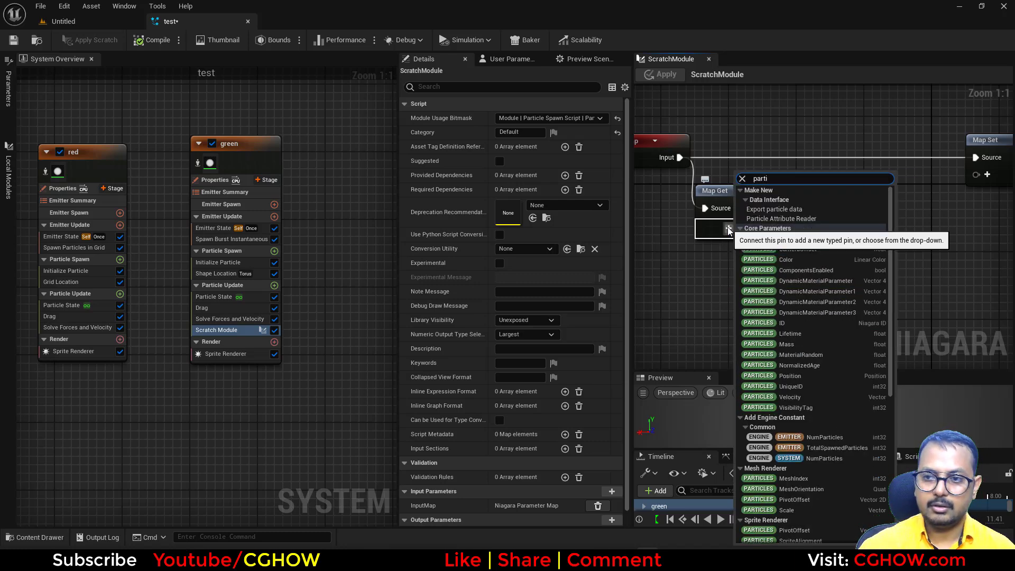
{"action": "left_click", "coordinate": [780, 218]}
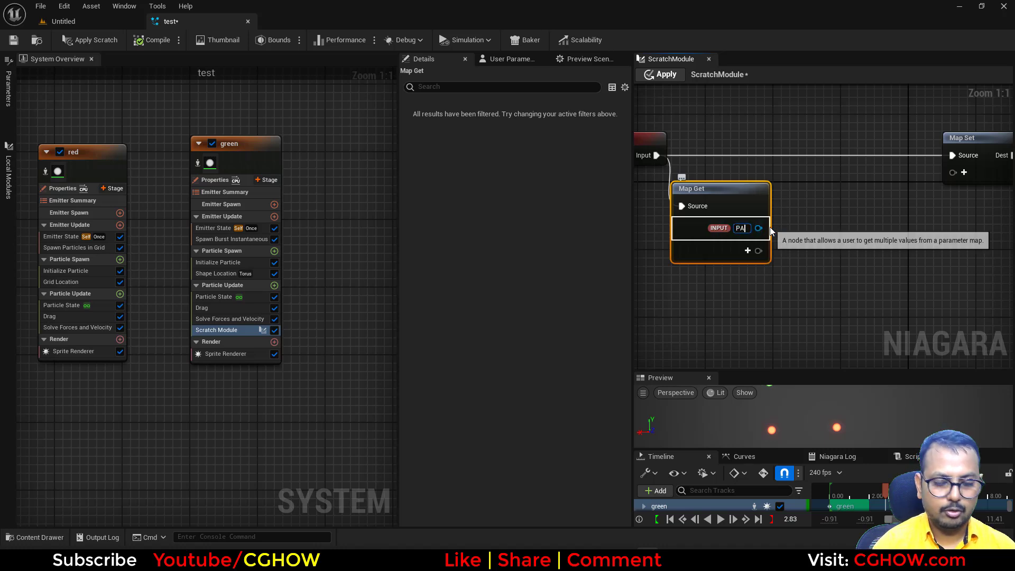
{"action": "left_click", "coordinate": [741, 228]}
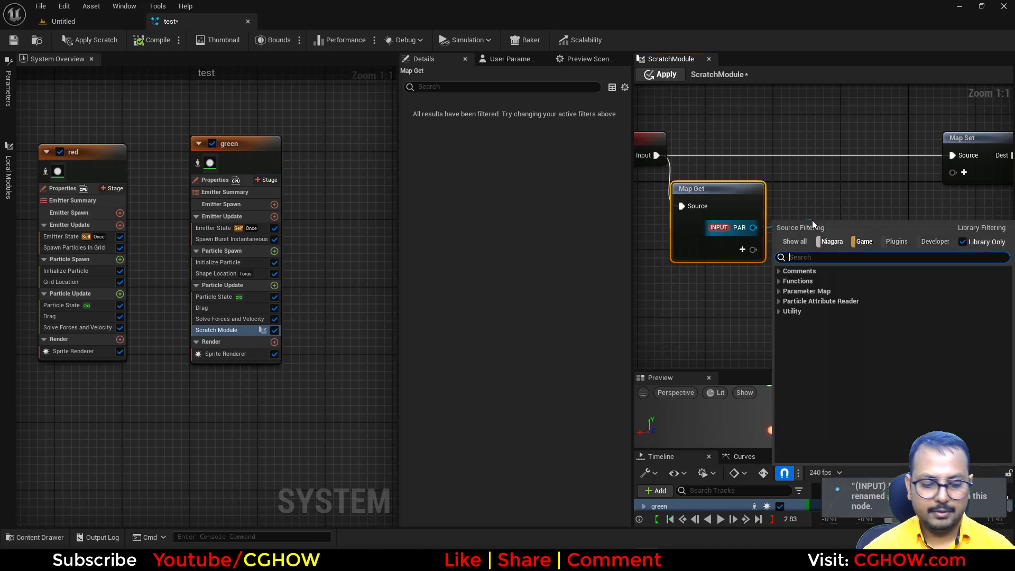
{"action": "type", "text": "pos"}
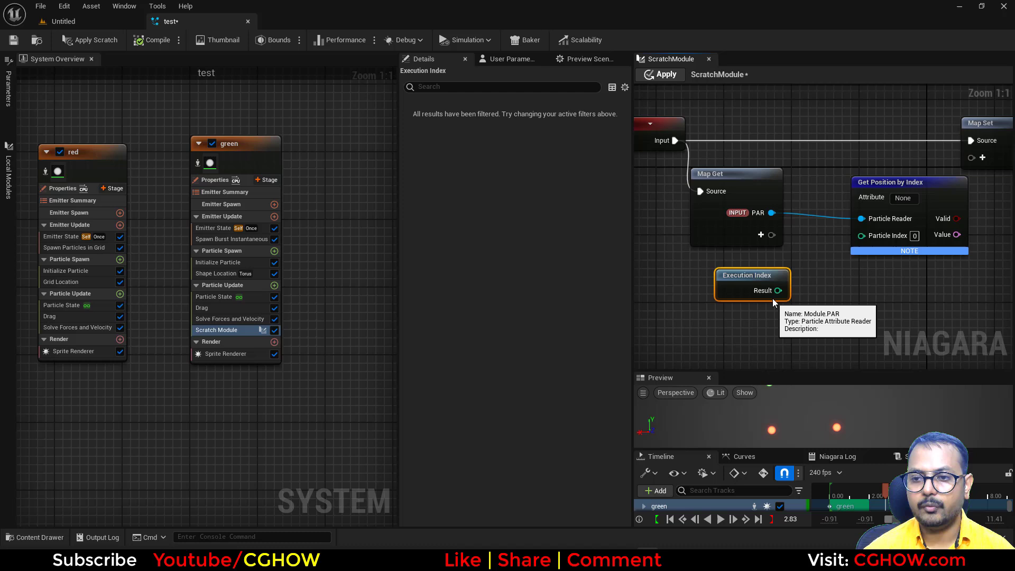
{"action": "mouse_move", "coordinate": [552, 272]}
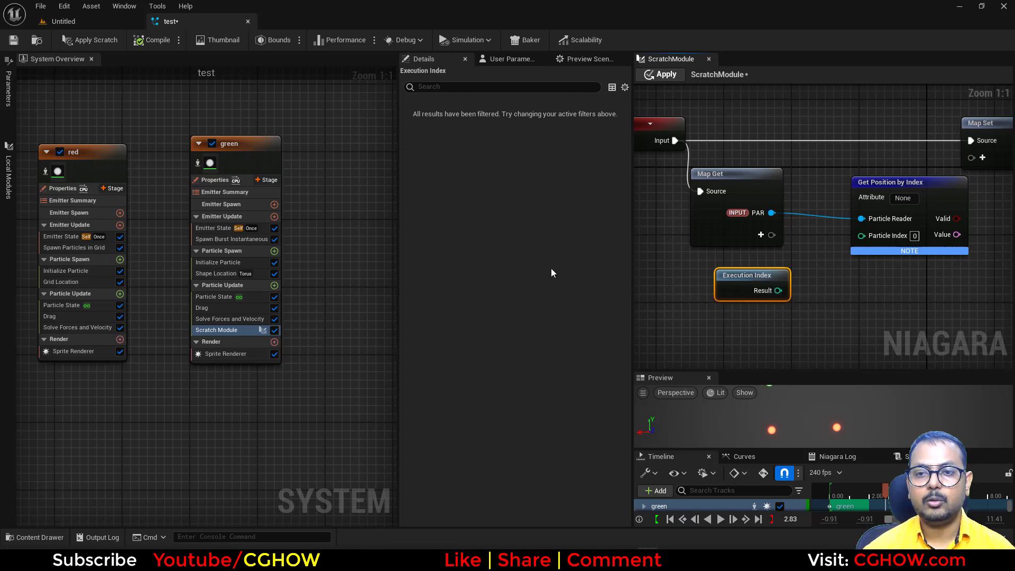
{"action": "mouse_move", "coordinate": [745, 289]}
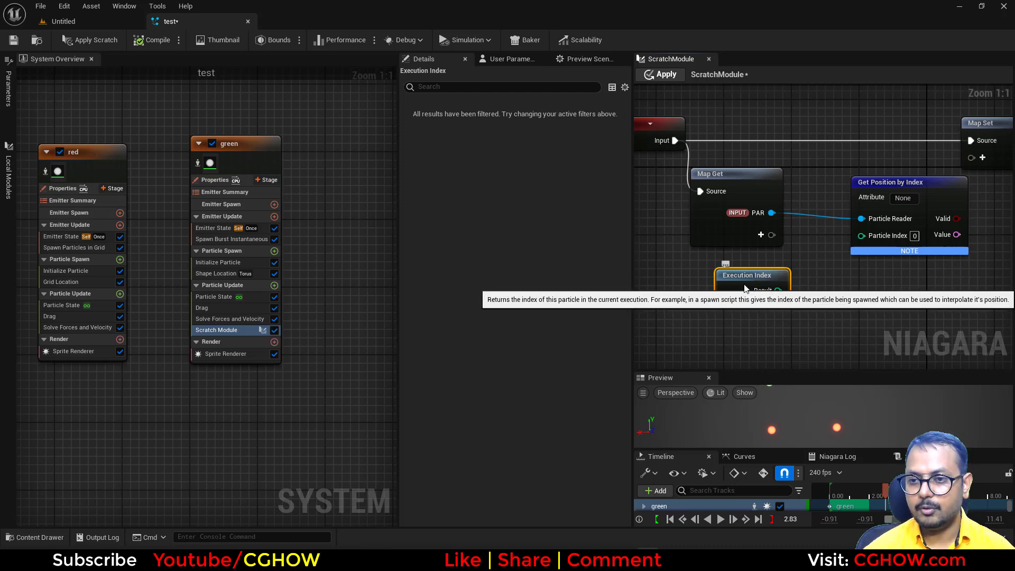
Add a Modulo node and an int32 input to the Map Get node for the index calculation.
{"action": "type", "text": "m"}
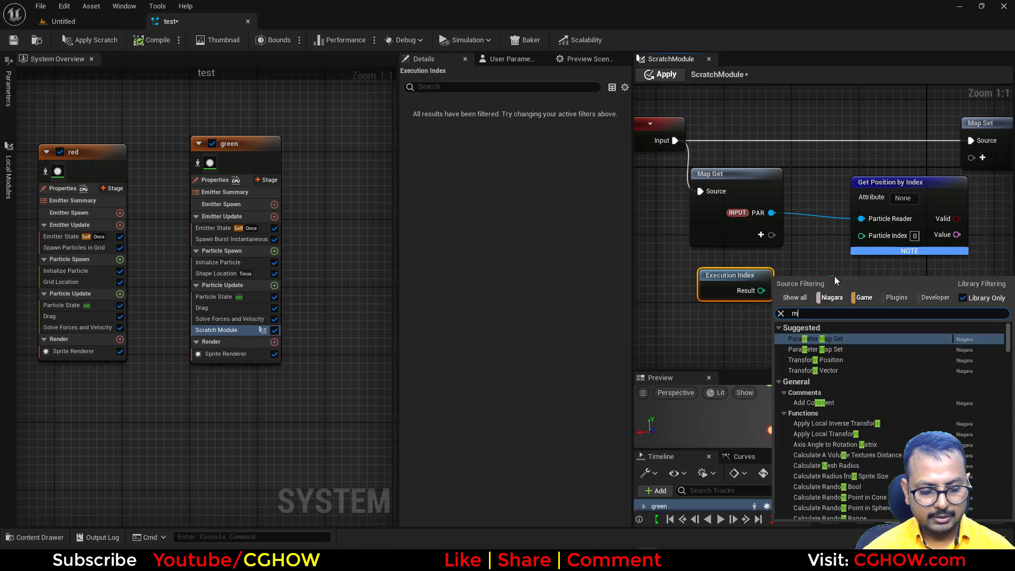
{"action": "type", "text": "odu"}
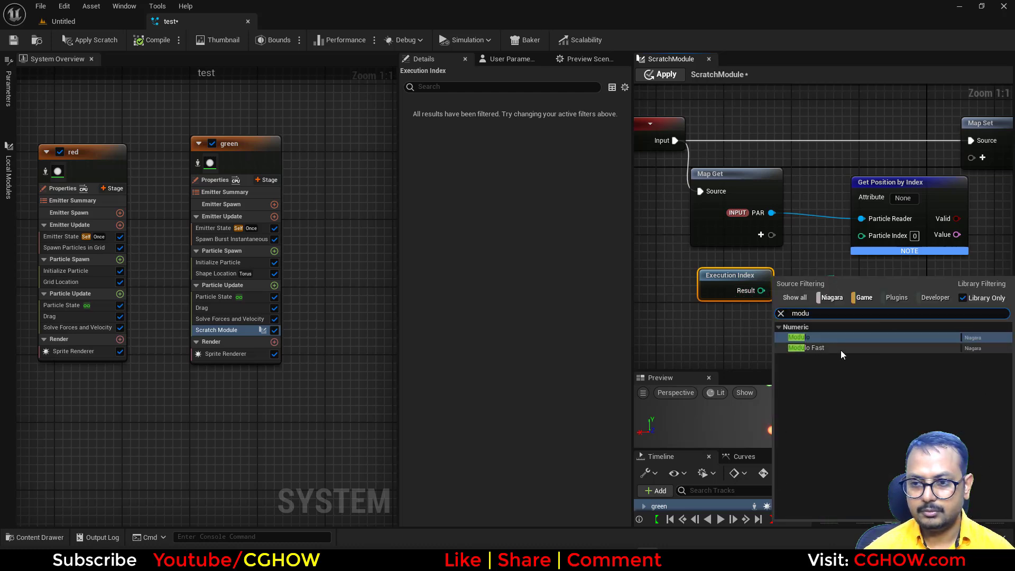
{"action": "left_click", "coordinate": [797, 338]}
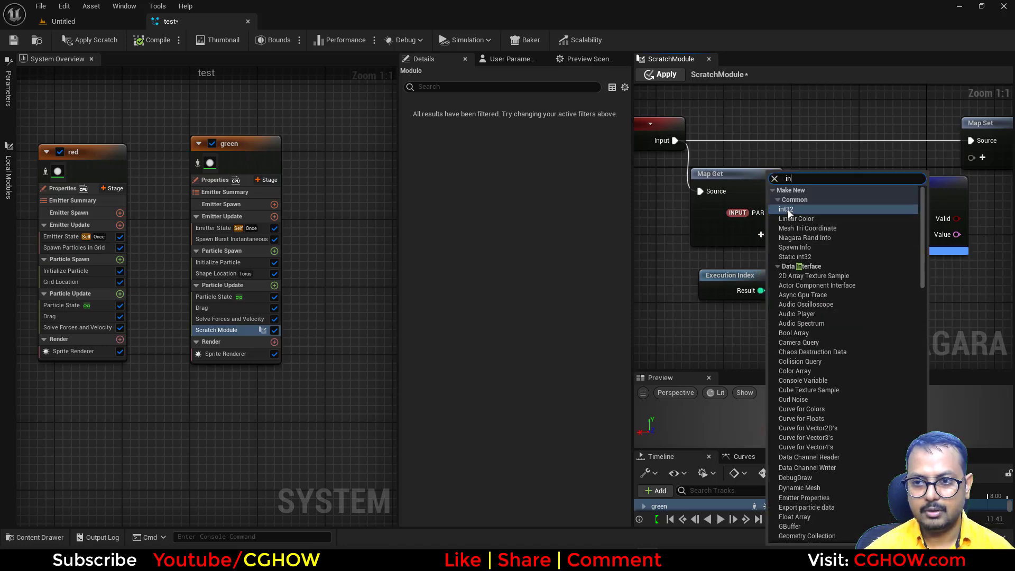
{"action": "left_click", "coordinate": [785, 210]}
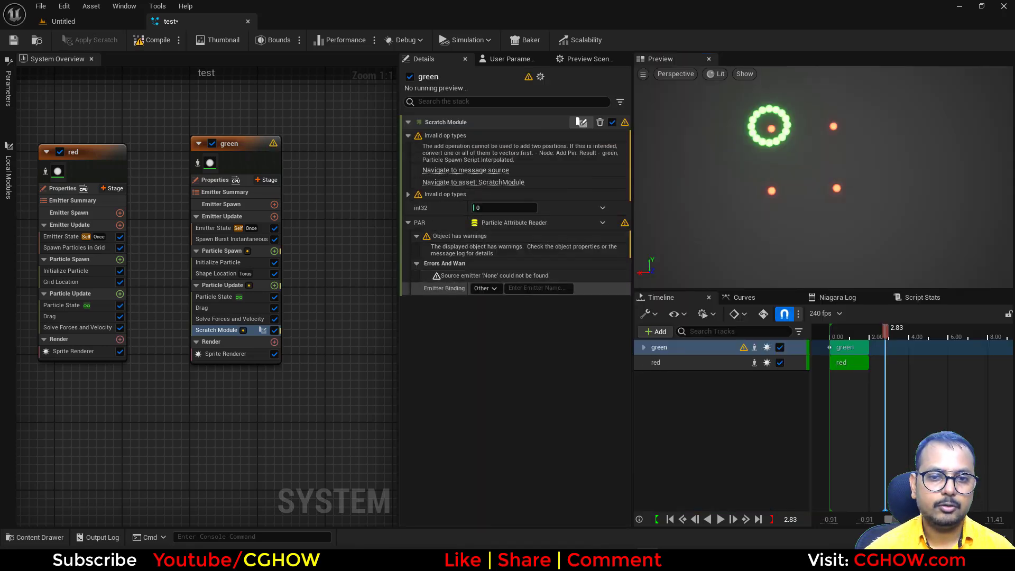
Set the Scratch Module's int32 input to 16 and bind its attribute reader to the red emitter.
{"action": "left_click", "coordinate": [537, 289]}
{"action": "type", "text": "red"}
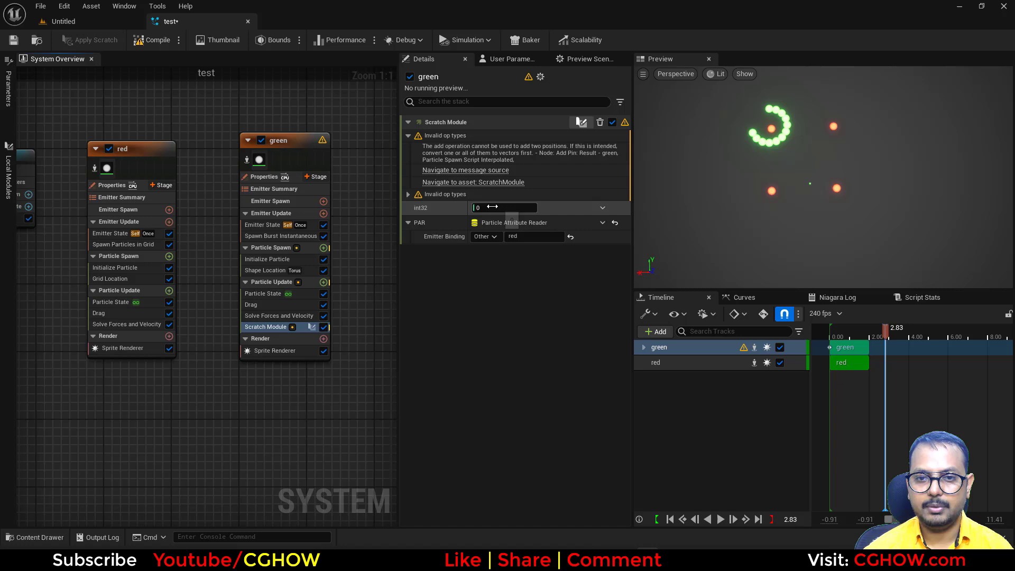
{"action": "type", "text": "16"}
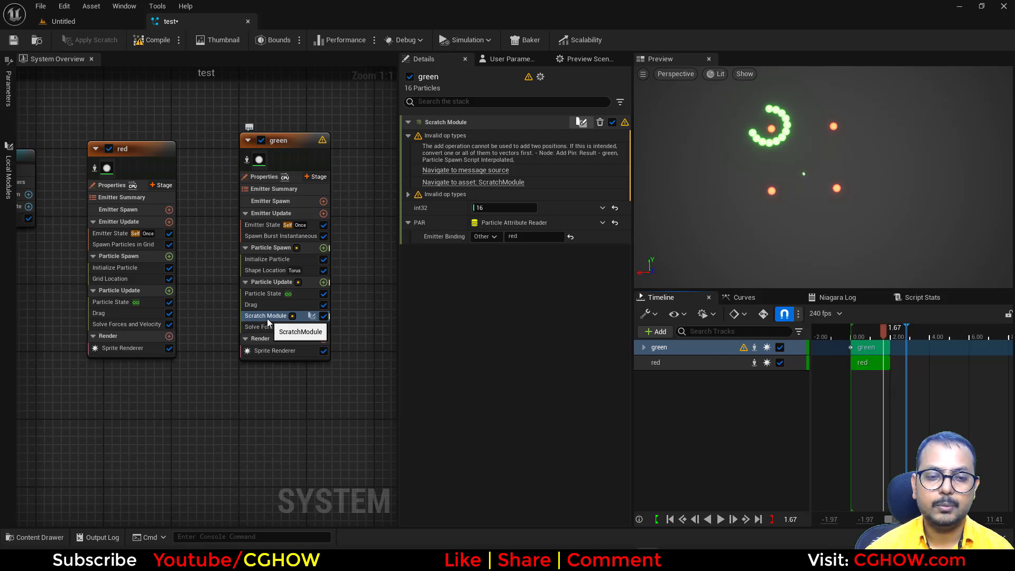
{"action": "double_click", "coordinate": [265, 315]}
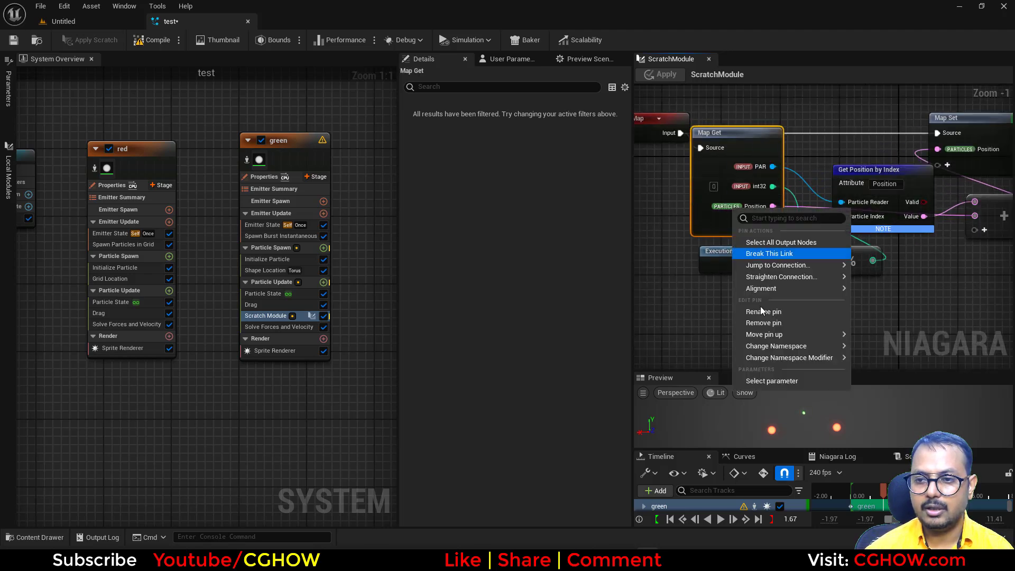
{"action": "mouse_move", "coordinate": [775, 346]}
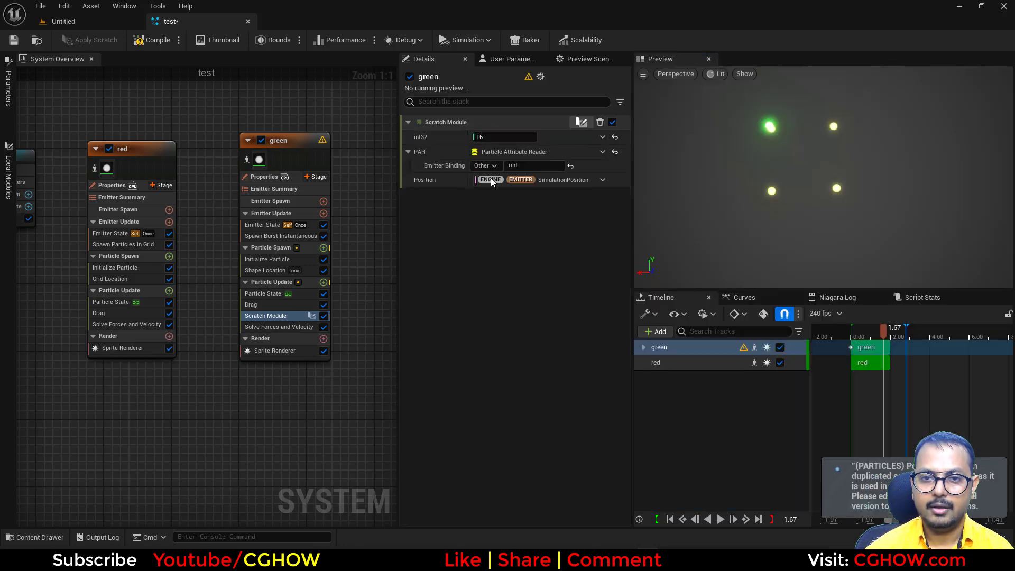
Expose a Position input on the Scratch Module and link it to Particles.Initial.Position.
{"action": "left_click", "coordinate": [490, 179]}
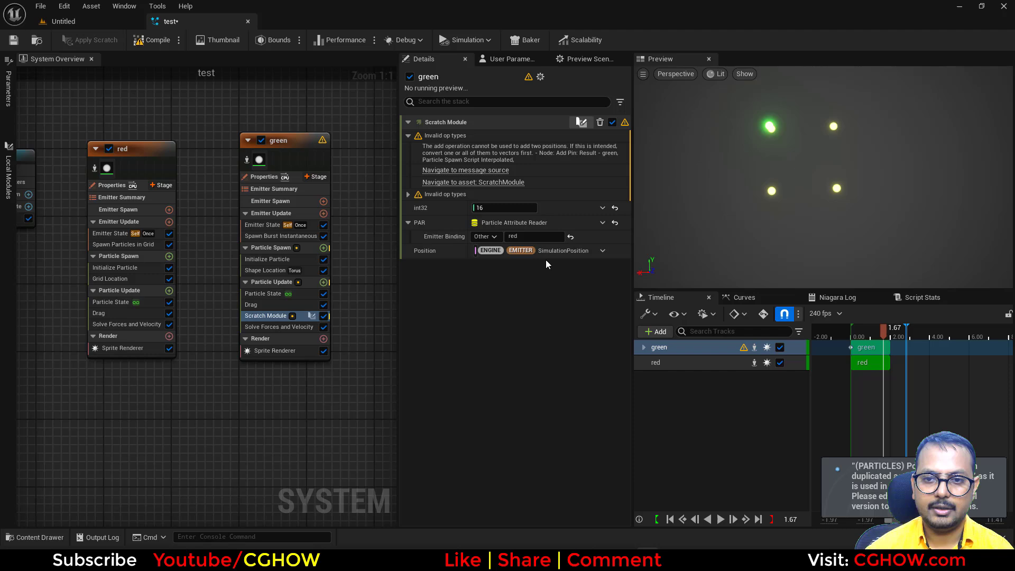
{"action": "left_click", "coordinate": [601, 251]}
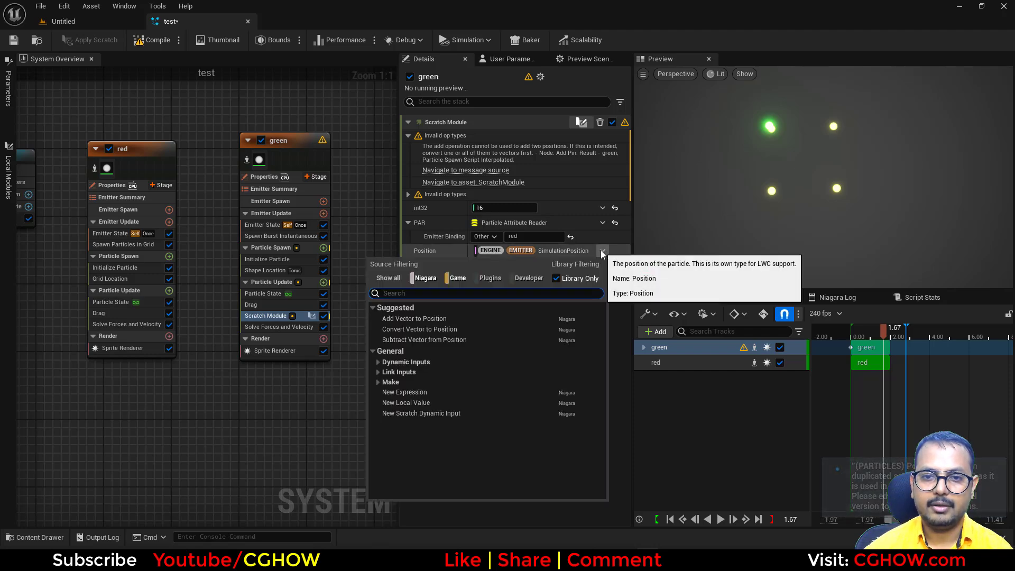
{"action": "type", "text": "ini"}
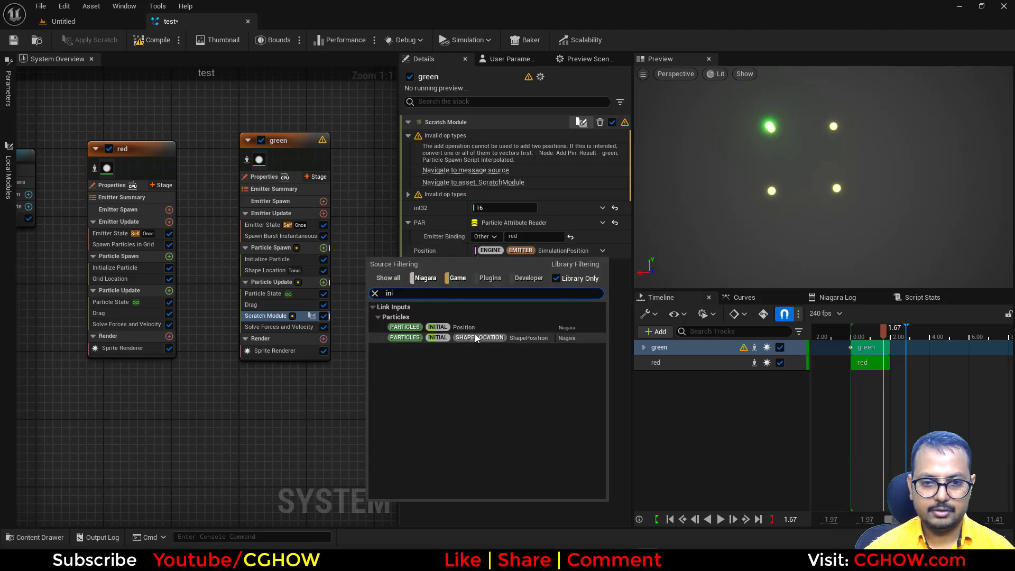
{"action": "left_click", "coordinate": [464, 327]}
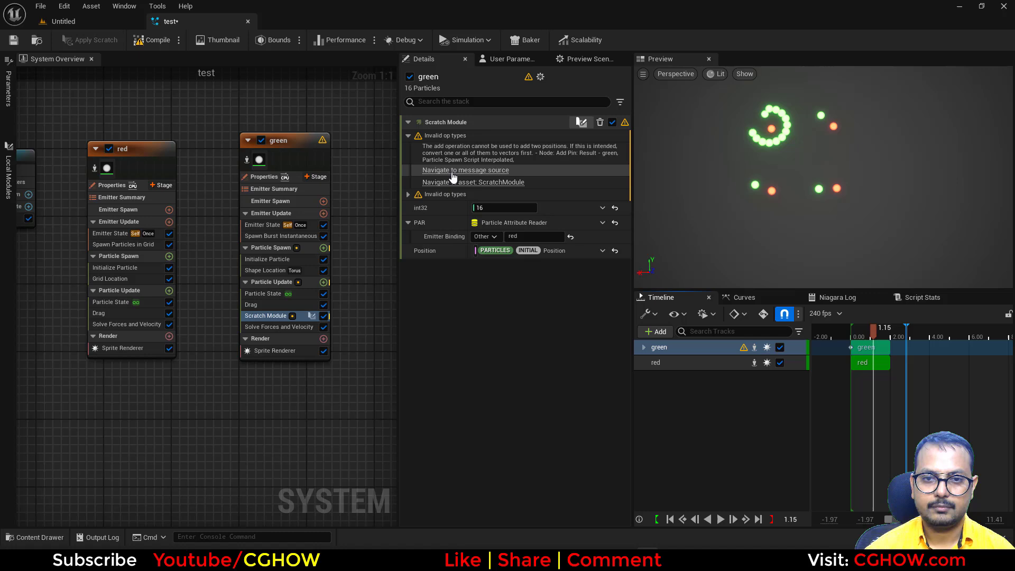
{"action": "mouse_move", "coordinate": [368, 529]}
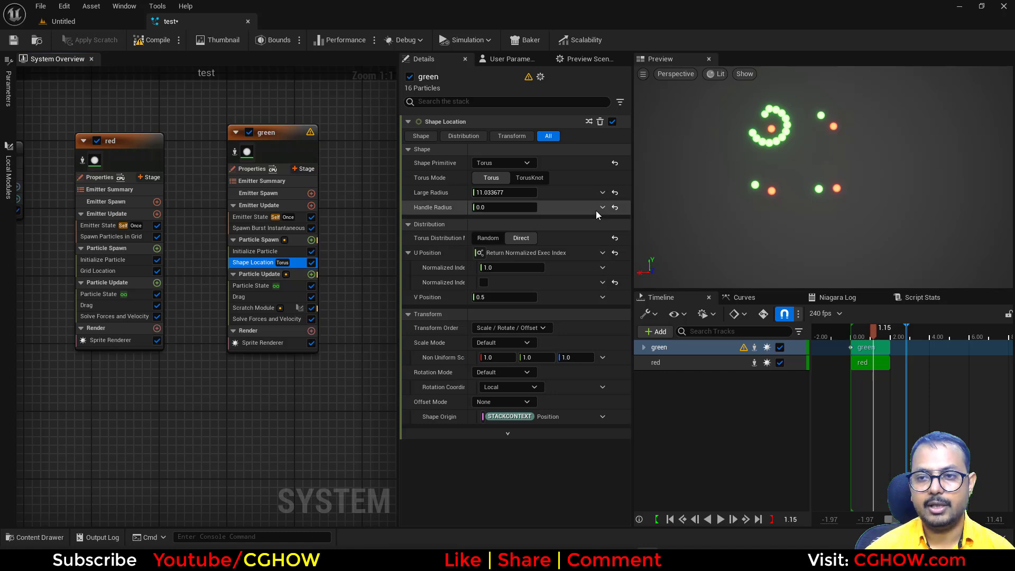
Relink Position to the particles' shape position and rotate the torus Shape Location about axis 0,0,1 by about 0.86.
{"action": "left_click", "coordinate": [254, 308]}
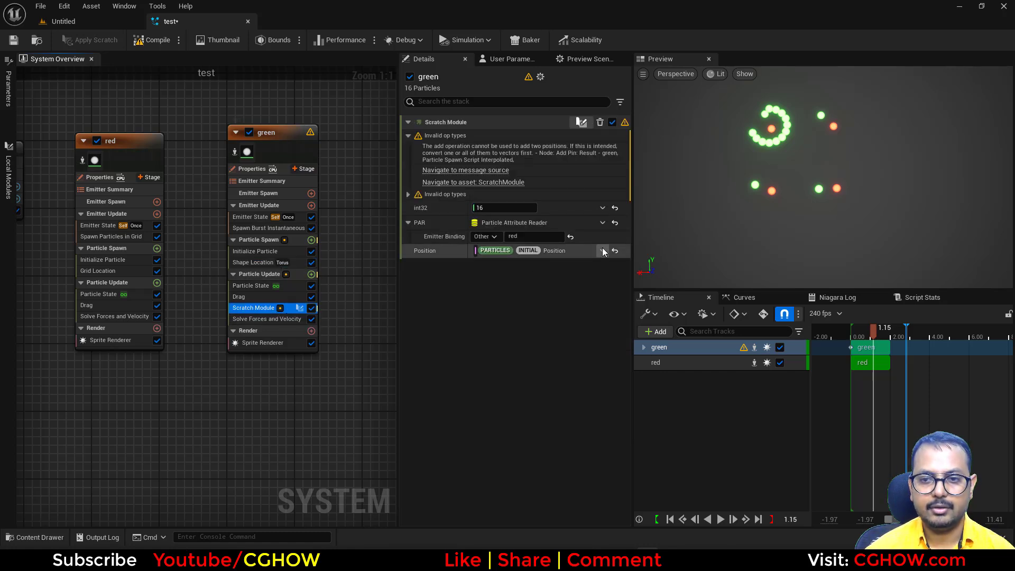
{"action": "left_click", "coordinate": [603, 251]}
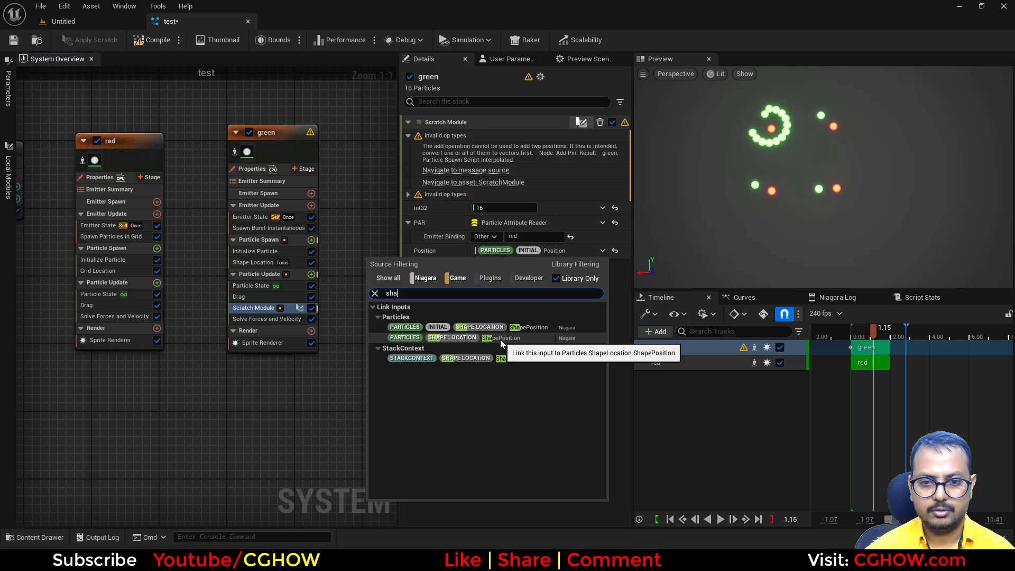
{"action": "left_click", "coordinate": [501, 338]}
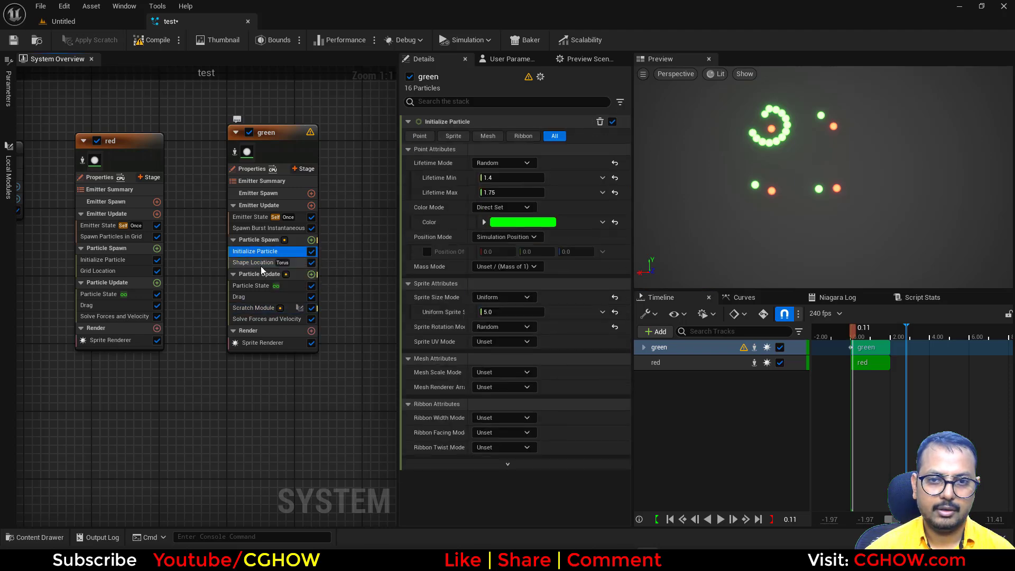
{"action": "left_click", "coordinate": [254, 263]}
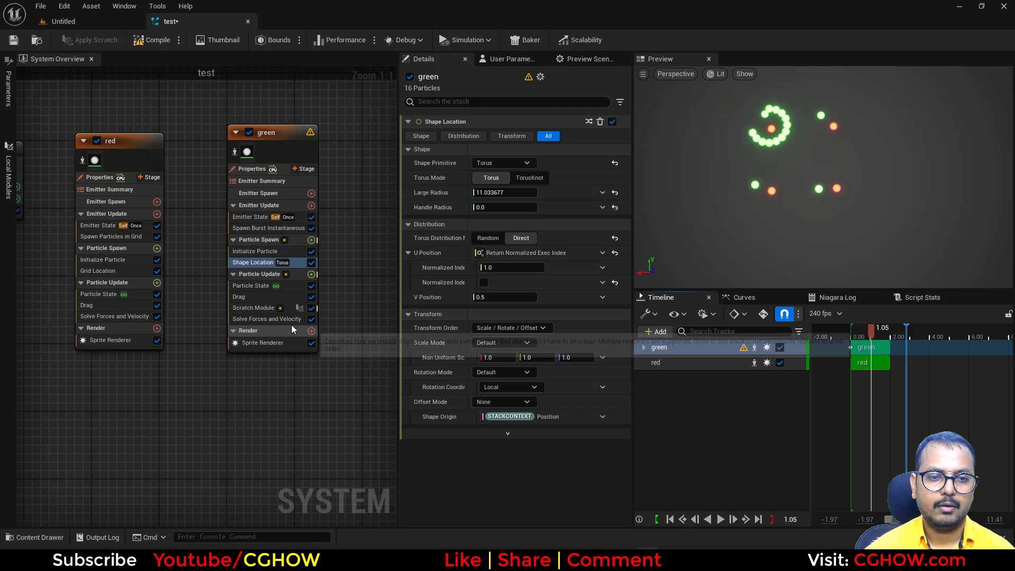
{"action": "left_click", "coordinate": [255, 308]}
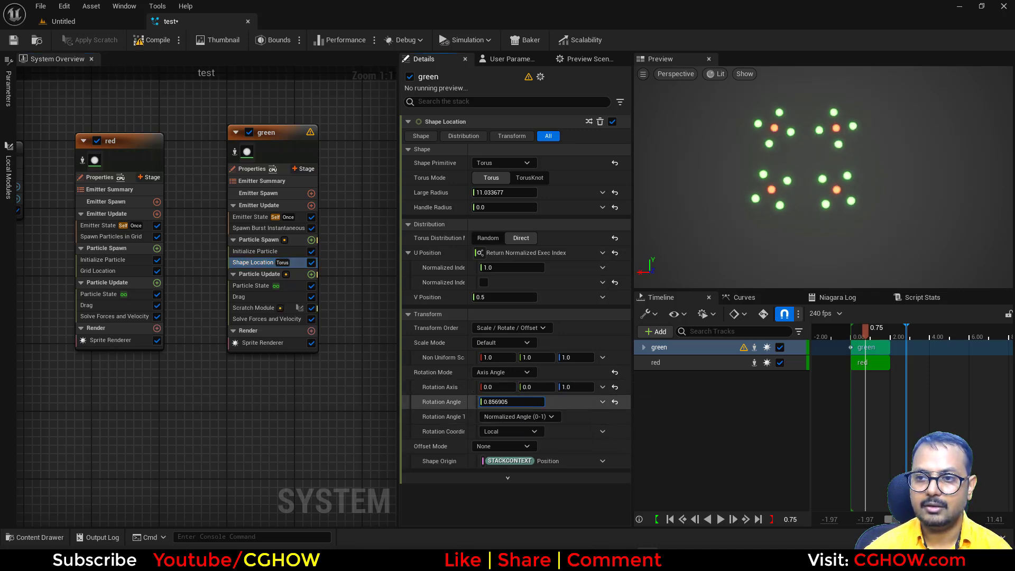
Set the red grid X/Y Count to 4, green Spawn Count to 64 and the scratch int32 to 16.
{"action": "left_click", "coordinate": [110, 237]}
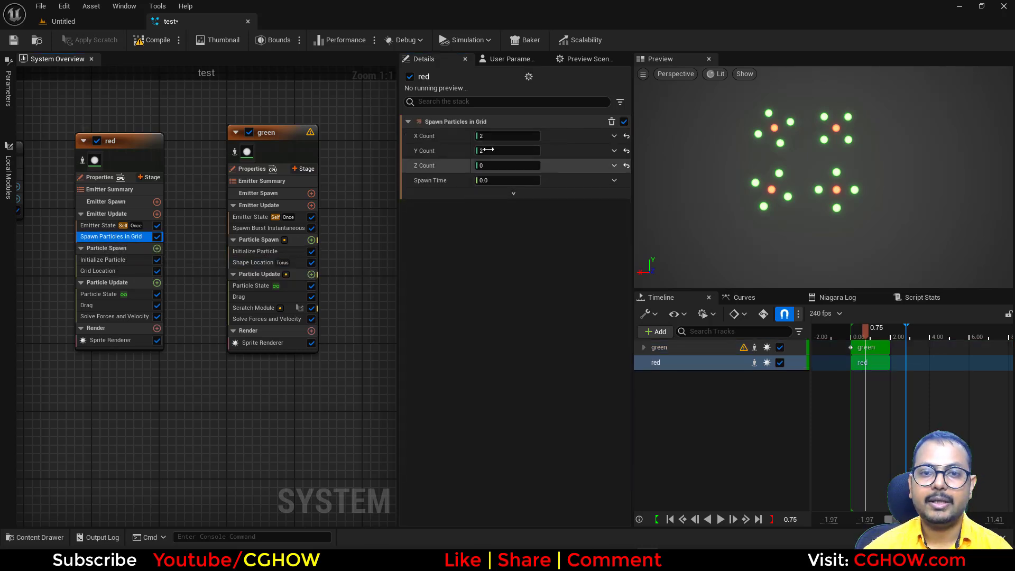
{"action": "type", "text": "4"}
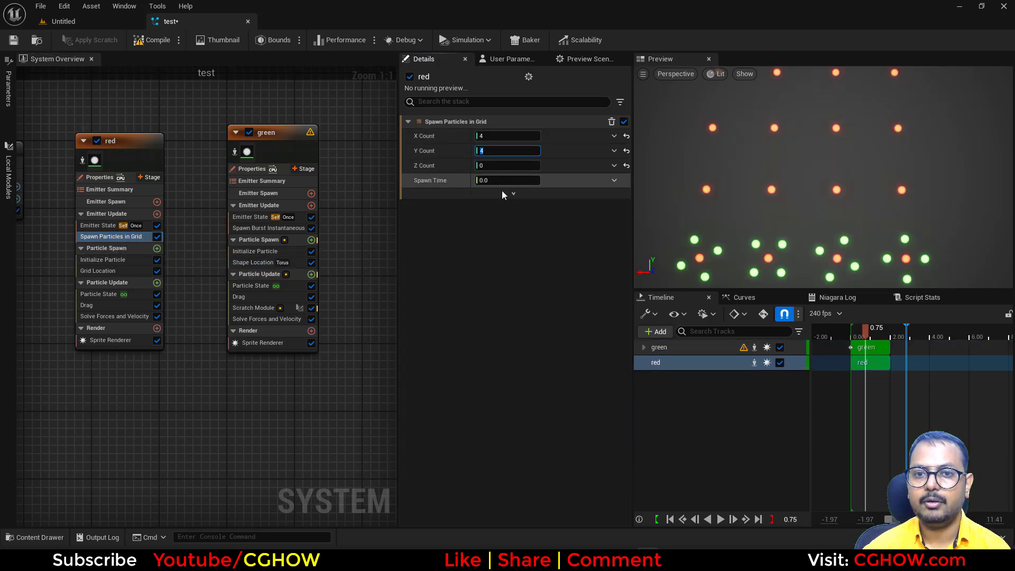
{"action": "left_click", "coordinate": [268, 228]}
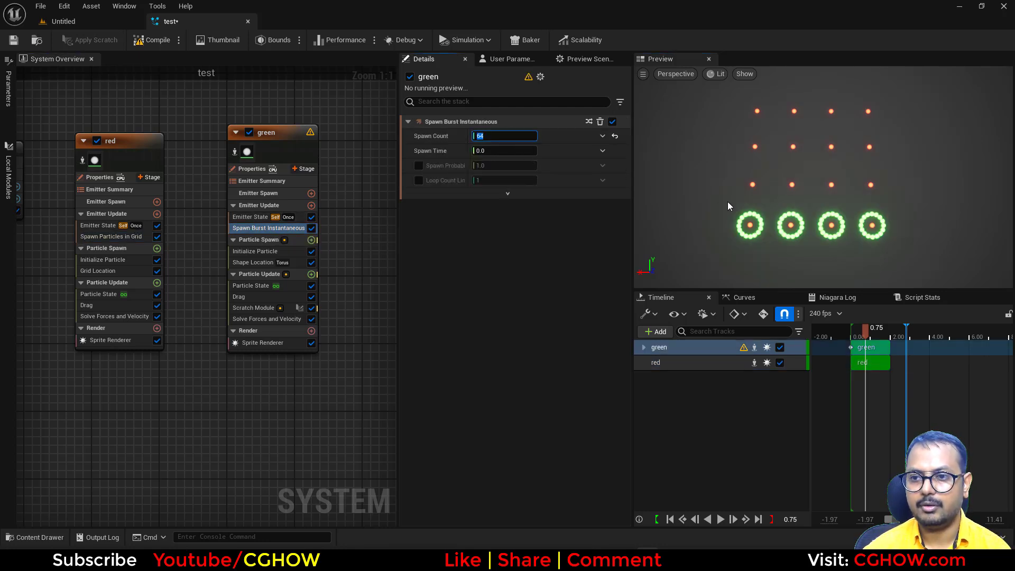
{"action": "left_click", "coordinate": [256, 307]}
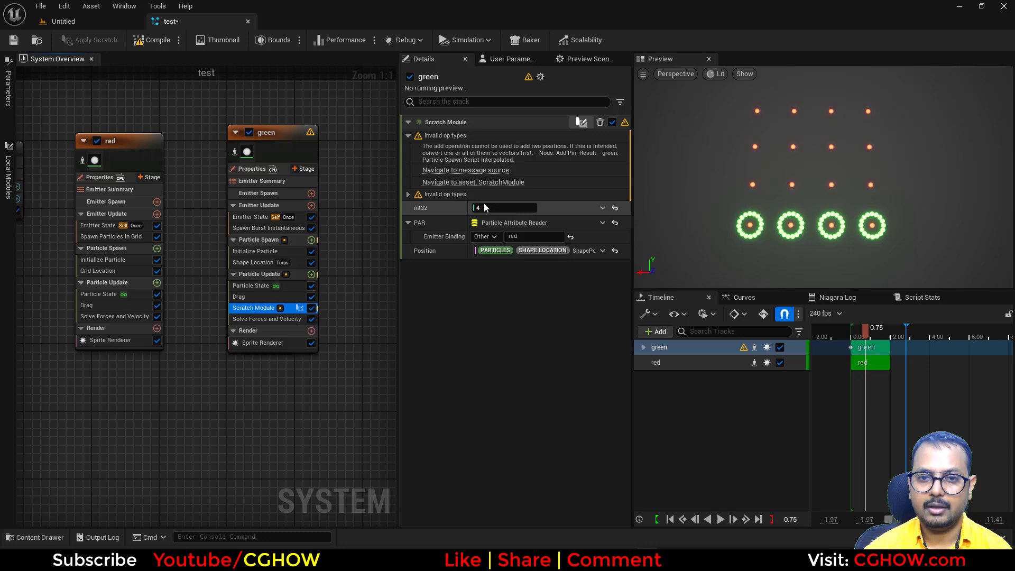
{"action": "type", "text": "16"}
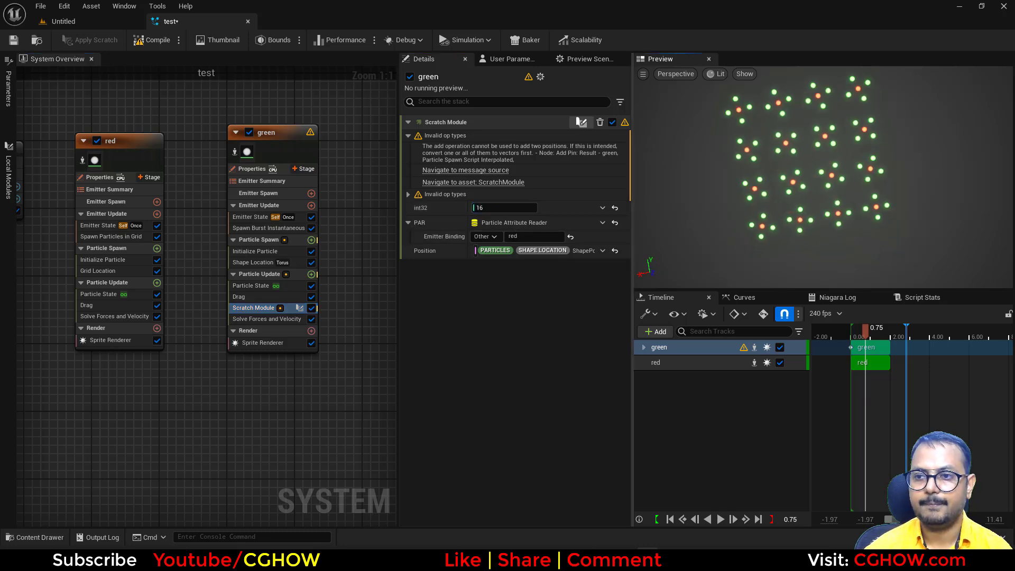
Add a Curl Noise Force module to the red emitter and play the preview.
{"action": "left_click", "coordinate": [157, 283]}
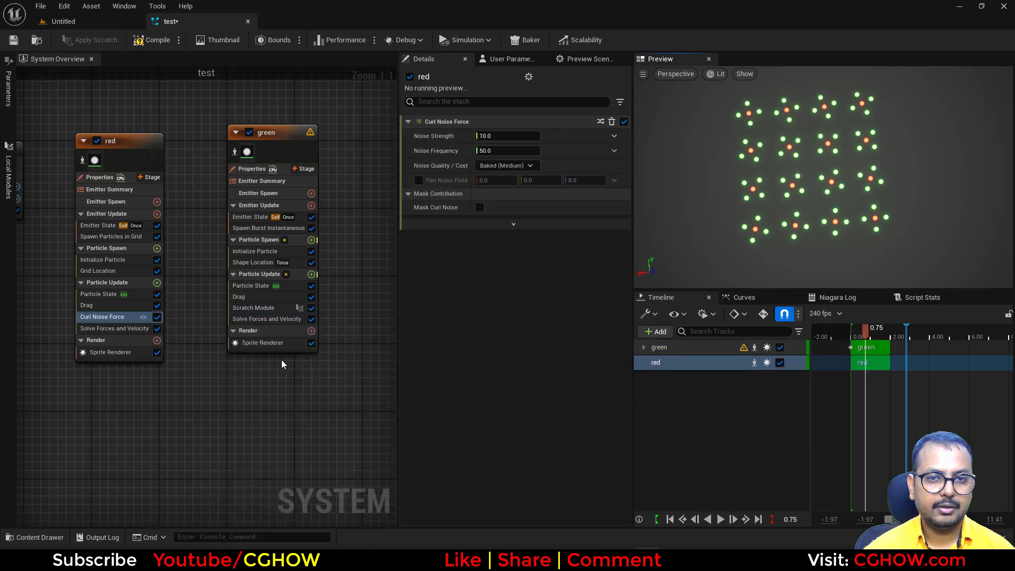
{"action": "left_click", "coordinate": [721, 519]}
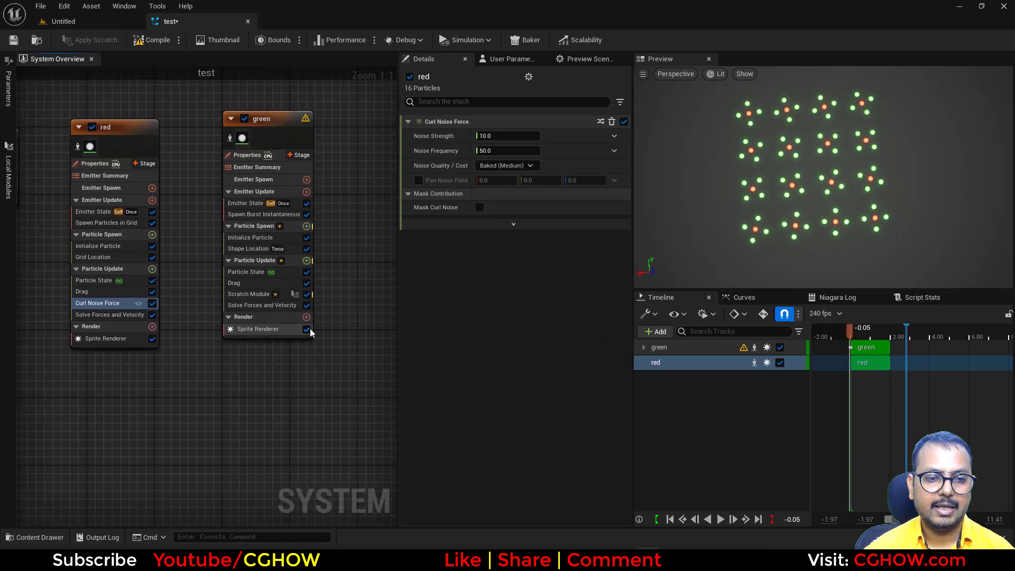
Add a Ribbon Renderer to green and a Partition Particles module to its Particle Spawn.
{"action": "left_click", "coordinate": [307, 317]}
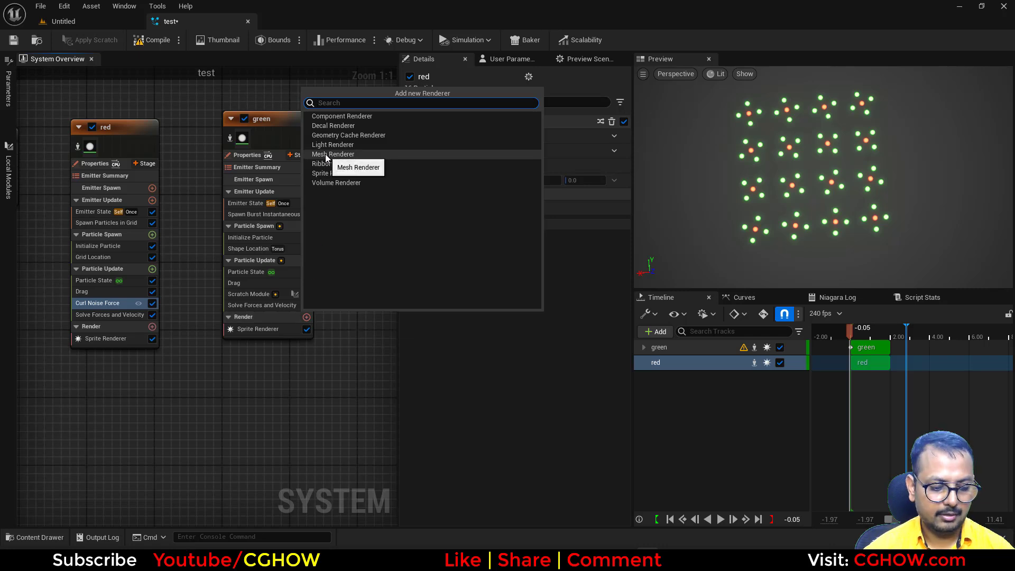
{"action": "left_click", "coordinate": [322, 164]}
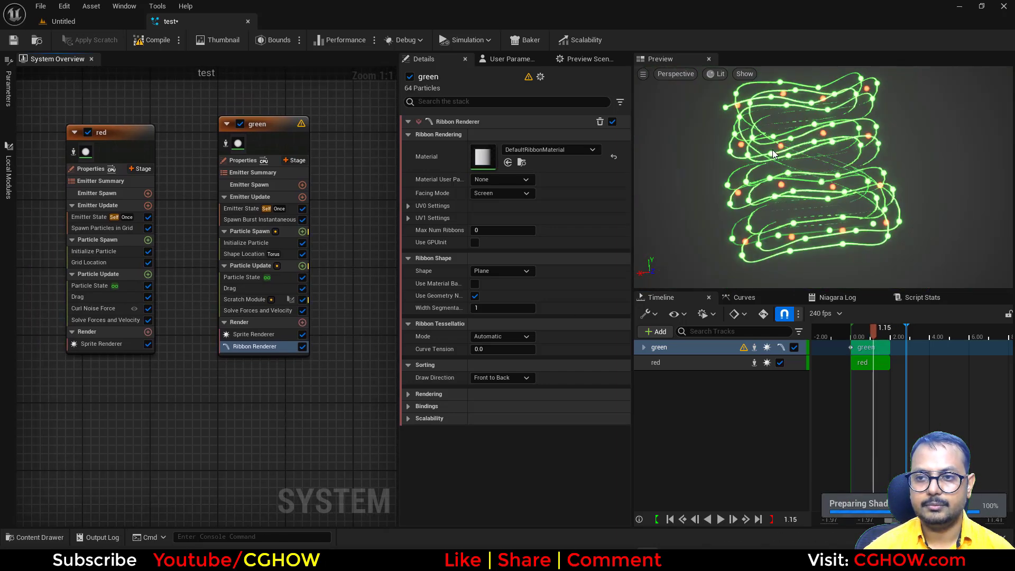
{"action": "mouse_move", "coordinate": [257, 311]}
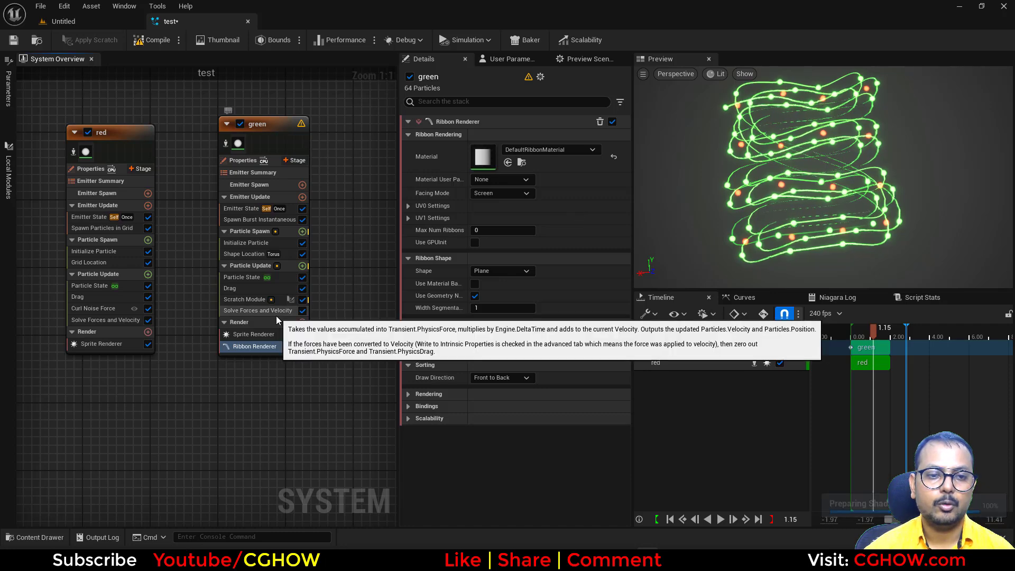
{"action": "left_click", "coordinate": [303, 231]}
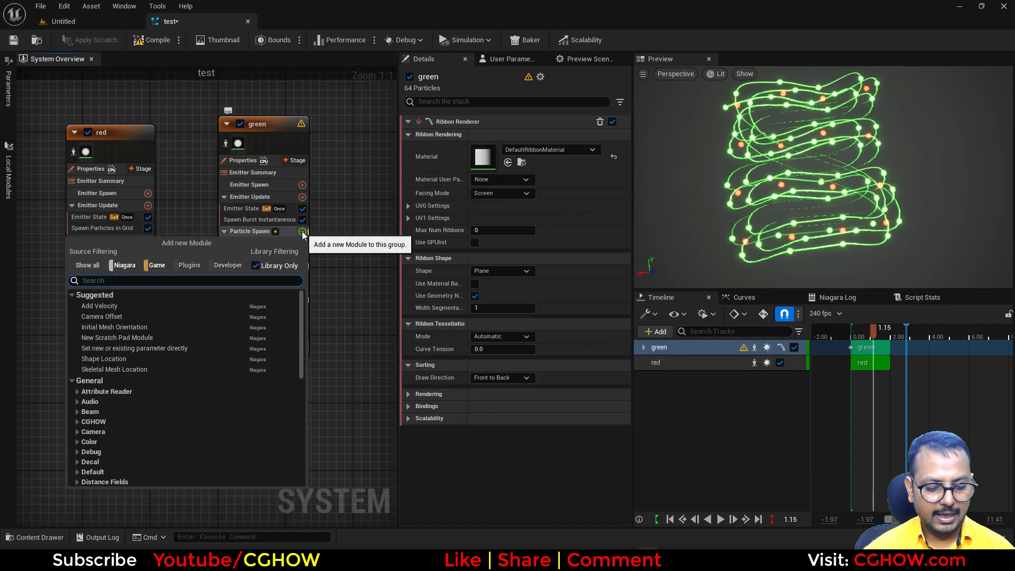
{"action": "type", "text": "part"}
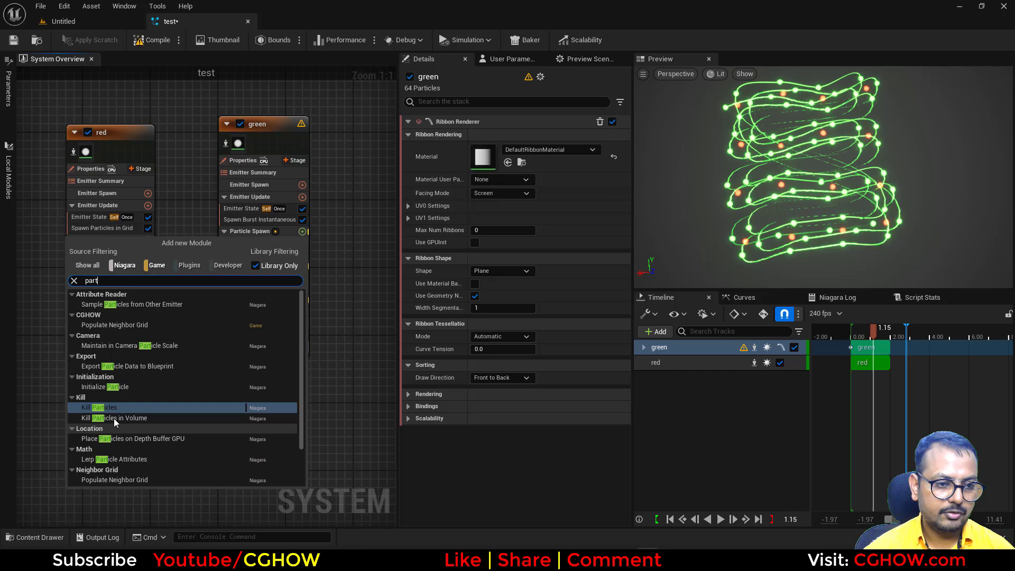
{"action": "scroll", "scroll_direction": "down", "scroll_amount": 3}
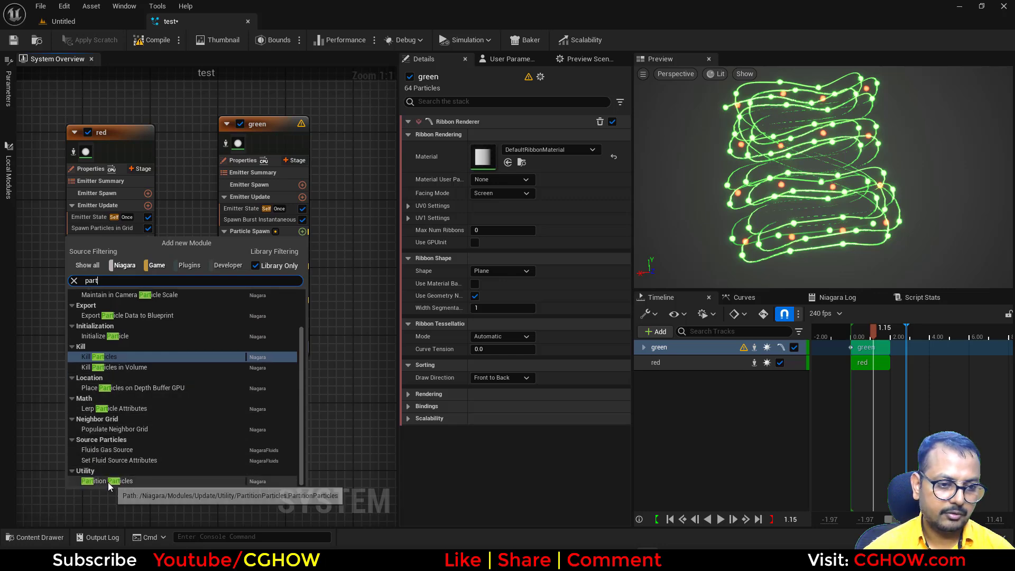
{"action": "left_click", "coordinate": [106, 481]}
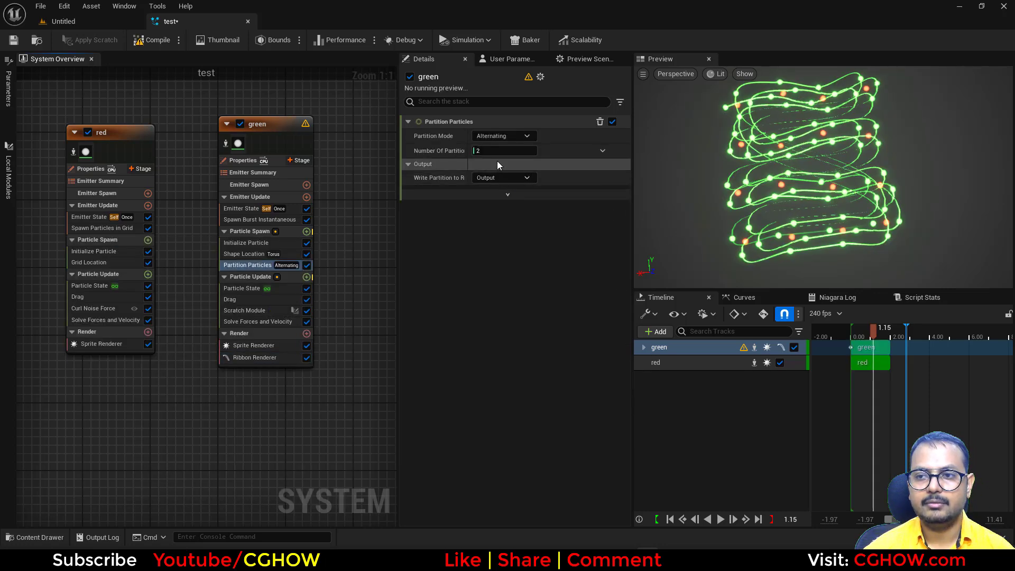
Set Number Of Partitions to 16 and Write Partition to Apply.
{"action": "left_click", "coordinate": [504, 150]}
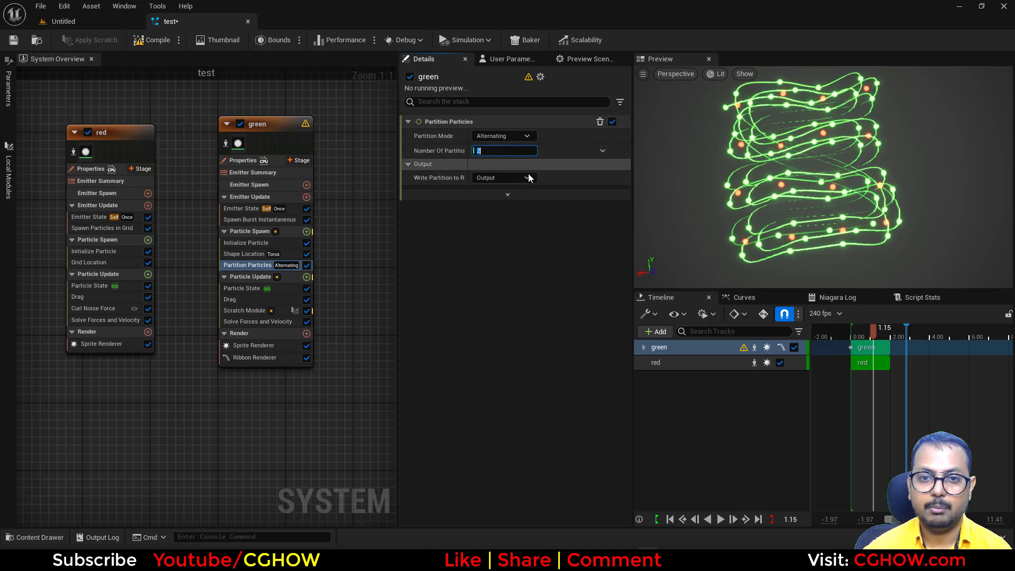
{"action": "type", "text": "16"}
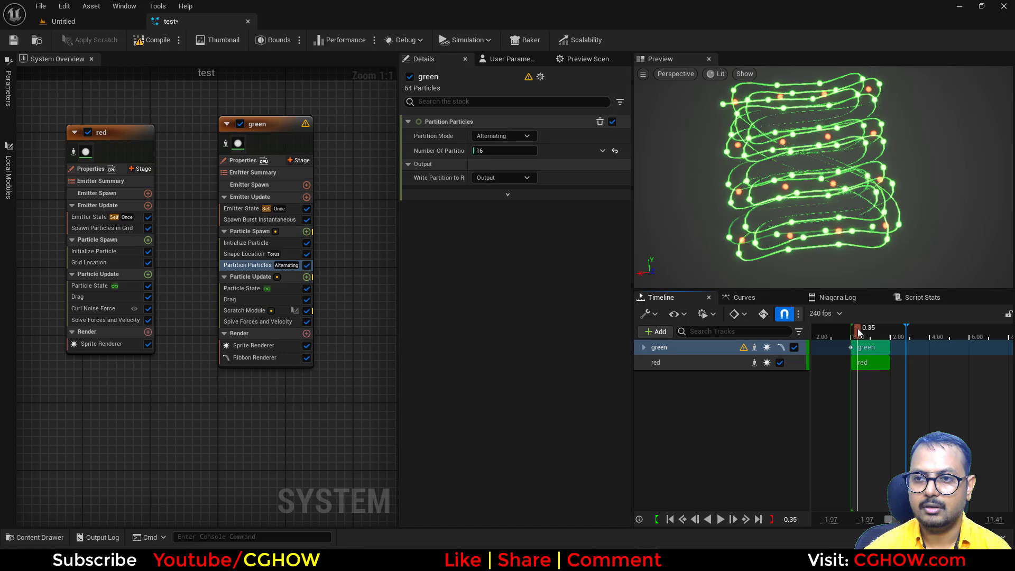
{"action": "left_click_drag", "start_coordinate": [859, 332], "coordinate": [851, 332]}
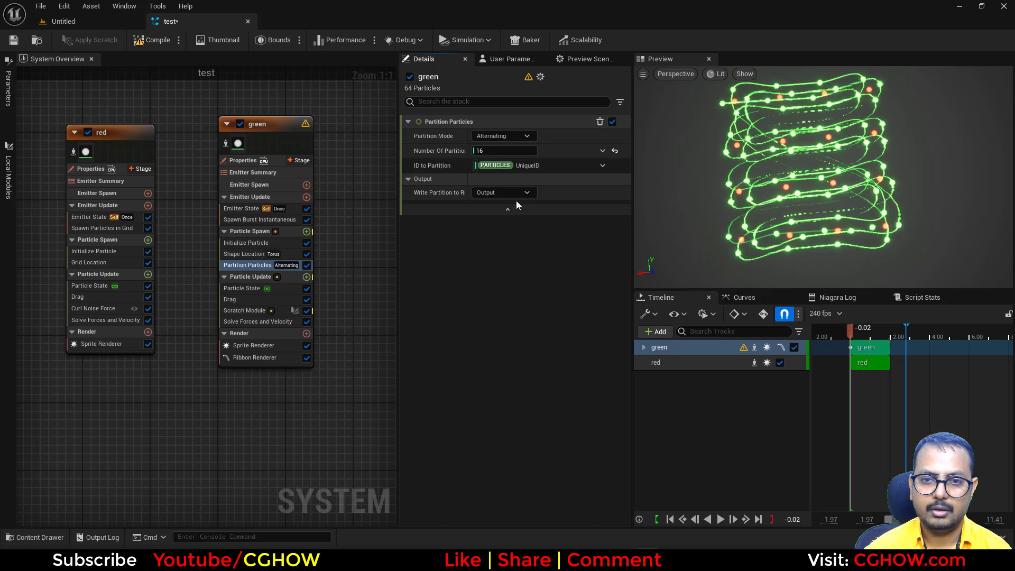
{"action": "left_click", "coordinate": [503, 192]}
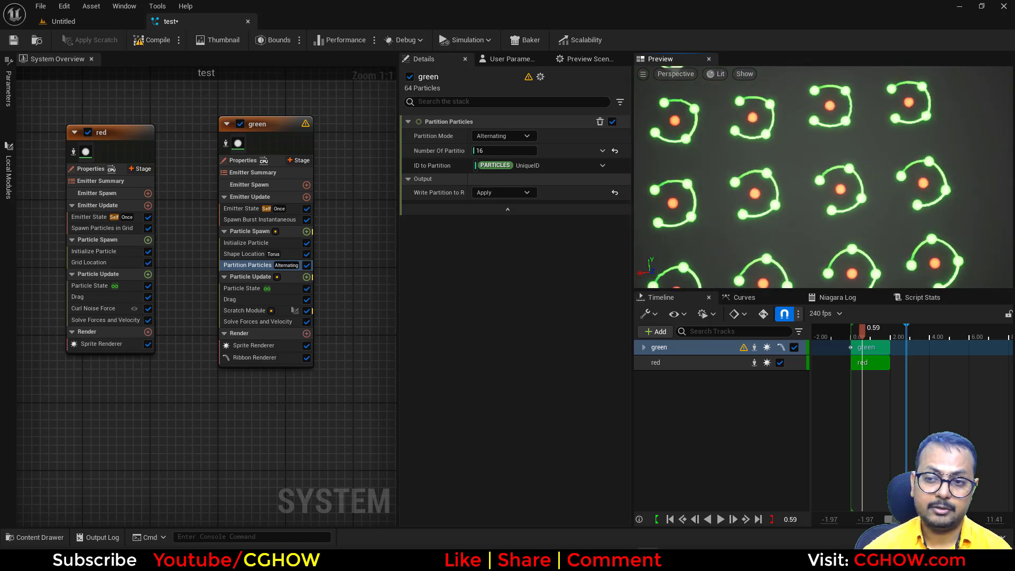
Set the green ribbon's Tessellation Mode to Disabled, adjust green Spawn Count, and play the drifting grid.
{"action": "left_click", "coordinate": [254, 358]}
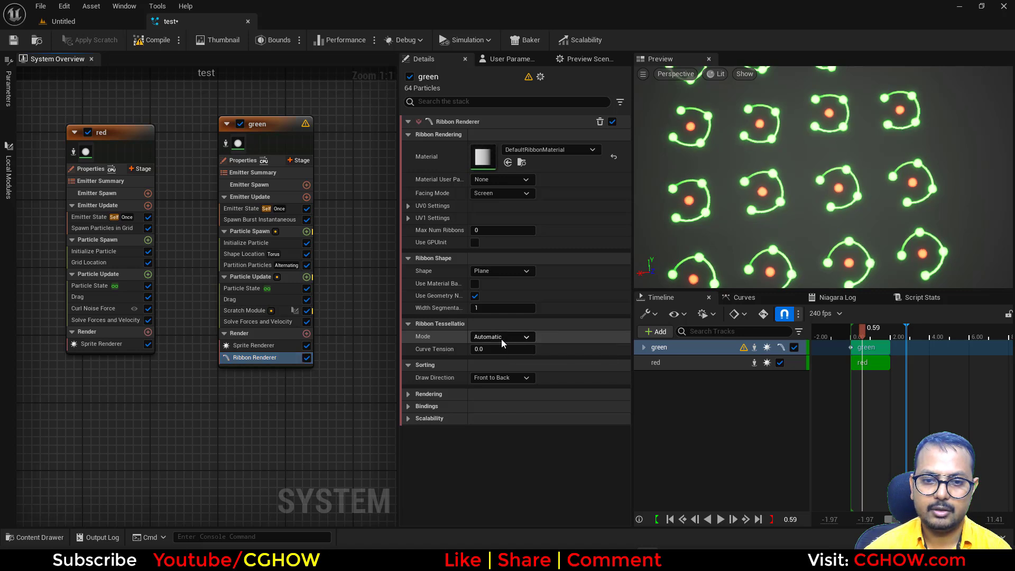
{"action": "left_click", "coordinate": [501, 337]}
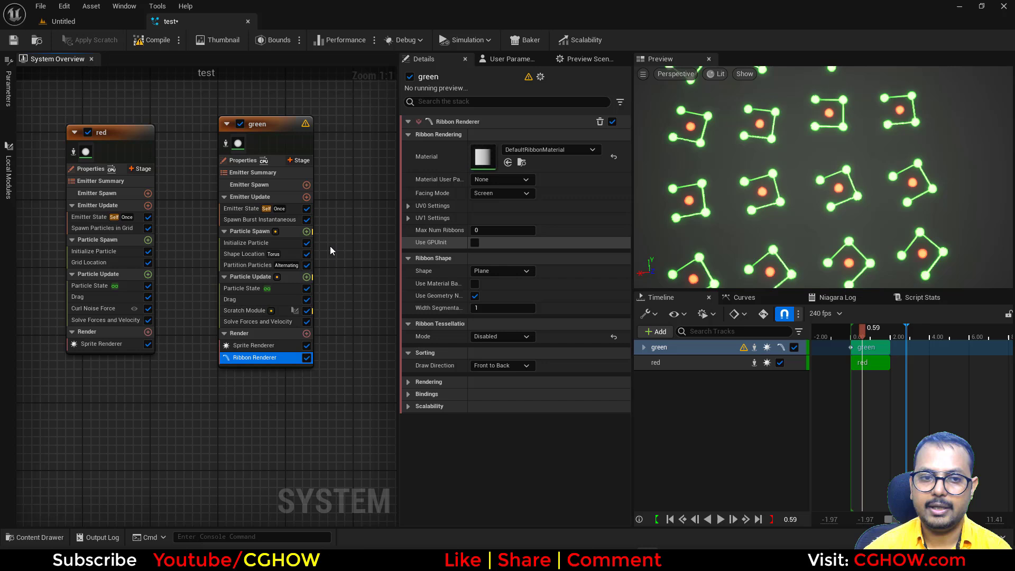
{"action": "left_click", "coordinate": [259, 219]}
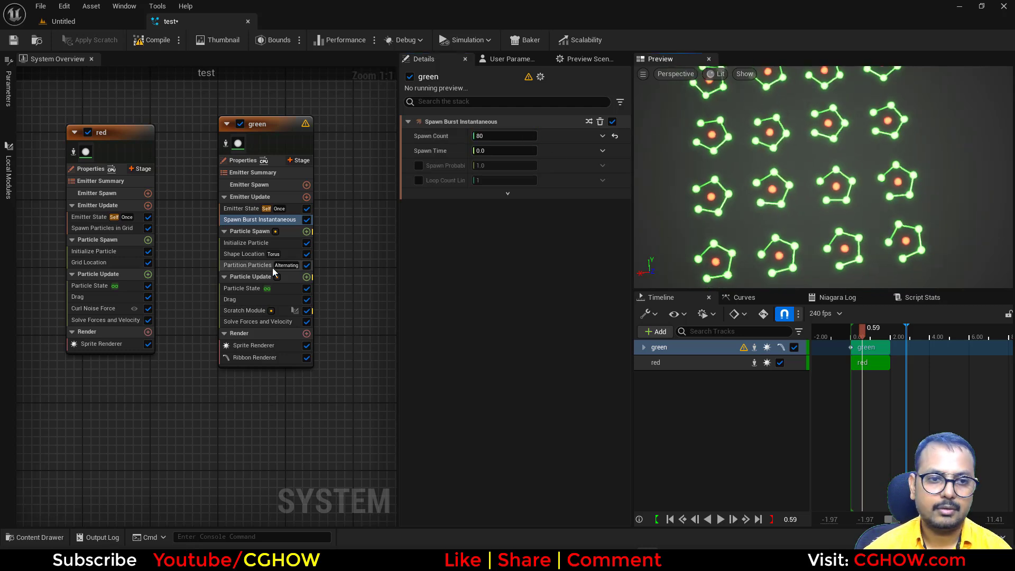
{"action": "left_click", "coordinate": [245, 254]}
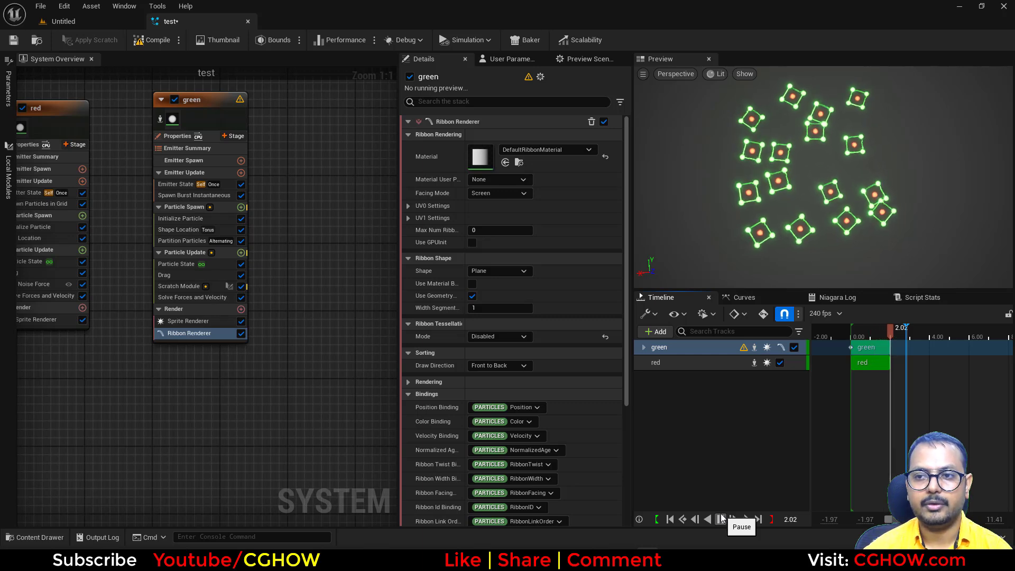
{"action": "left_click", "coordinate": [720, 519]}
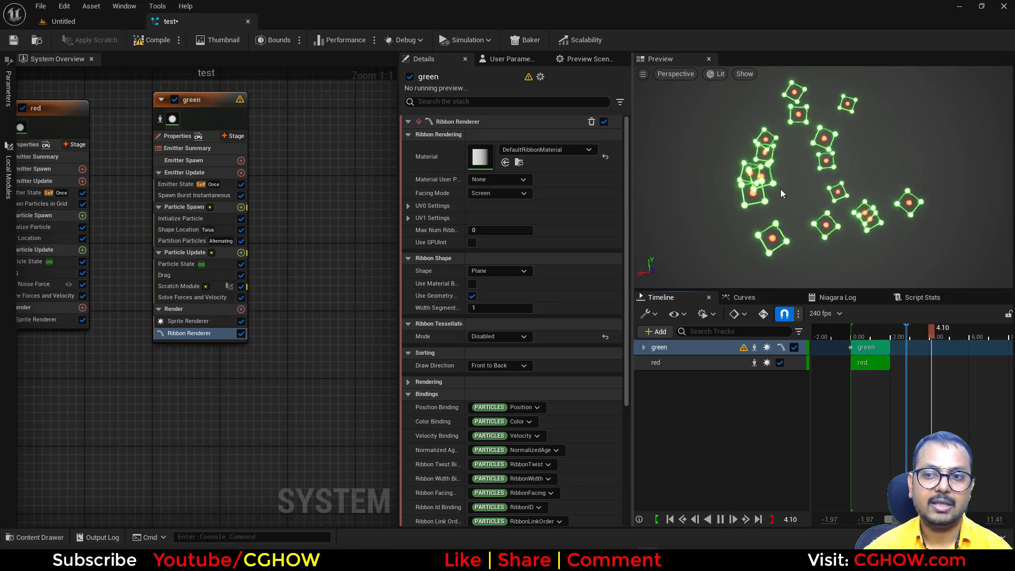